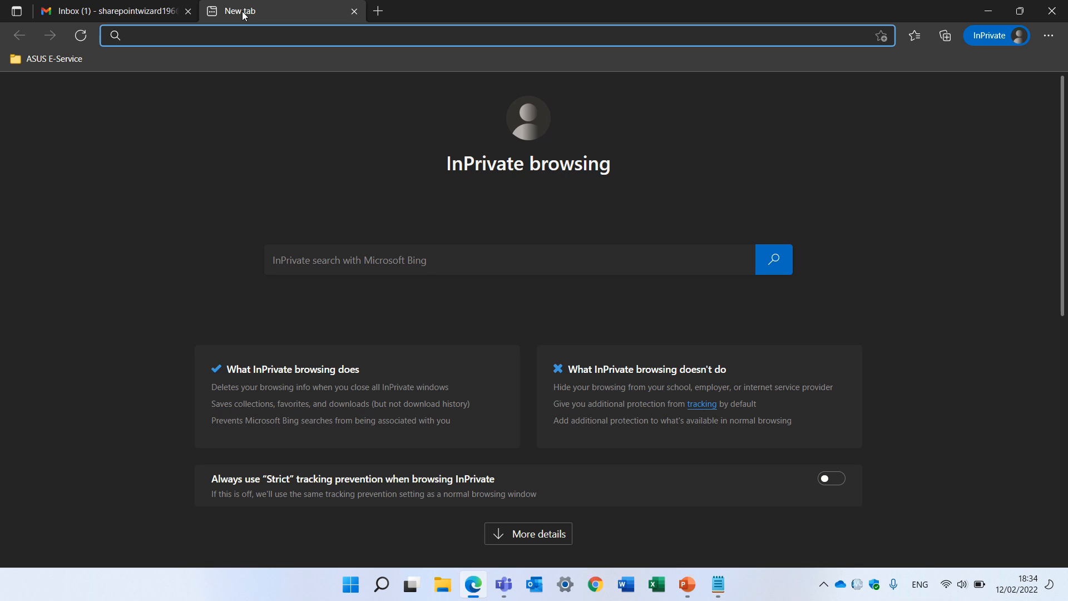
Go to developer.microsoft.com/en-us/microsoft-365 and start signing in to the Dev Center.
text(https://developer.microsoft.com/en-us/microsoft-365)
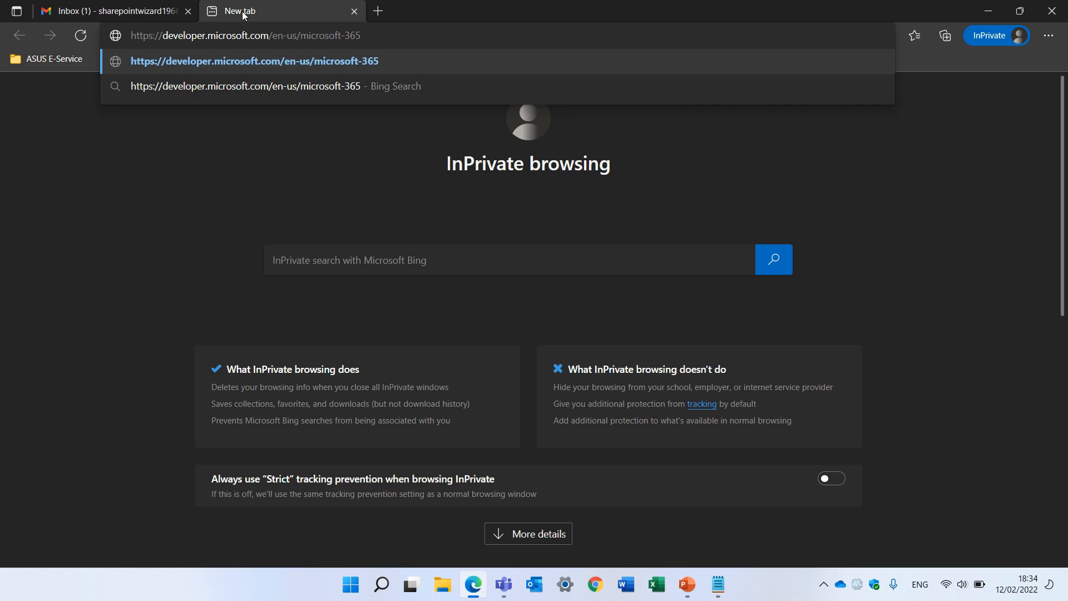
click(253, 60)
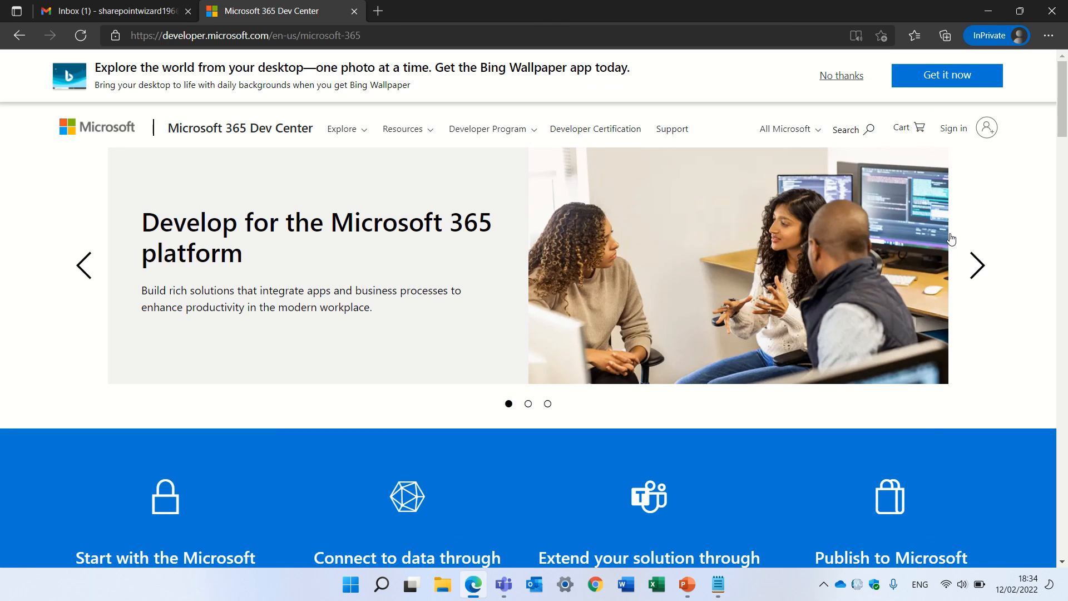
mouse_move(953, 133)
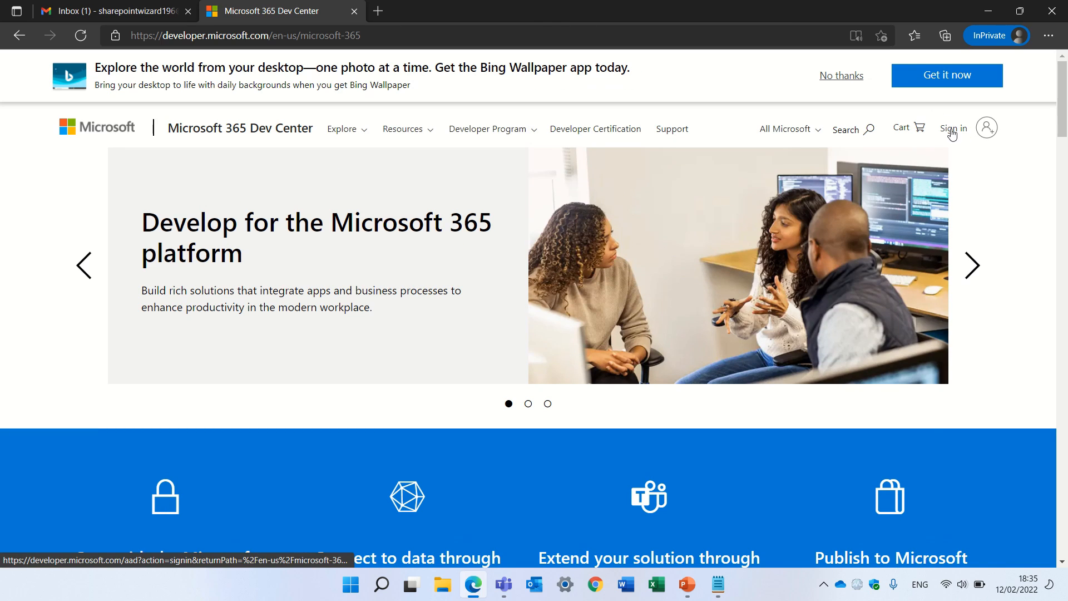
click(954, 129)
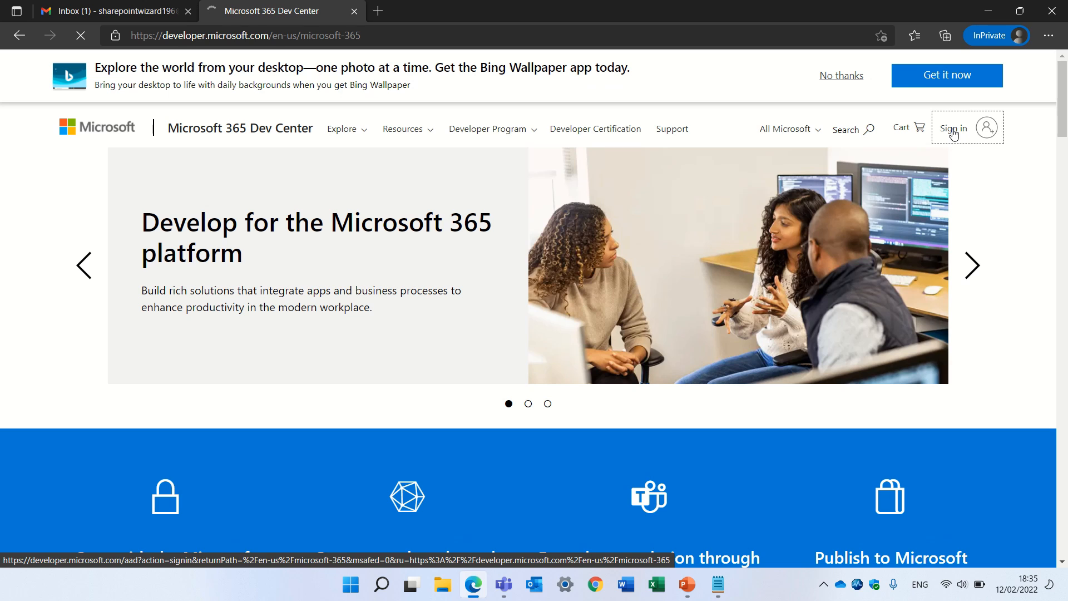
click(953, 128)
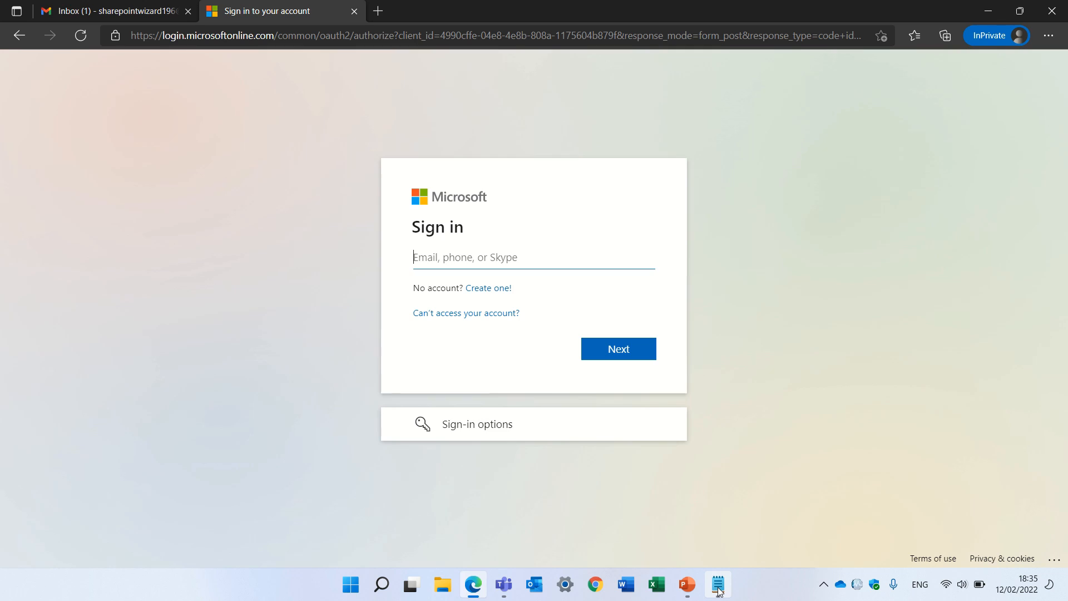
Paste the email saved in Notepad into sign-in, then choose to create a new account for it.
click(717, 584)
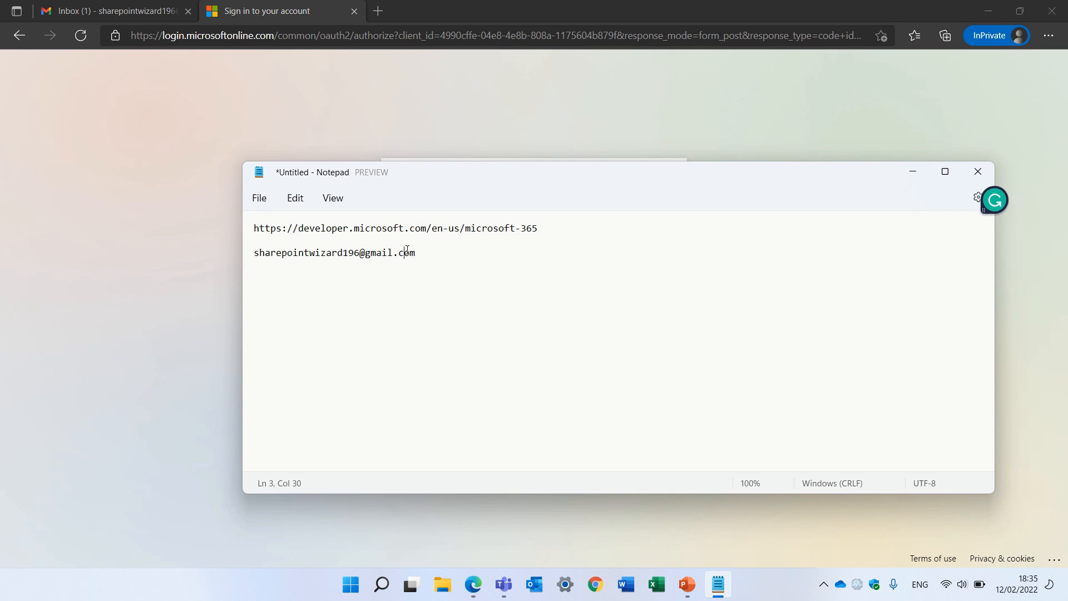
double_click(334, 252)
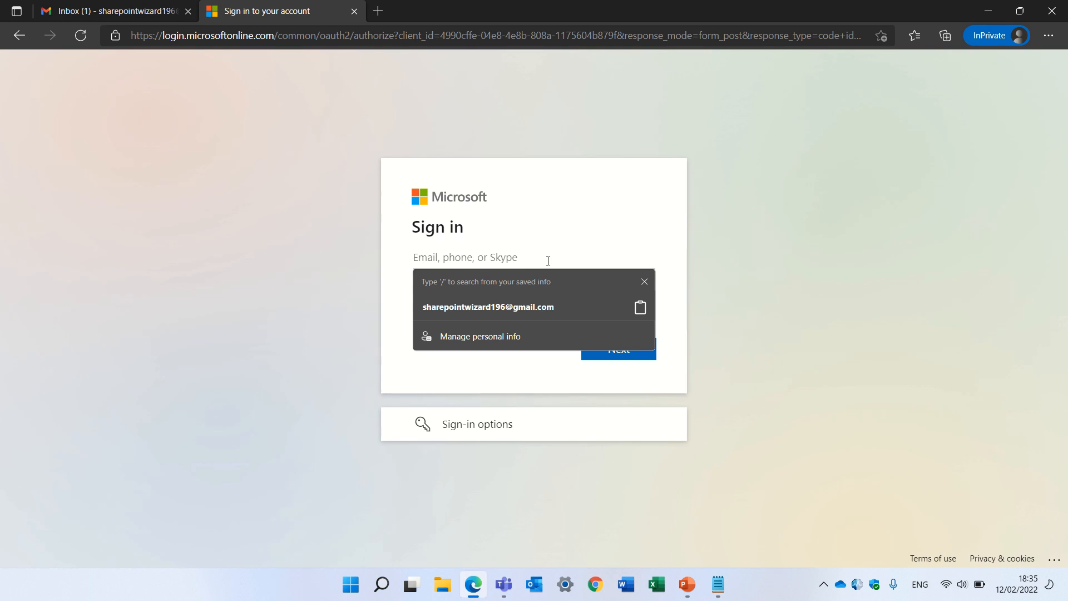
click(487, 307)
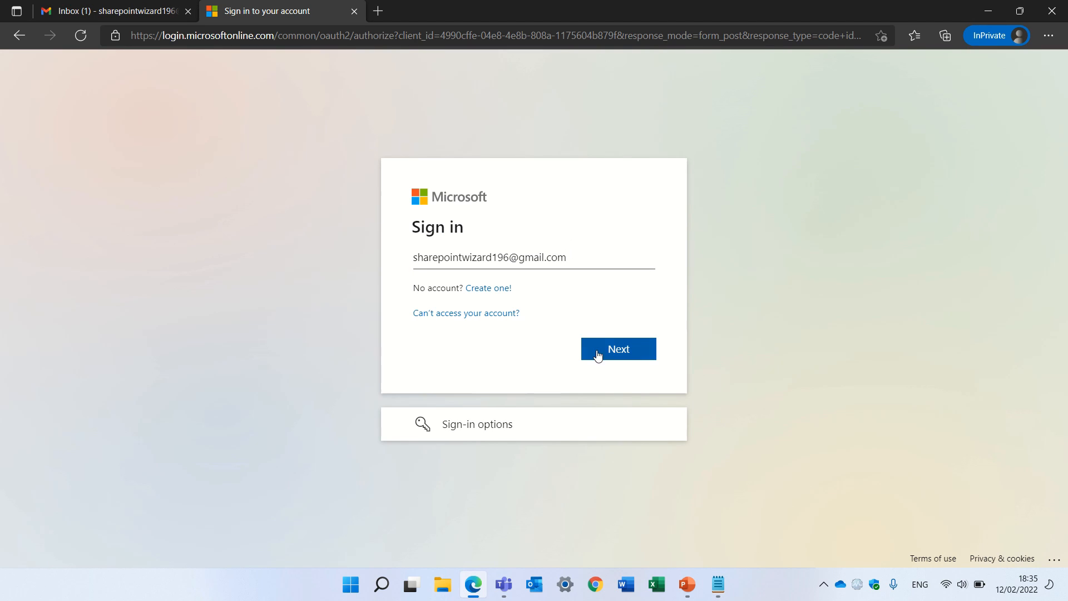
click(616, 348)
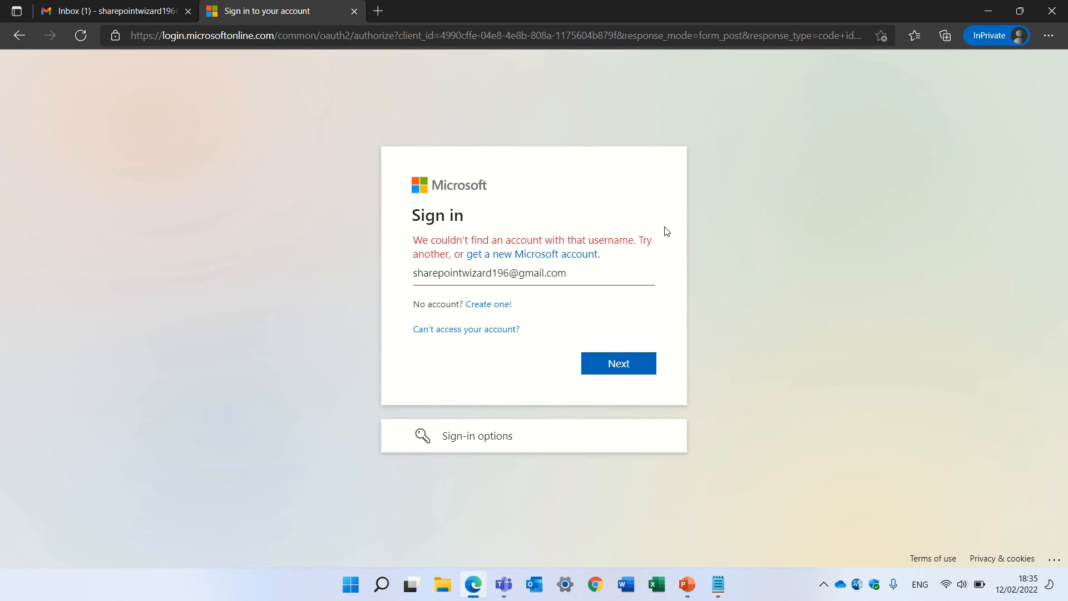
mouse_move(493, 353)
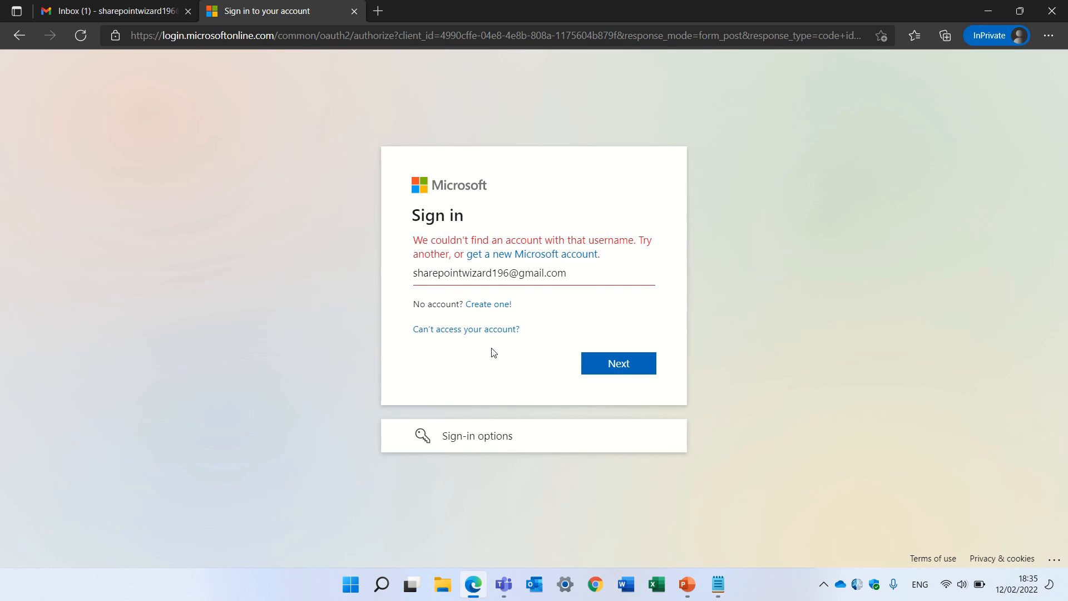
mouse_move(487, 304)
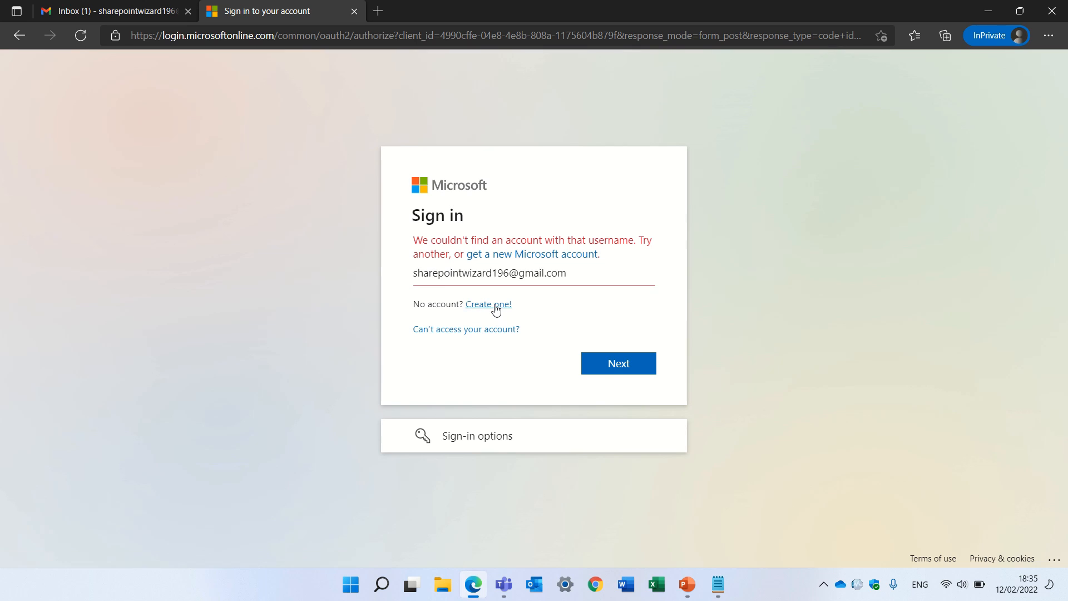
click(487, 304)
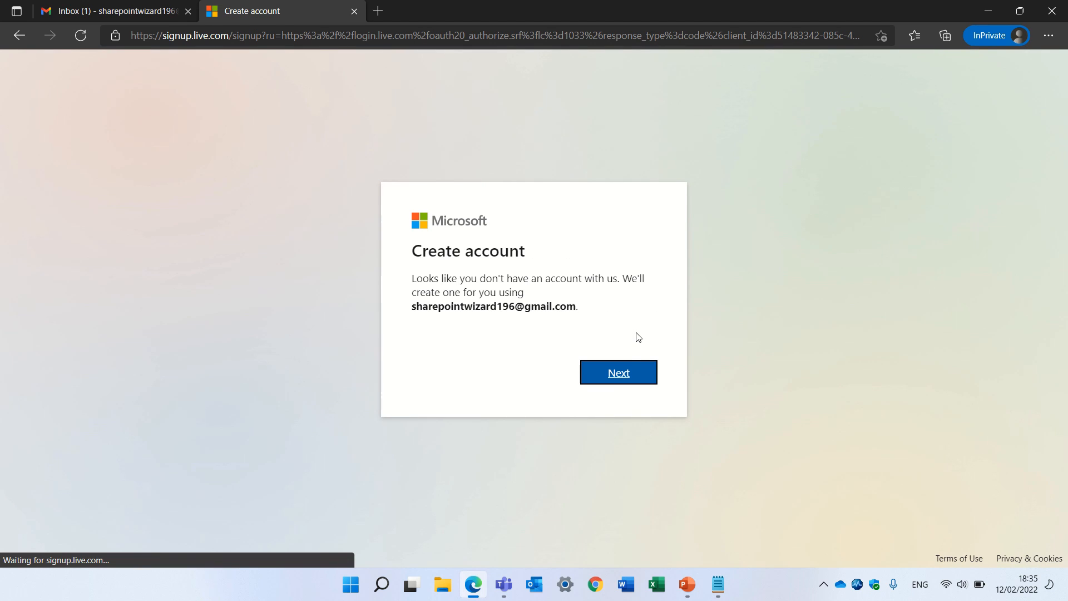
mouse_move(619, 371)
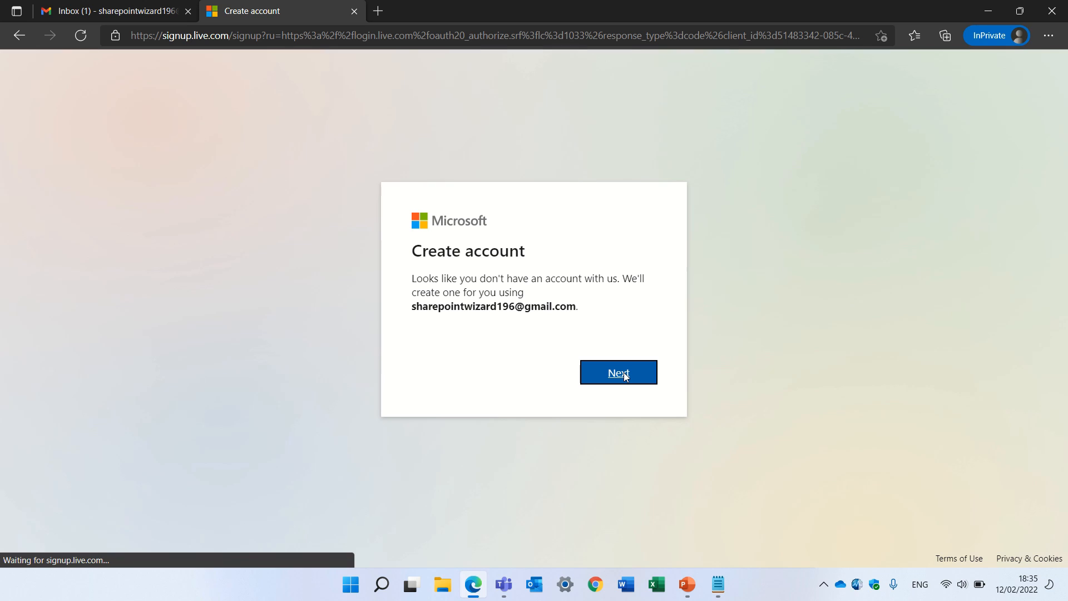
mouse_move(616, 378)
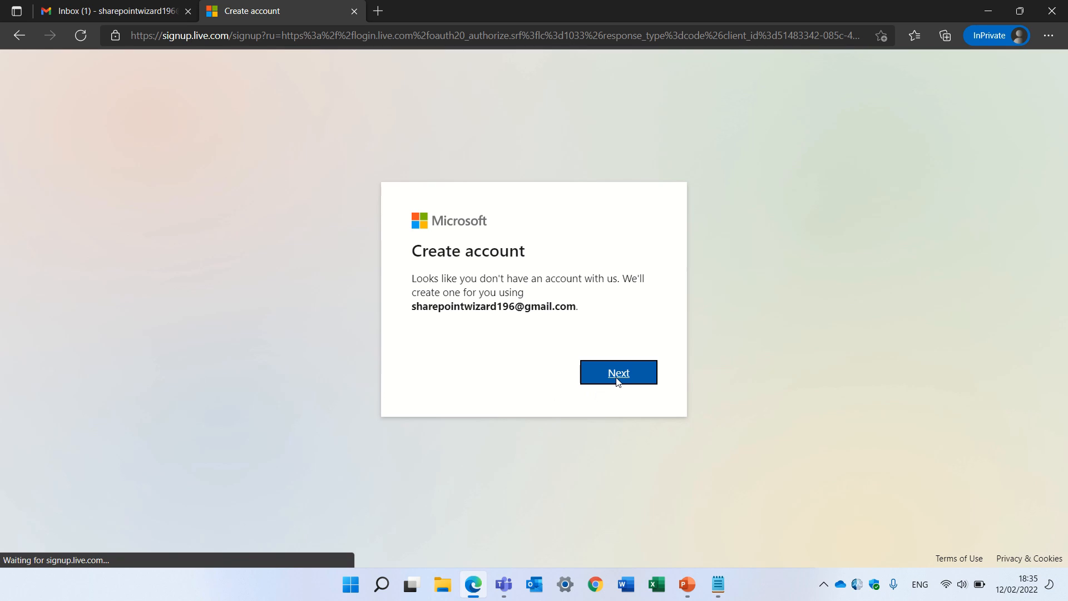
Confirm the email for the new account and set its password.
click(617, 371)
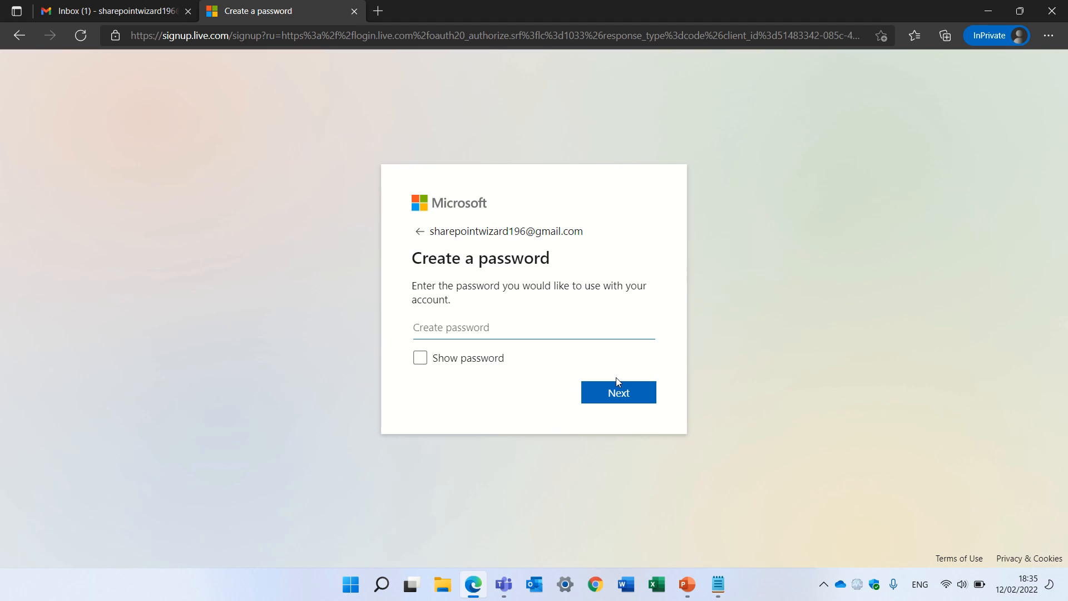
text(••)
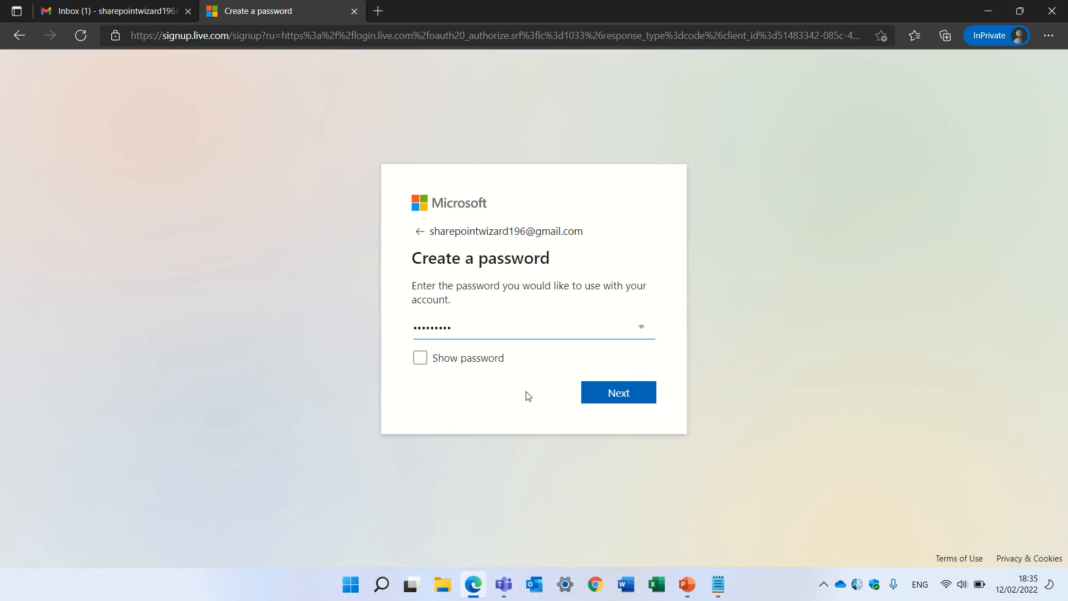
click(617, 392)
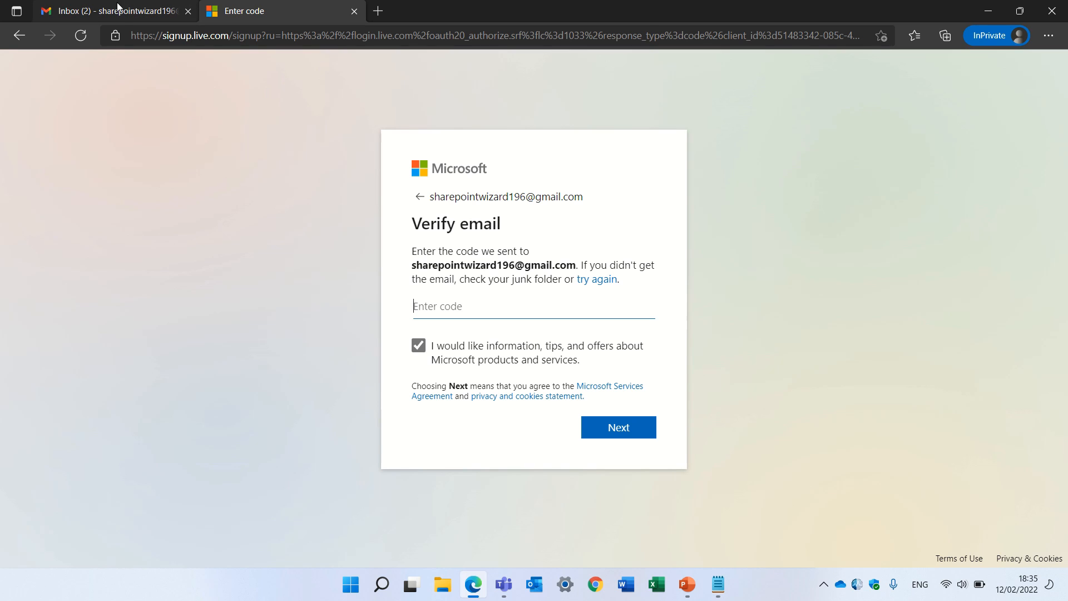
click(109, 11)
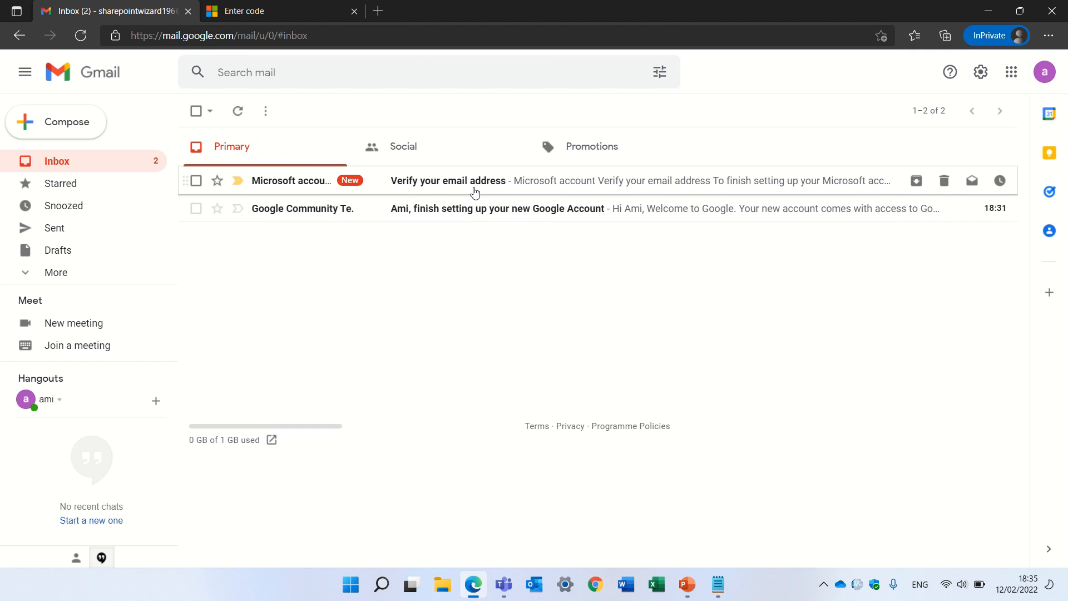
click(447, 180)
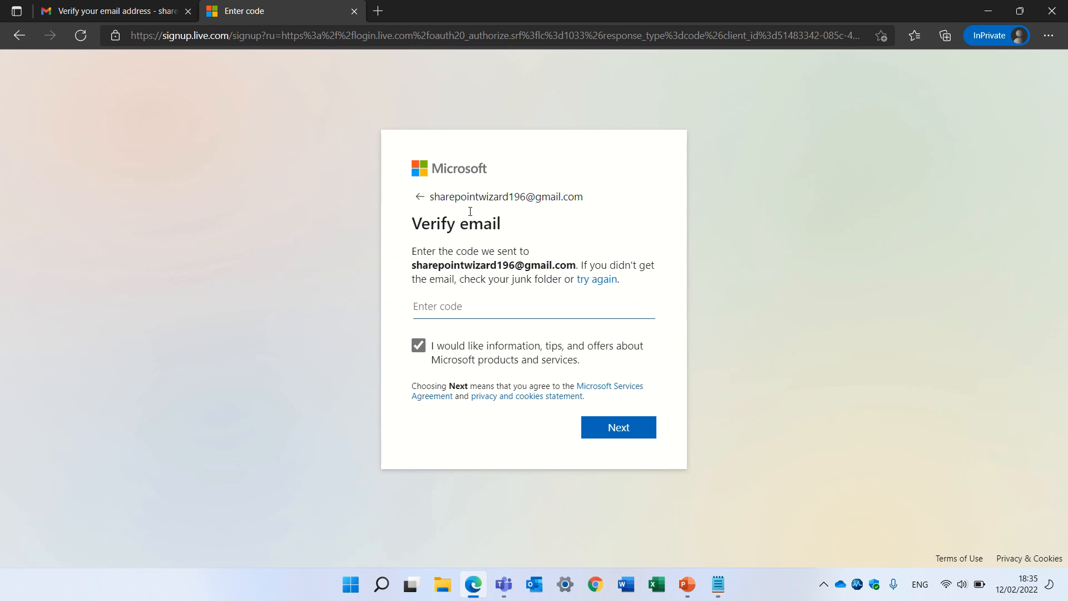
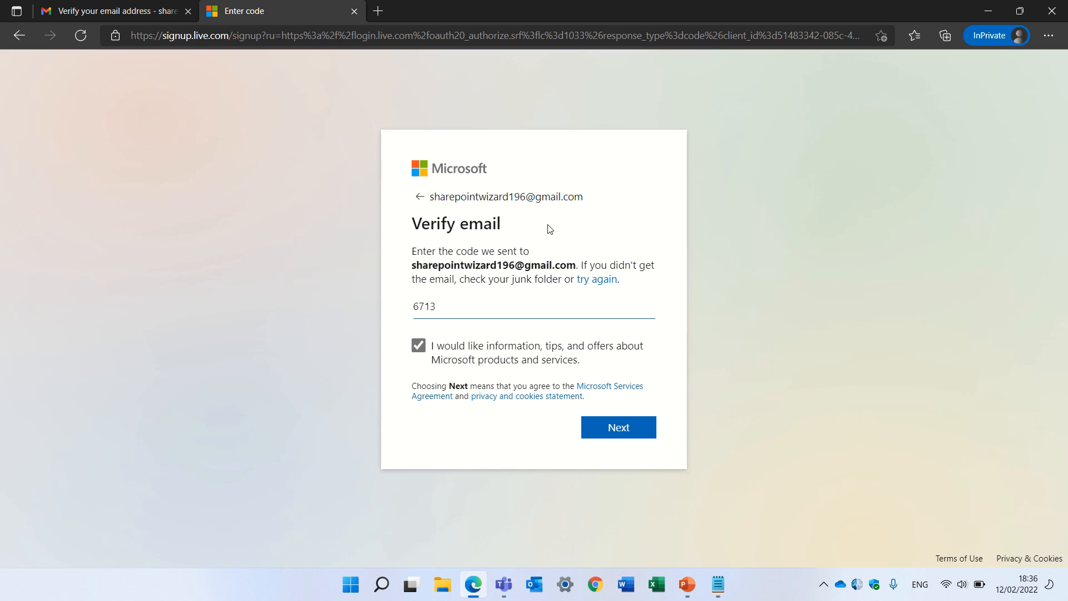
click(617, 427)
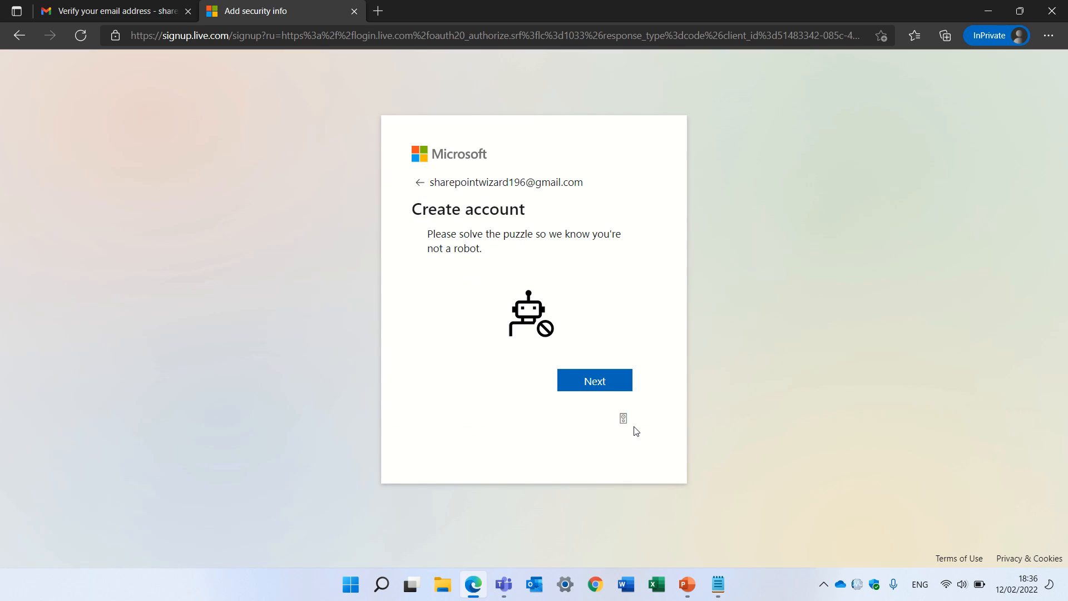
mouse_move(623, 418)
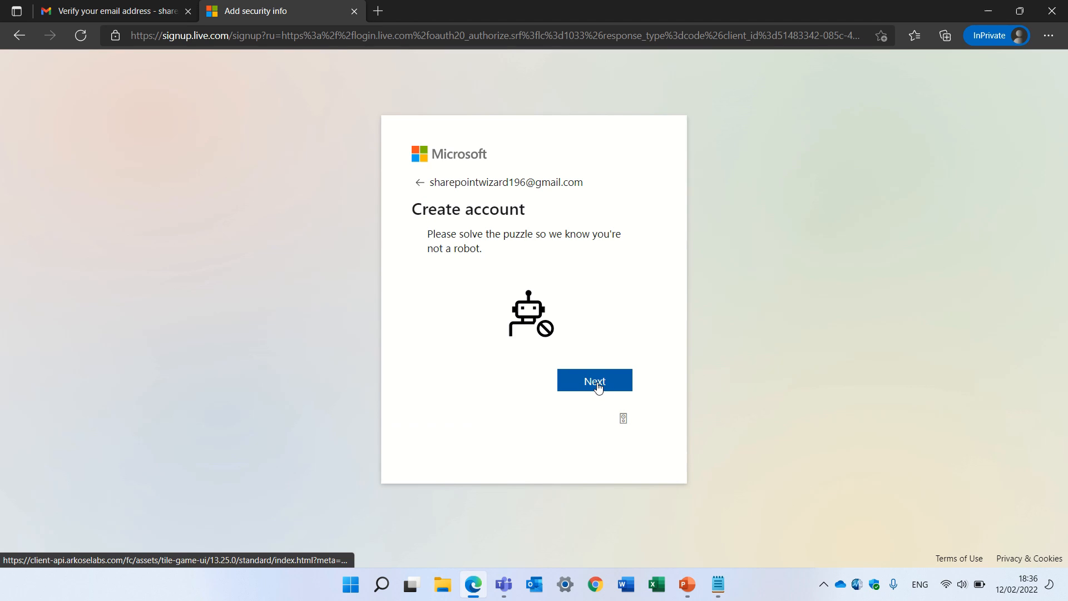
Pass the not-a-robot puzzle by picking the pineapple picture in each round.
click(593, 380)
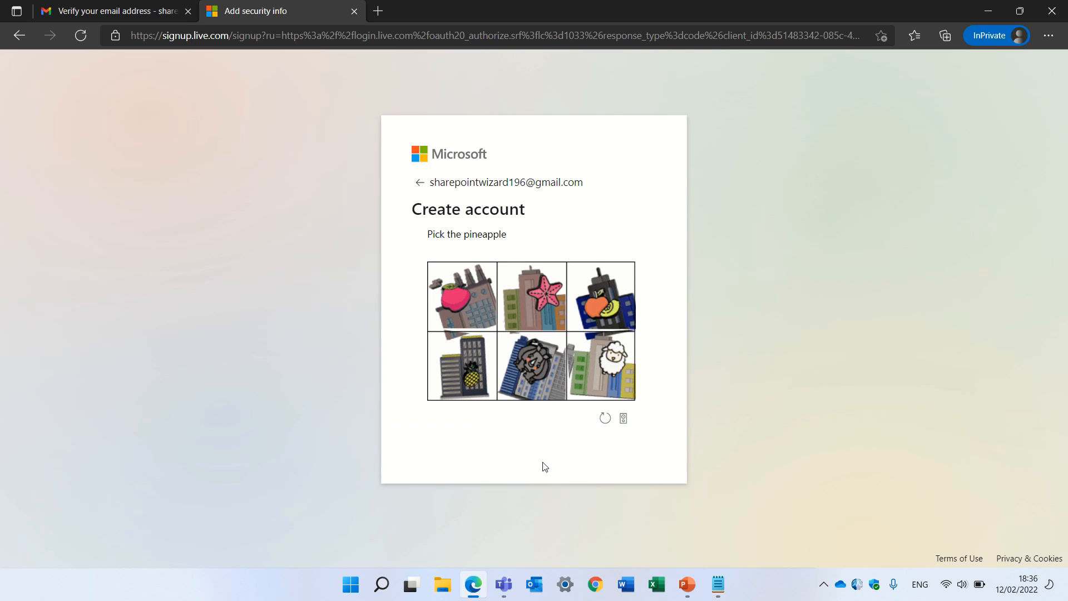
mouse_move(448, 503)
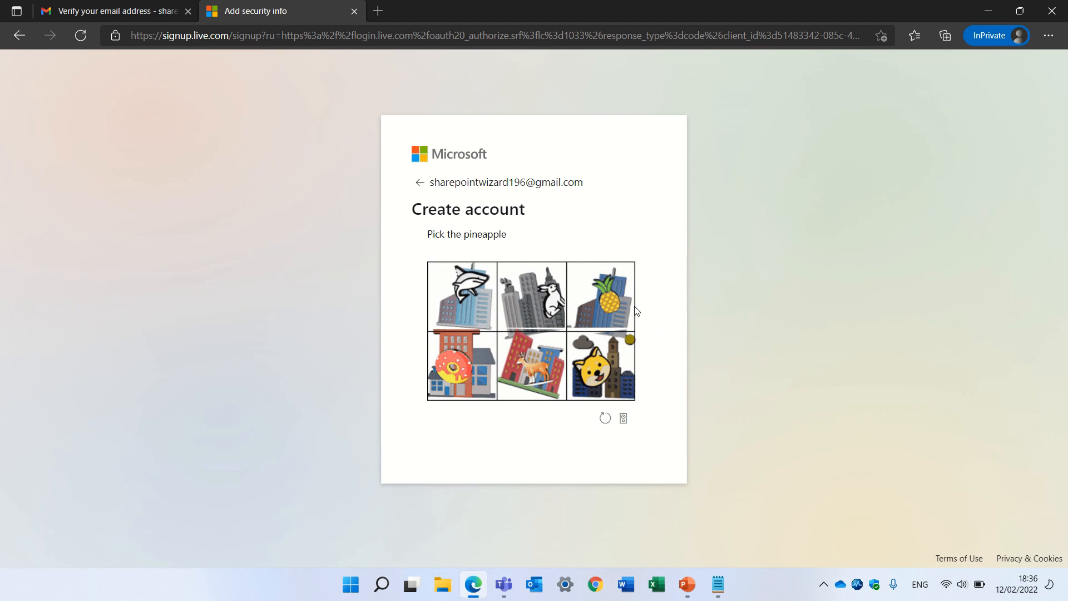
click(601, 295)
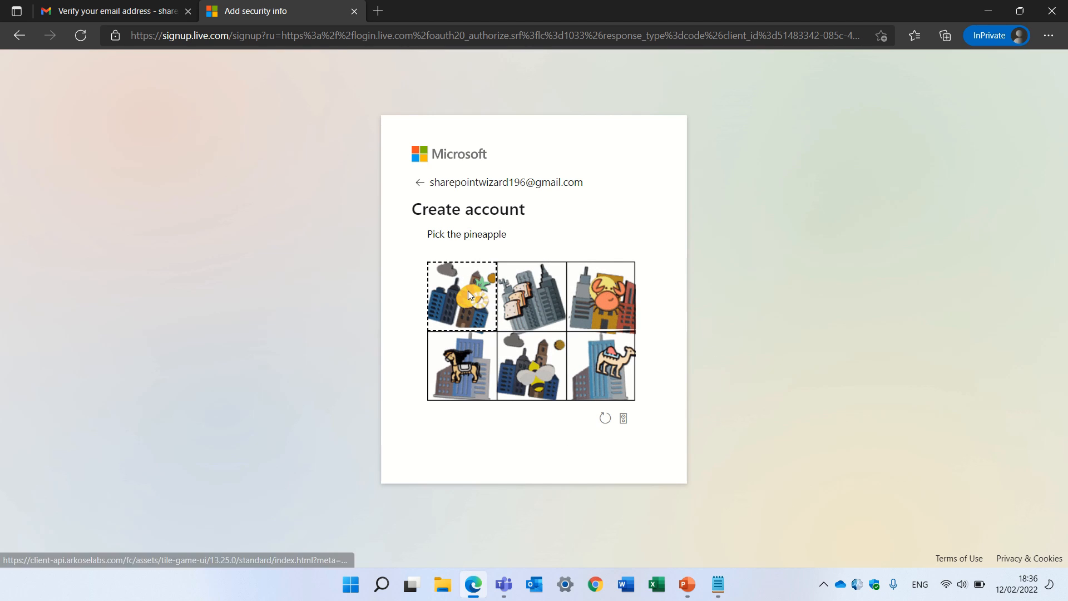
click(604, 418)
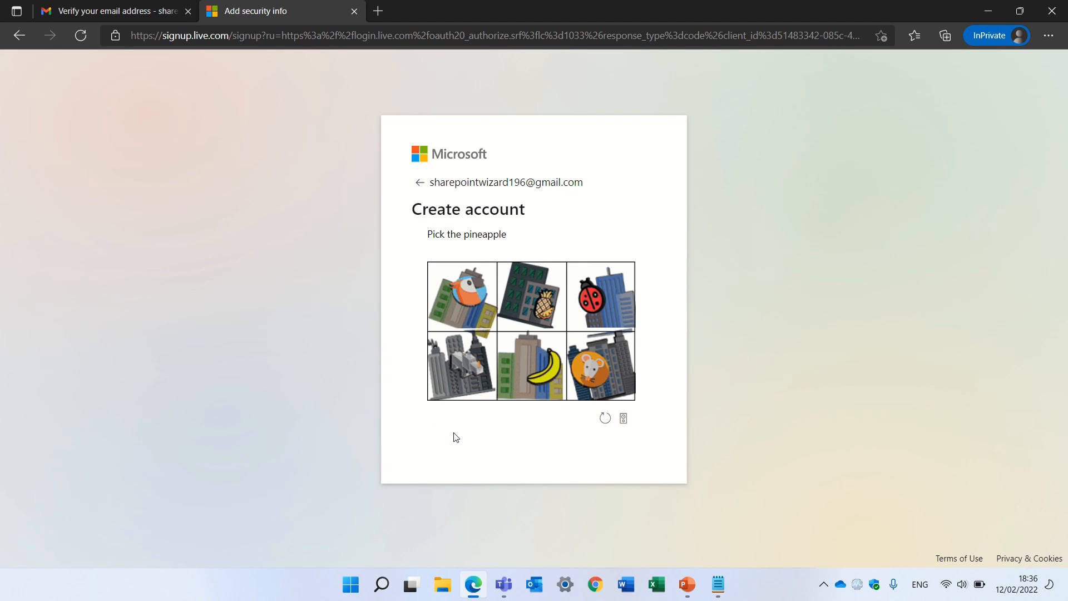
click(531, 296)
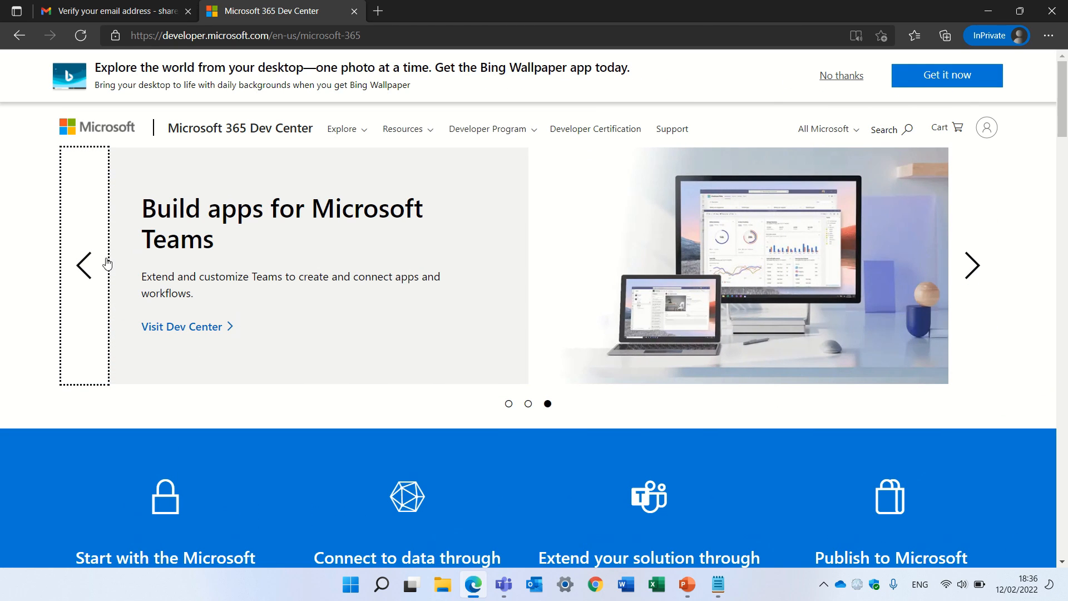
Browse the home page carousel slides and scroll through the page content.
click(84, 266)
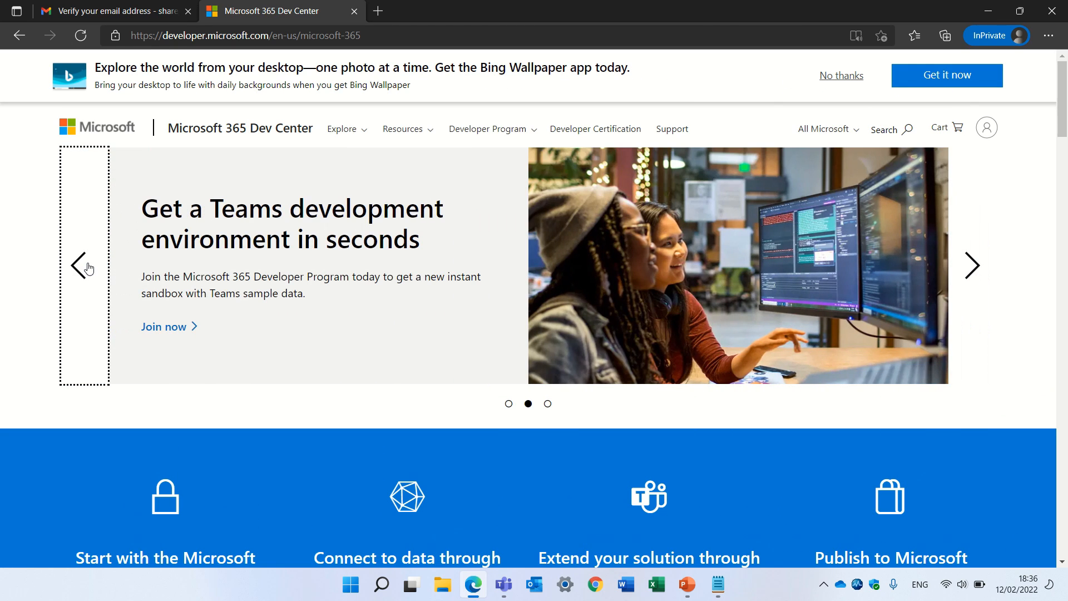
mouse_move(305, 248)
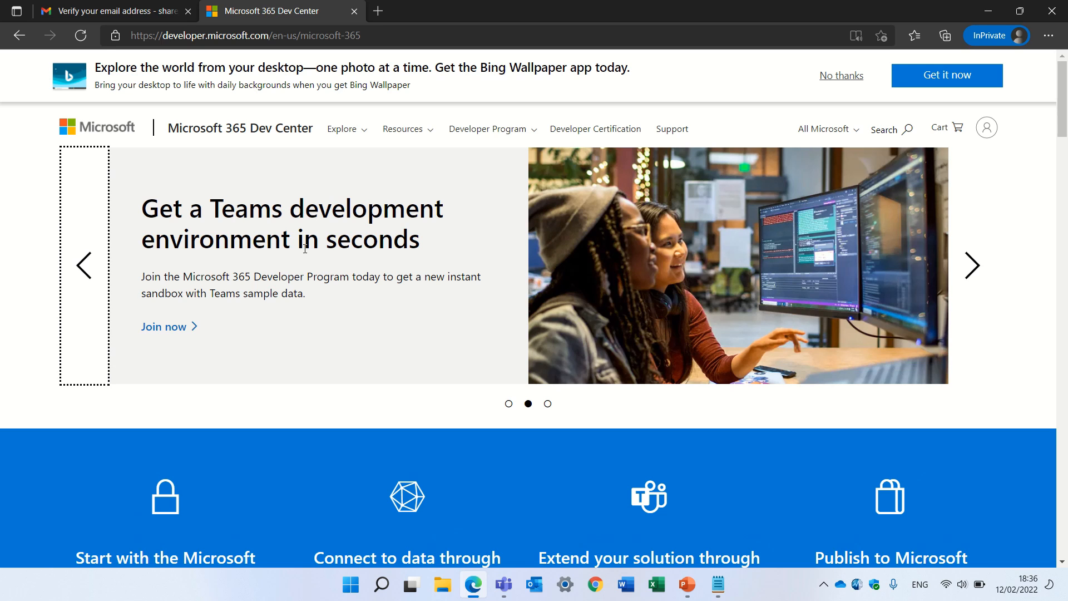
click(83, 265)
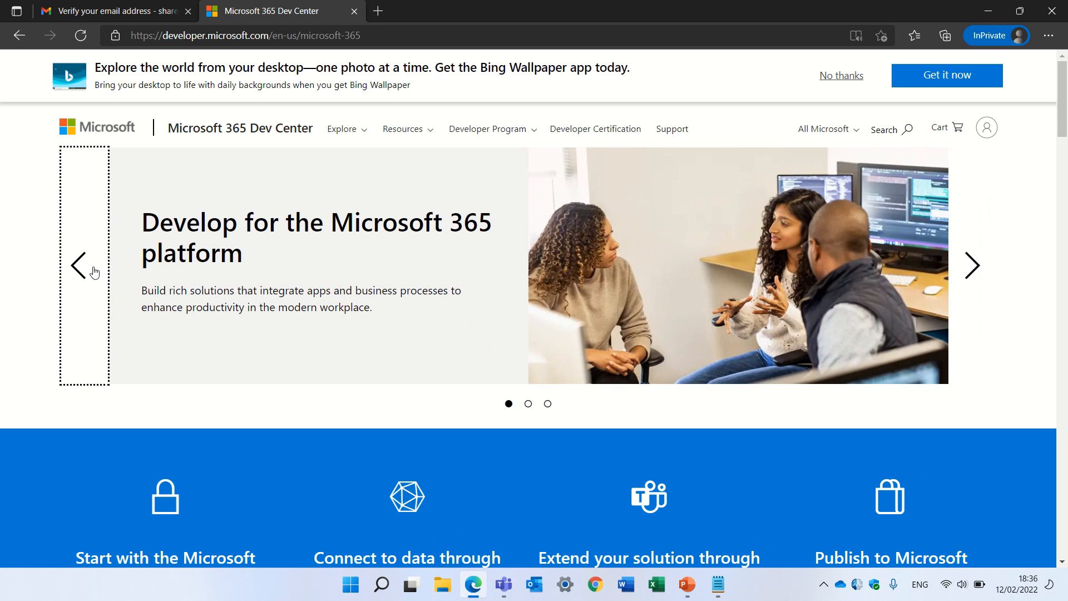
mouse_move(131, 282)
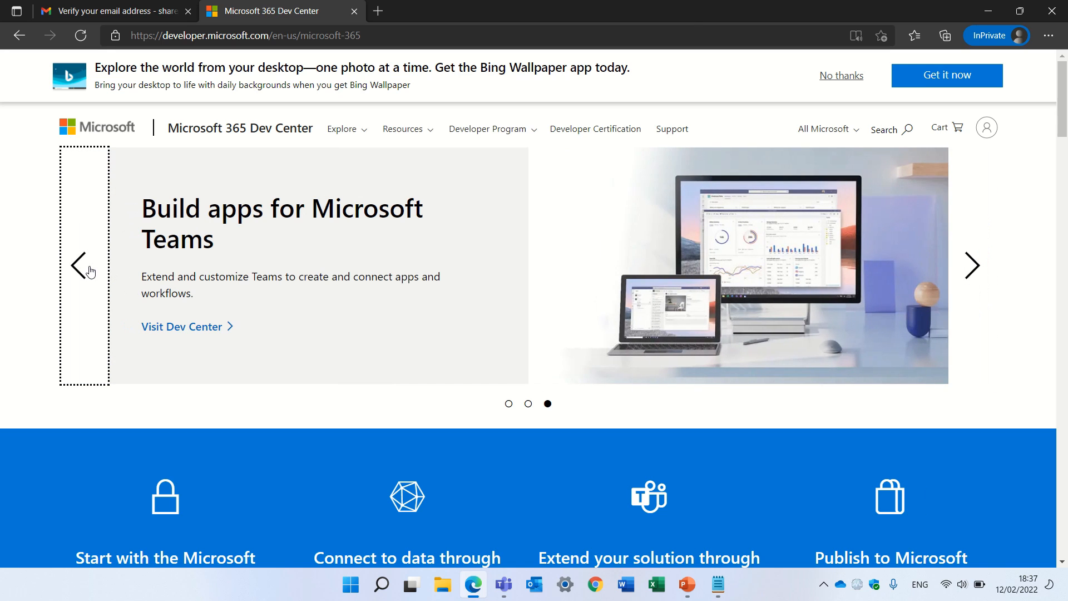
mouse_move(89, 276)
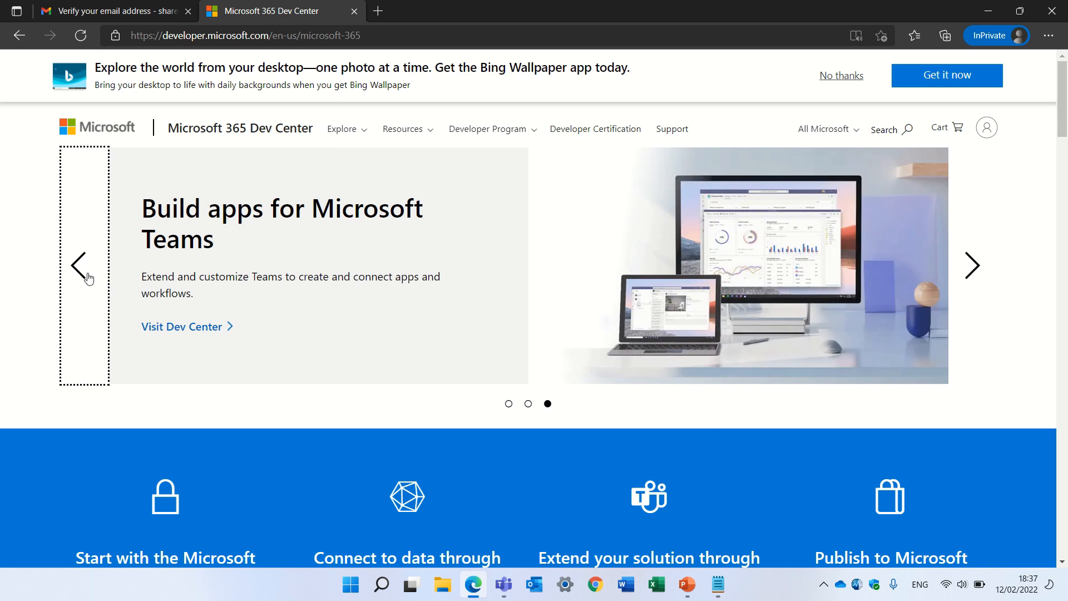
click(83, 265)
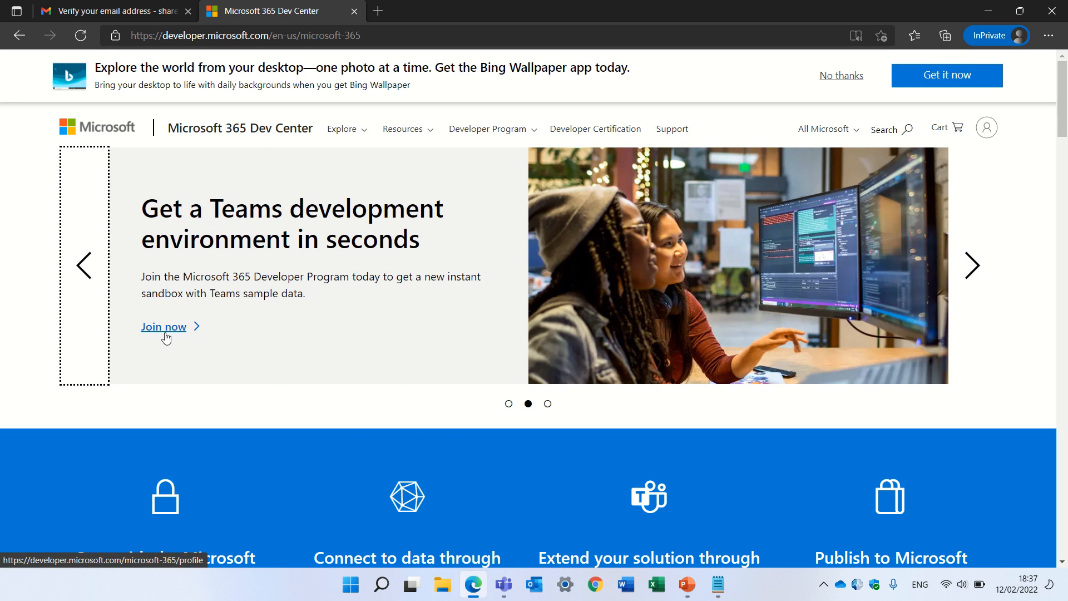
mouse_move(136, 279)
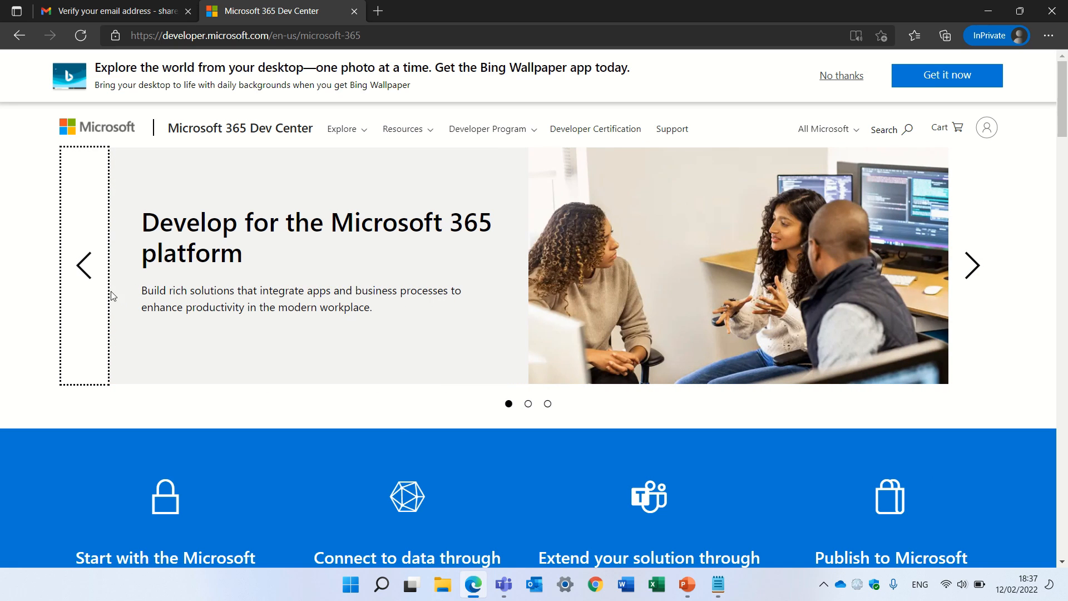
scroll(down, 3)
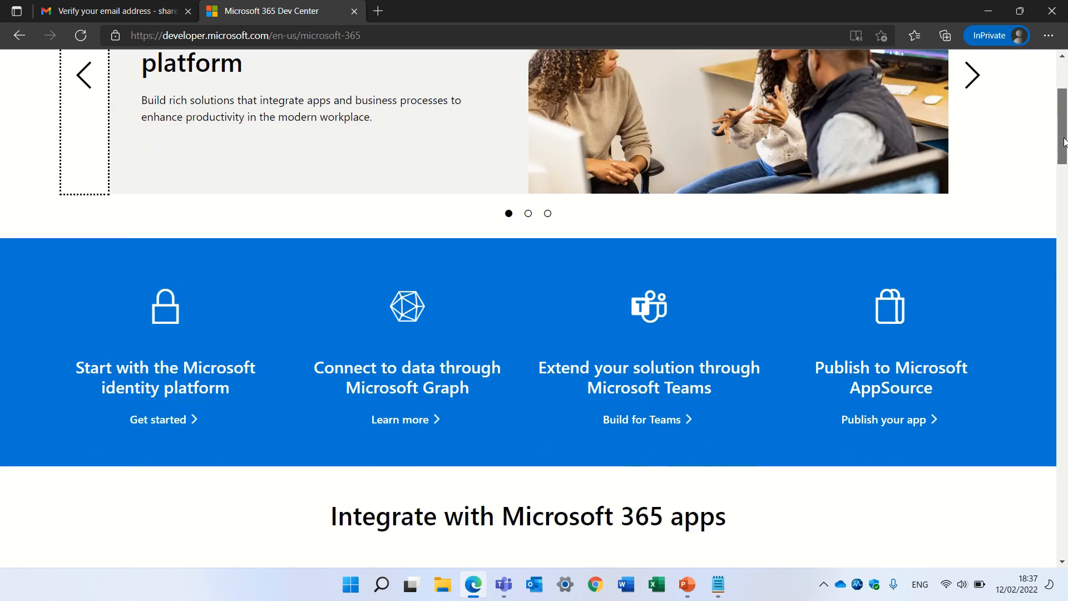
scroll(down, 3)
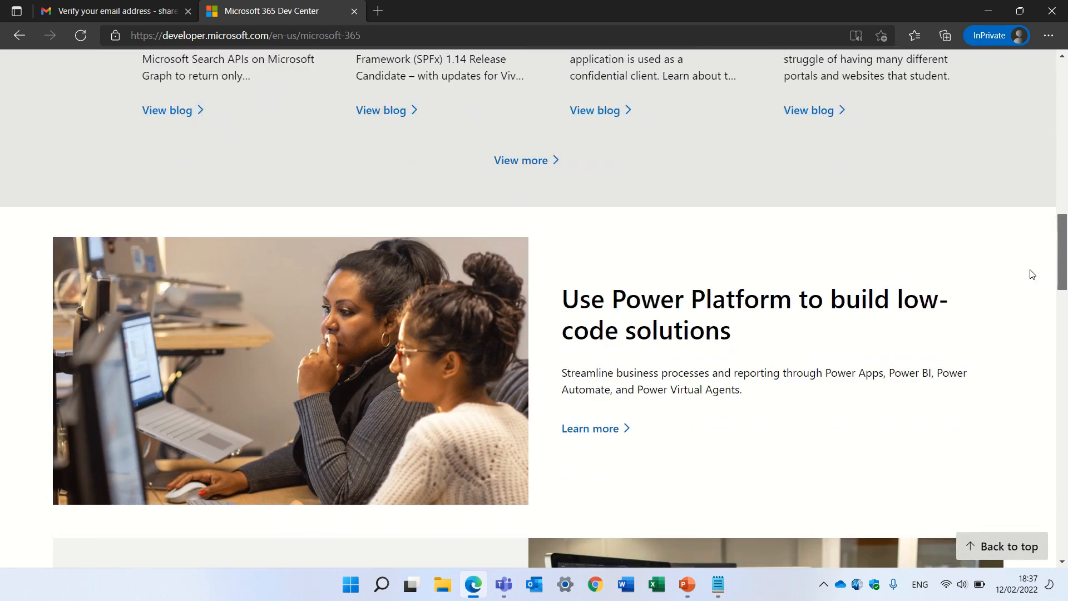
scroll(down, 3)
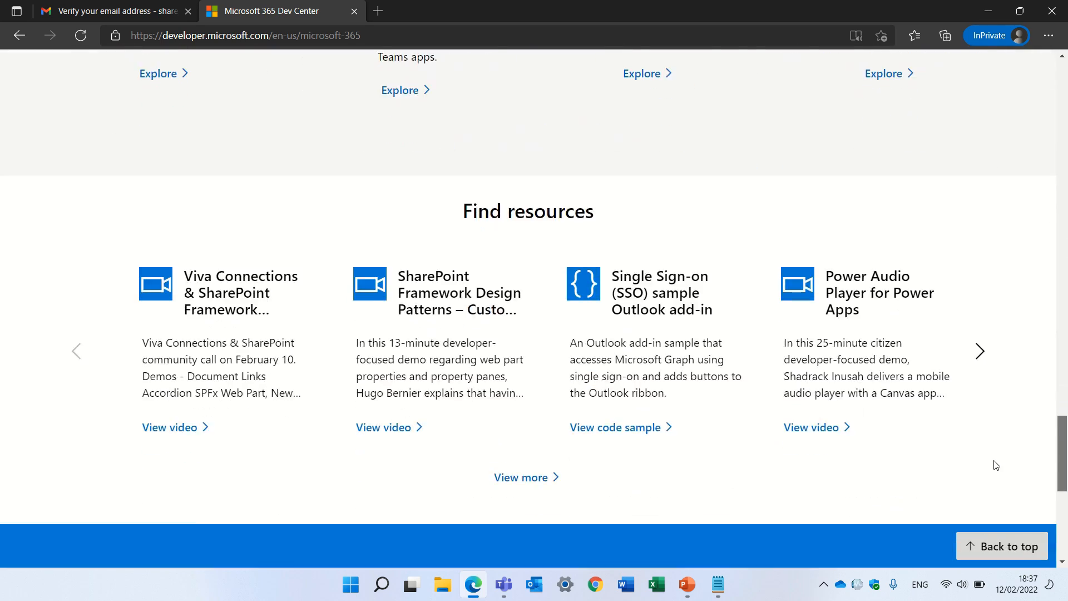
scroll(up, 3)
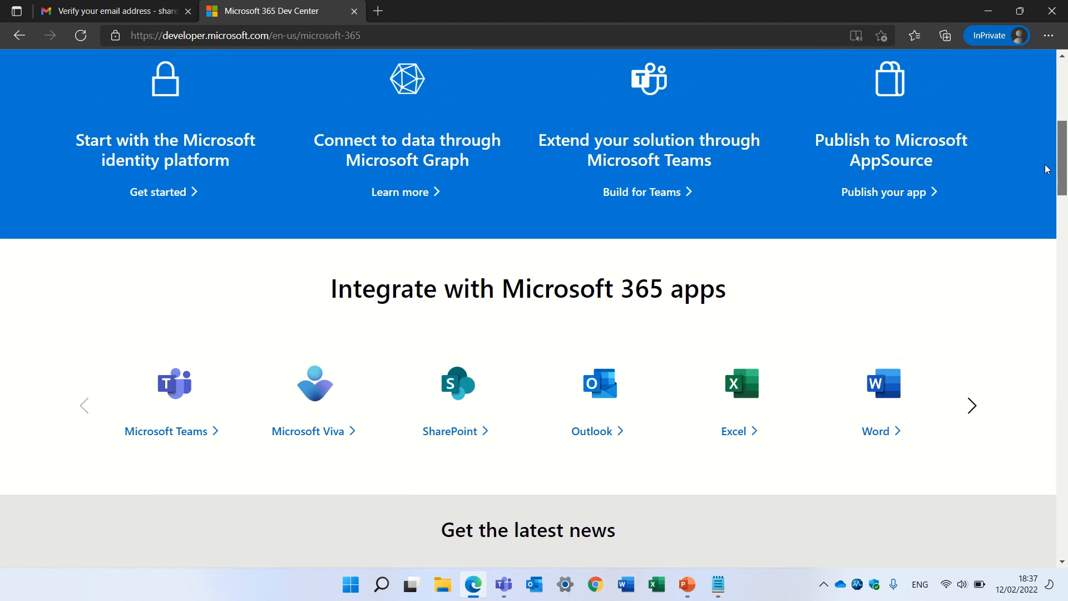
scroll(up, 3)
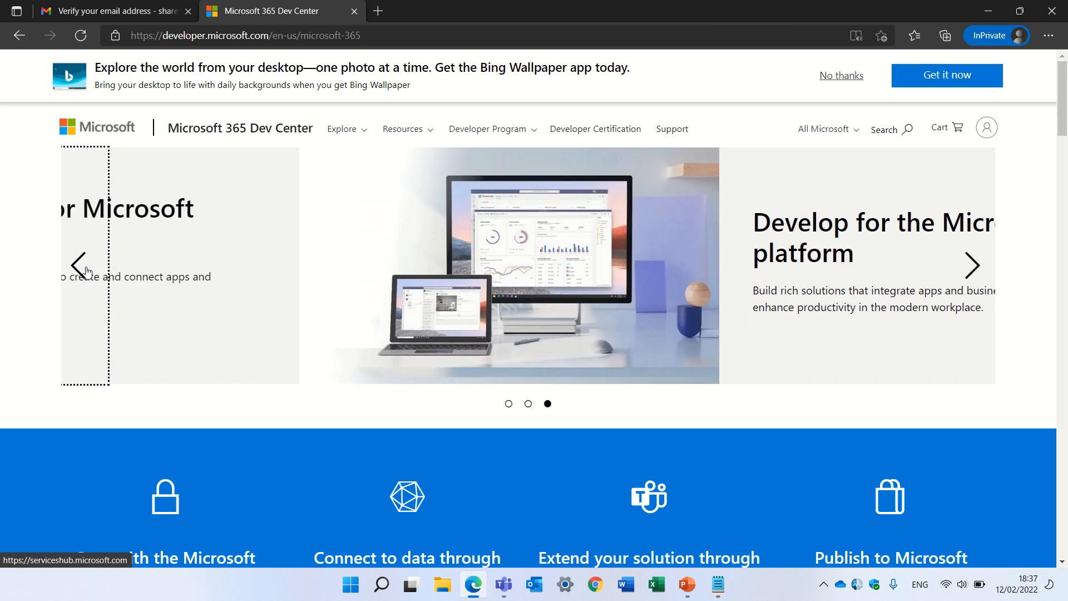
Join the Developer Program from the Teams development environment banner slide.
click(82, 265)
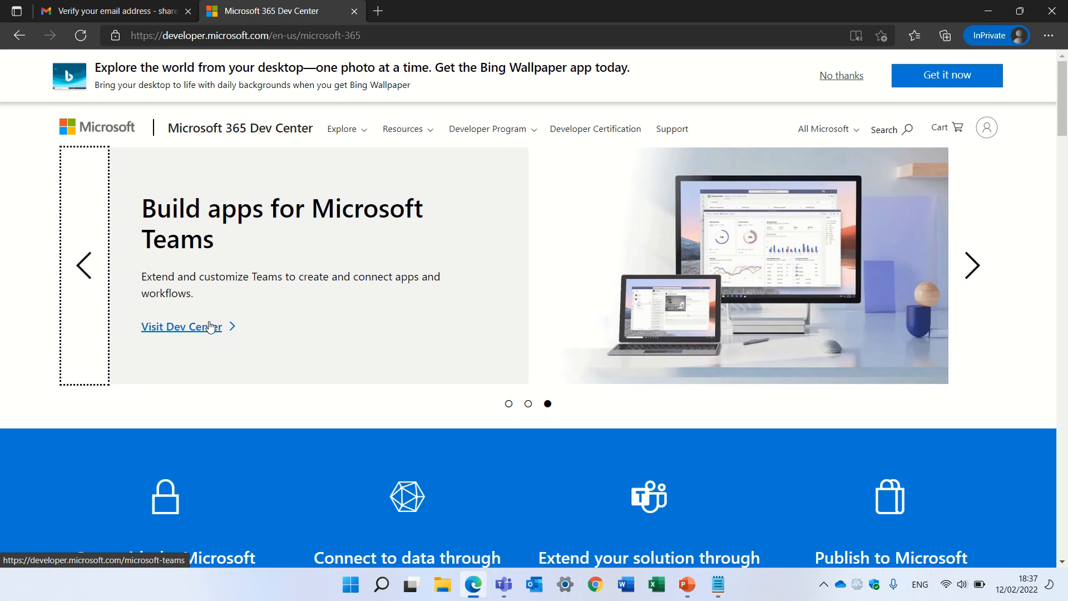
mouse_move(176, 336)
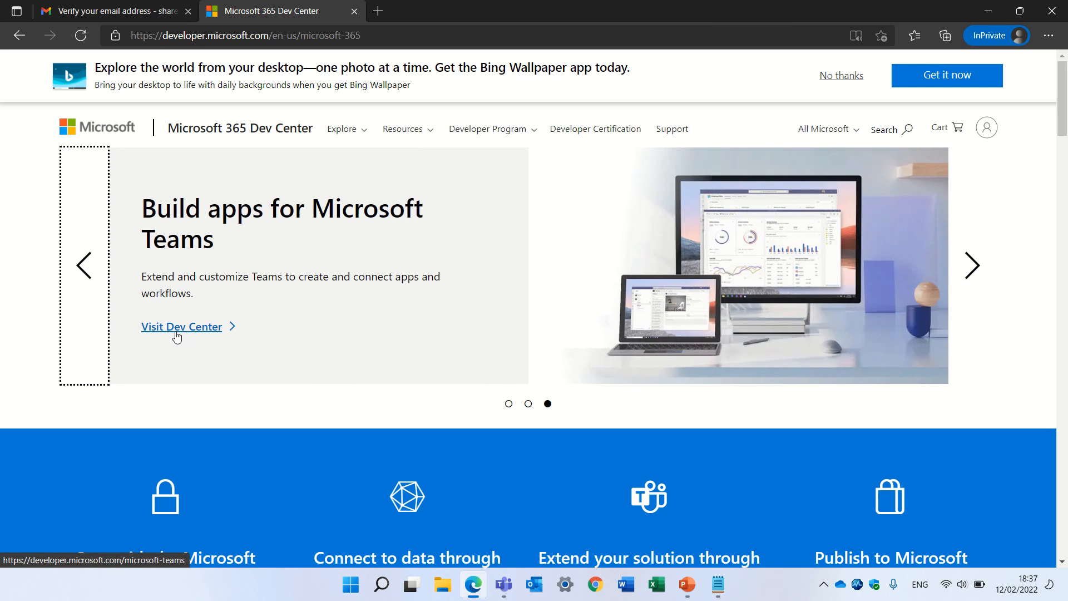
mouse_move(77, 266)
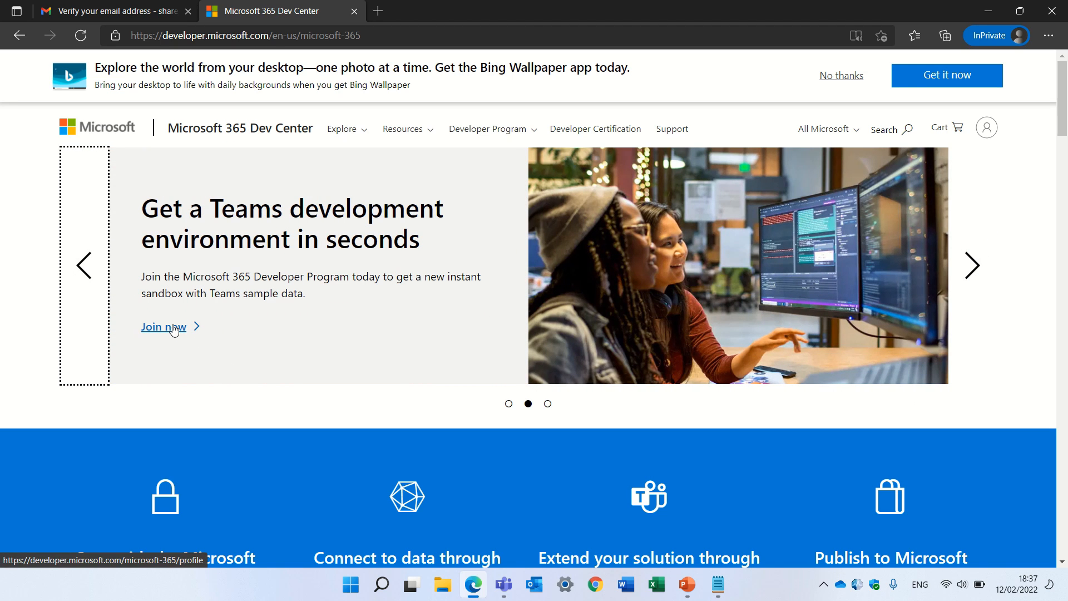
click(162, 325)
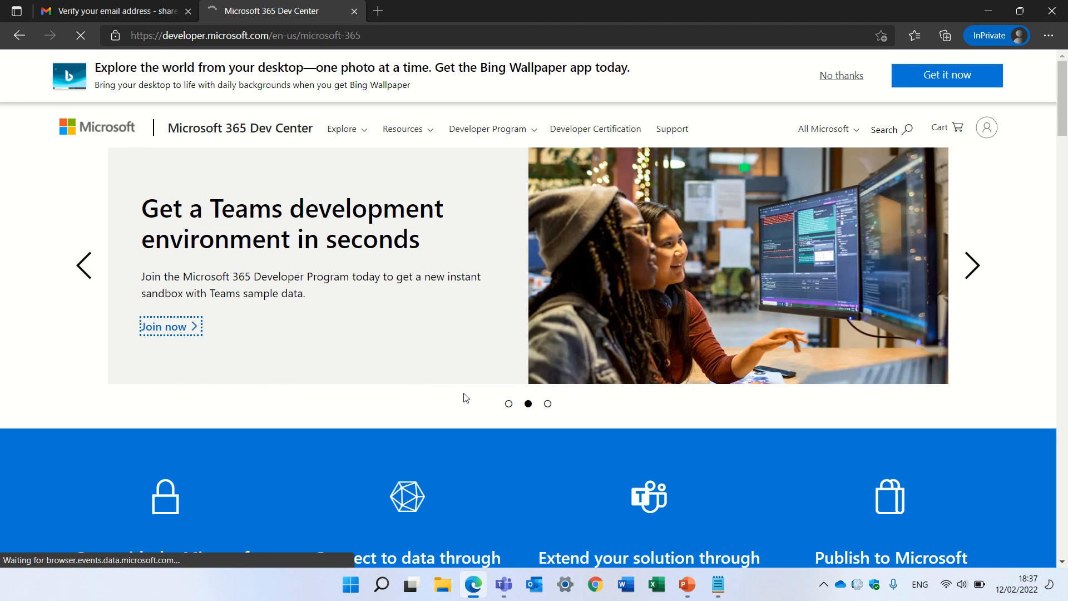
Fill the join form with country Israel and company SharePoint Wizard, then accept the terms.
click(984, 126)
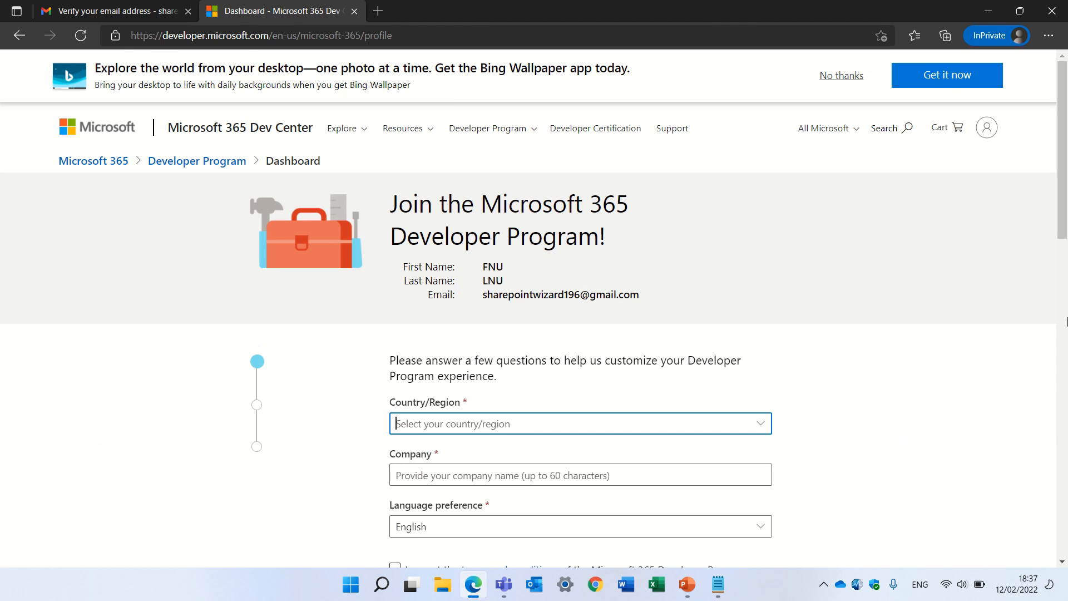
scroll(down, 3)
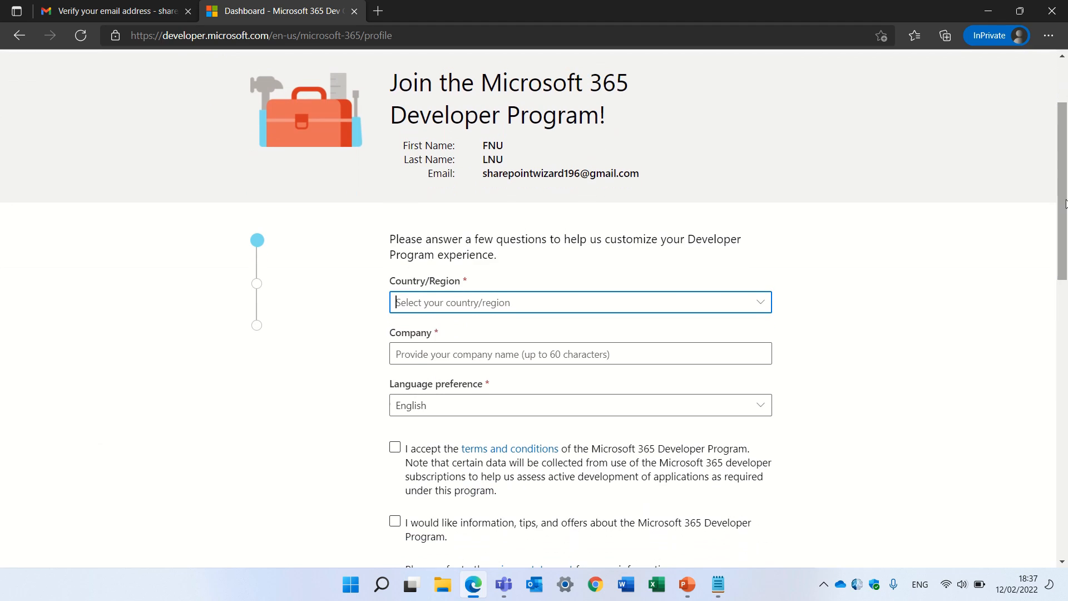
text(Israel)
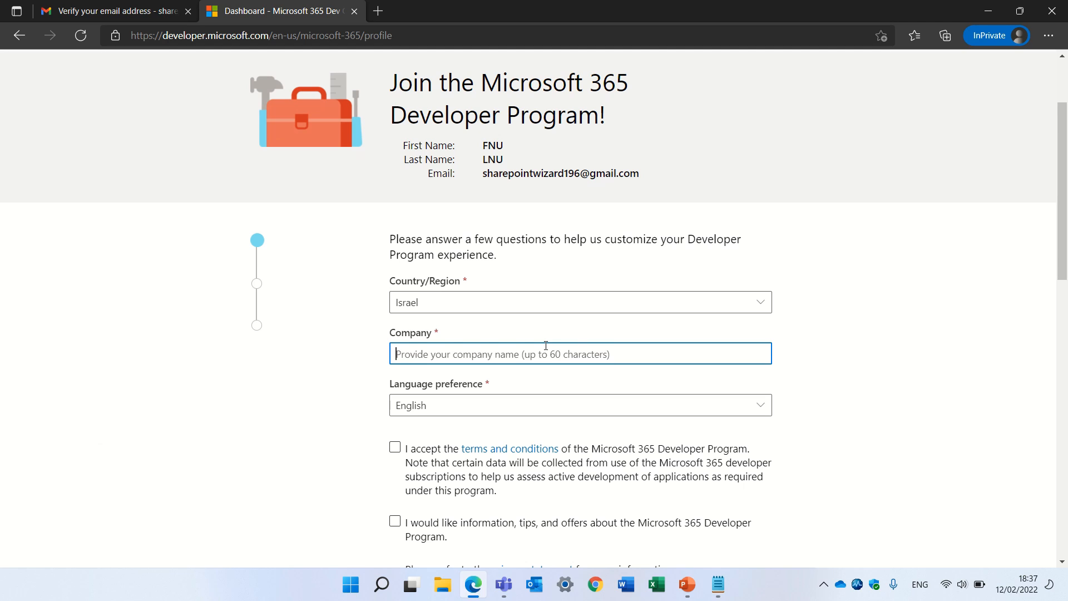
text(share)
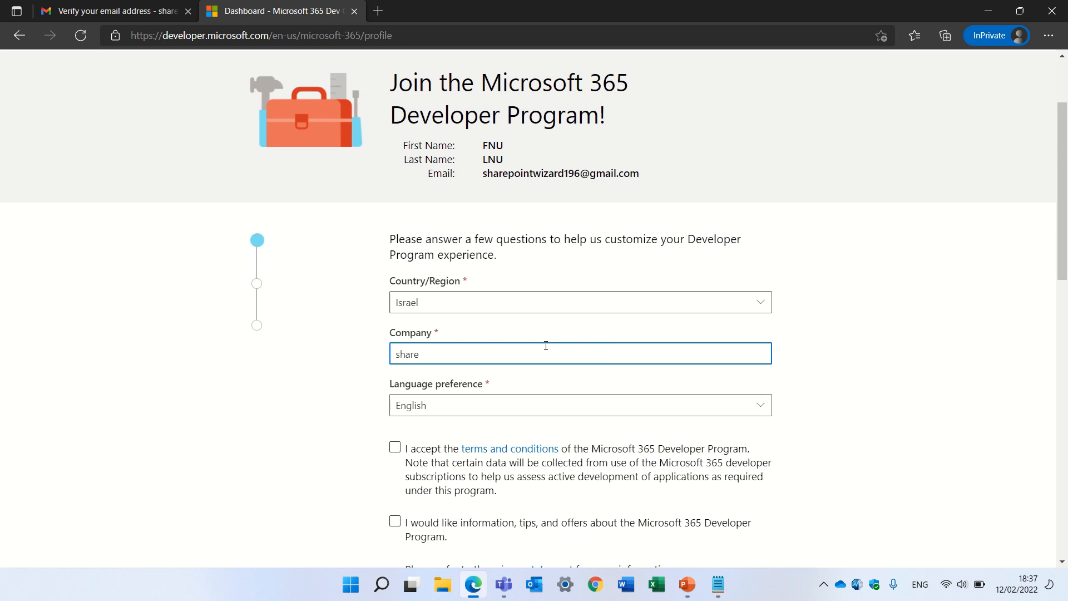
key(ctrl+a)
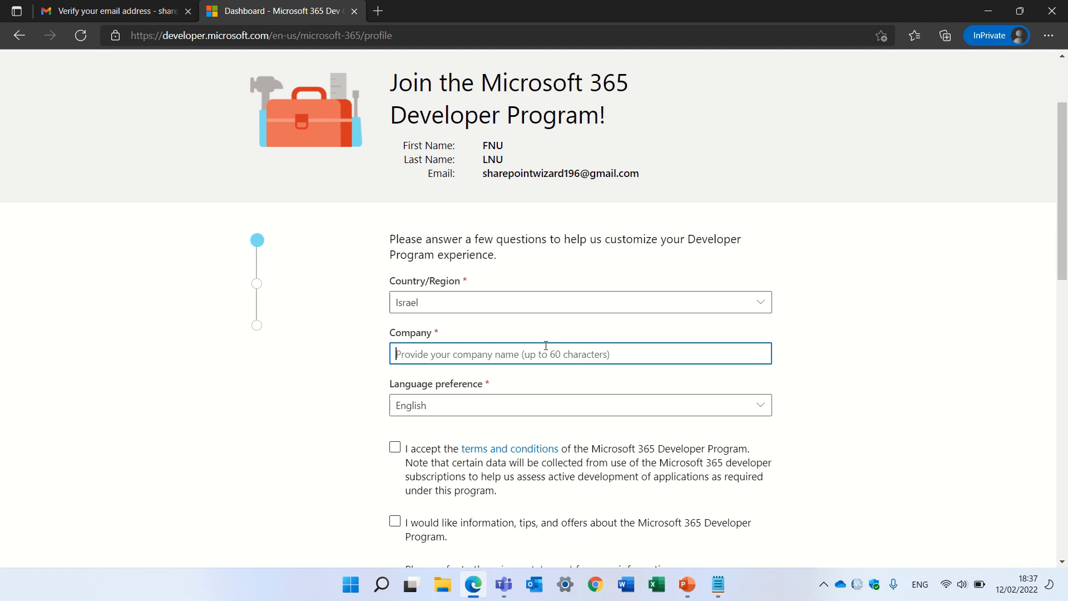
text(SharePo)
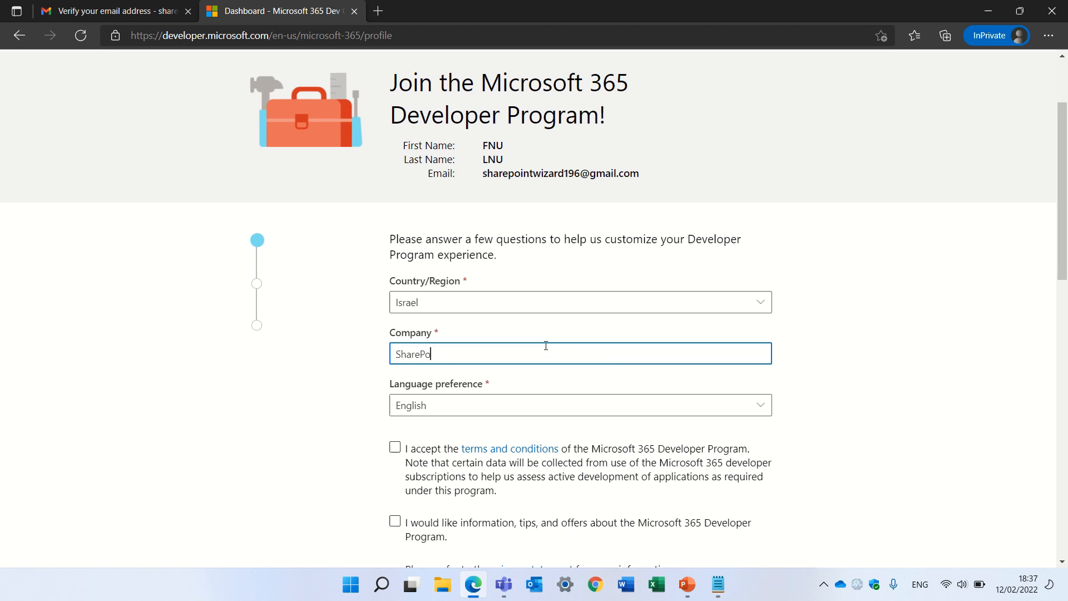
text(int W)
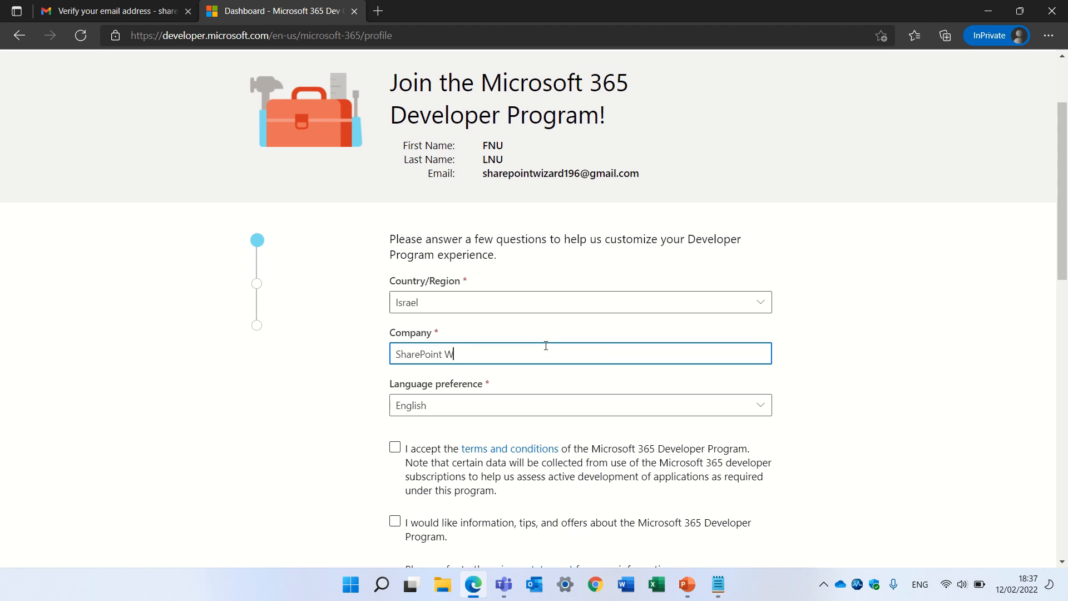
text(izard)
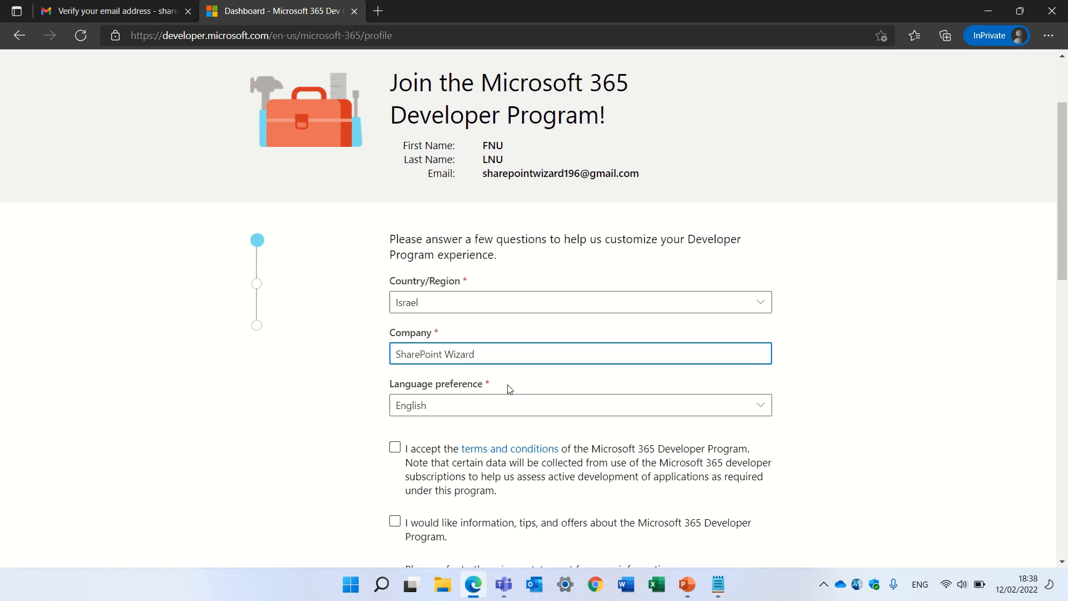
scroll(down, 3)
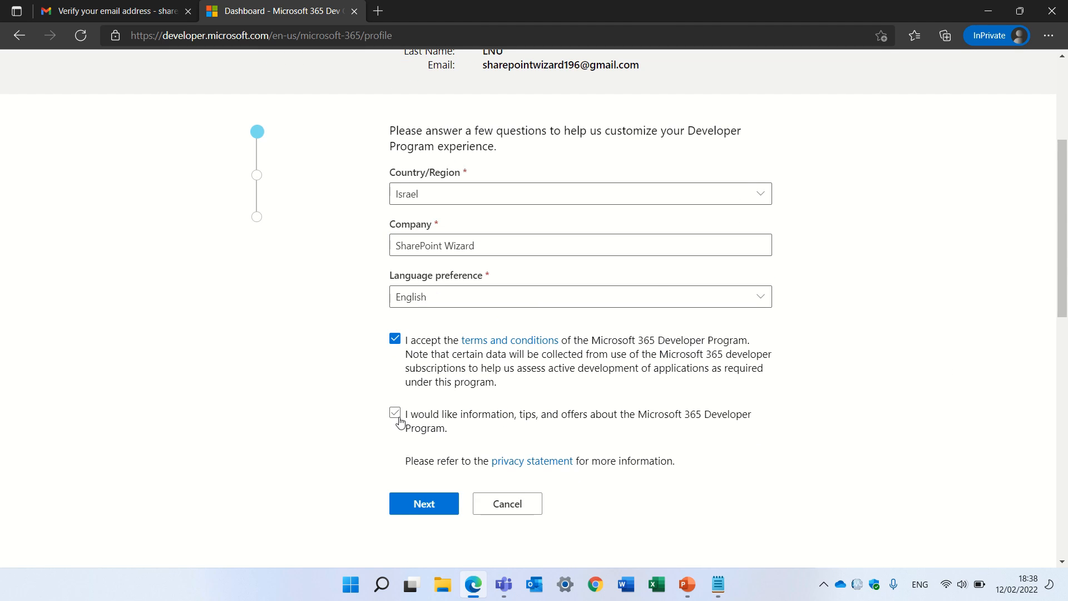
Continue the join form and choose Personal projects as the developer focus.
click(422, 502)
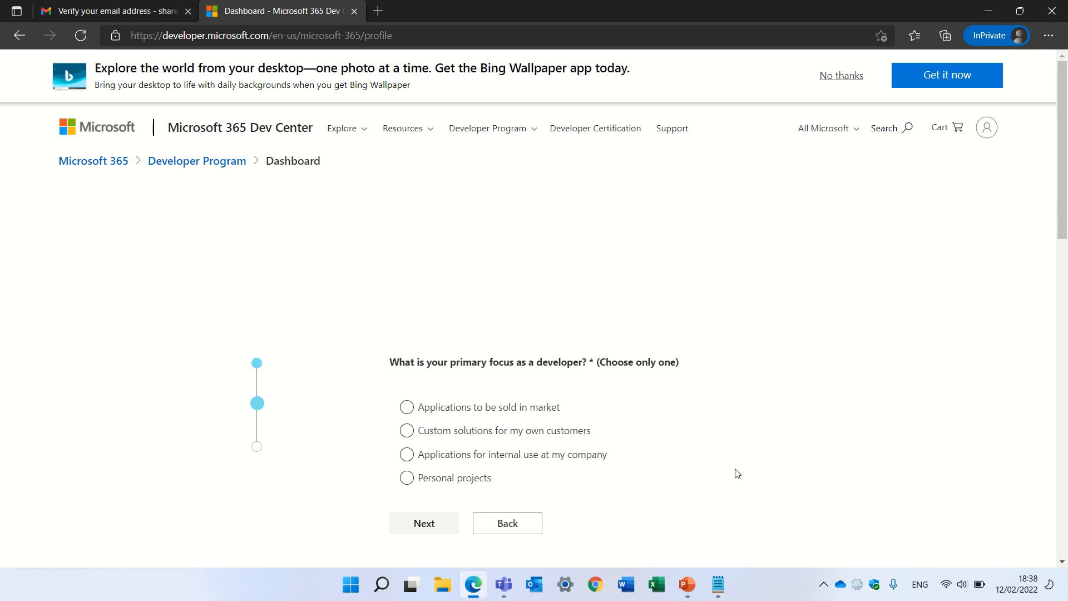
mouse_move(749, 441)
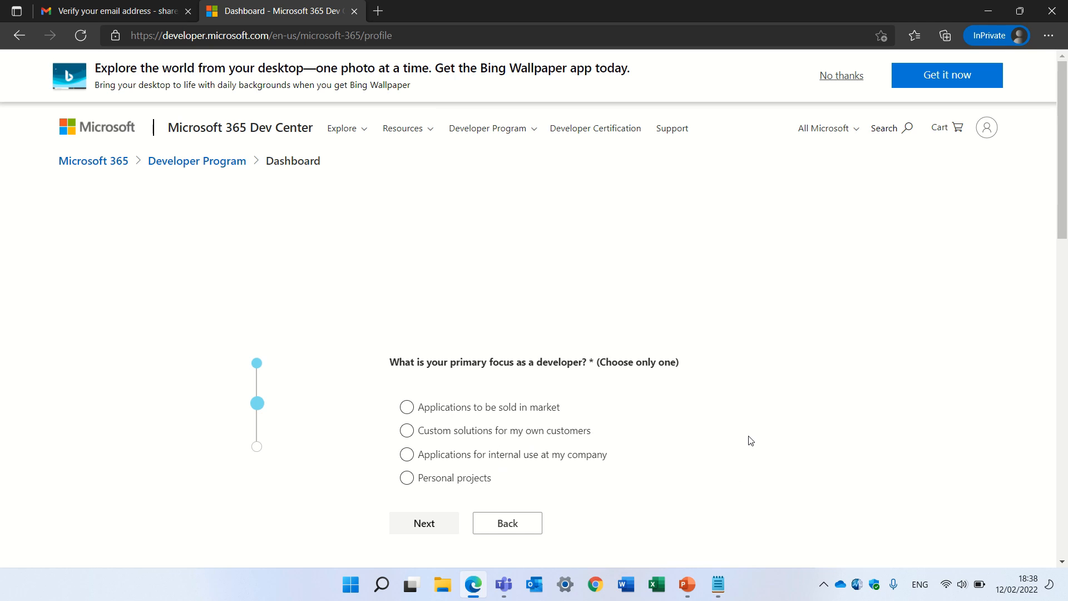
click(408, 477)
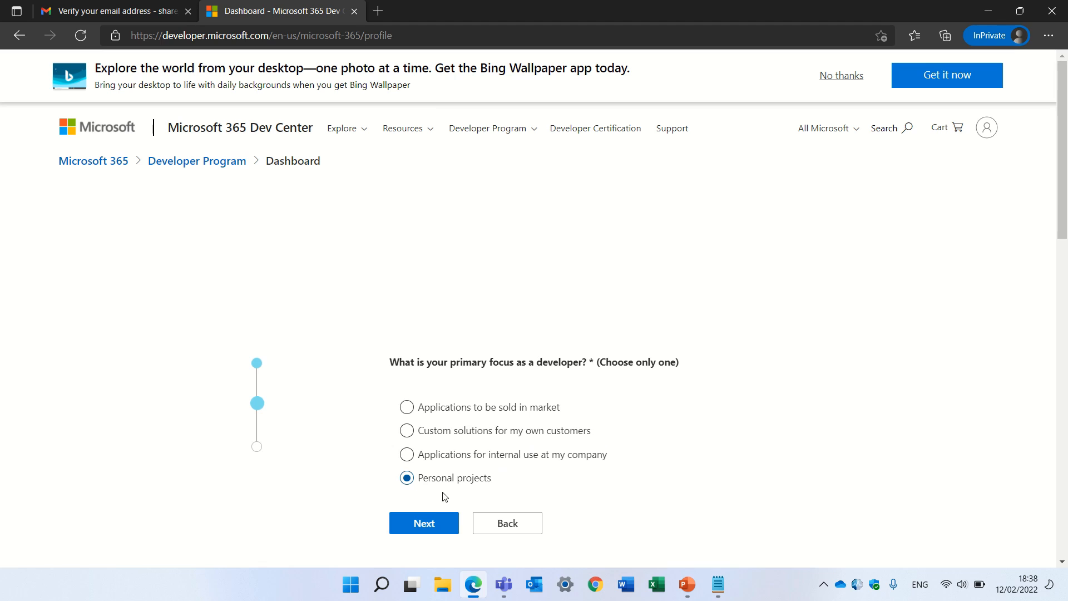
click(423, 522)
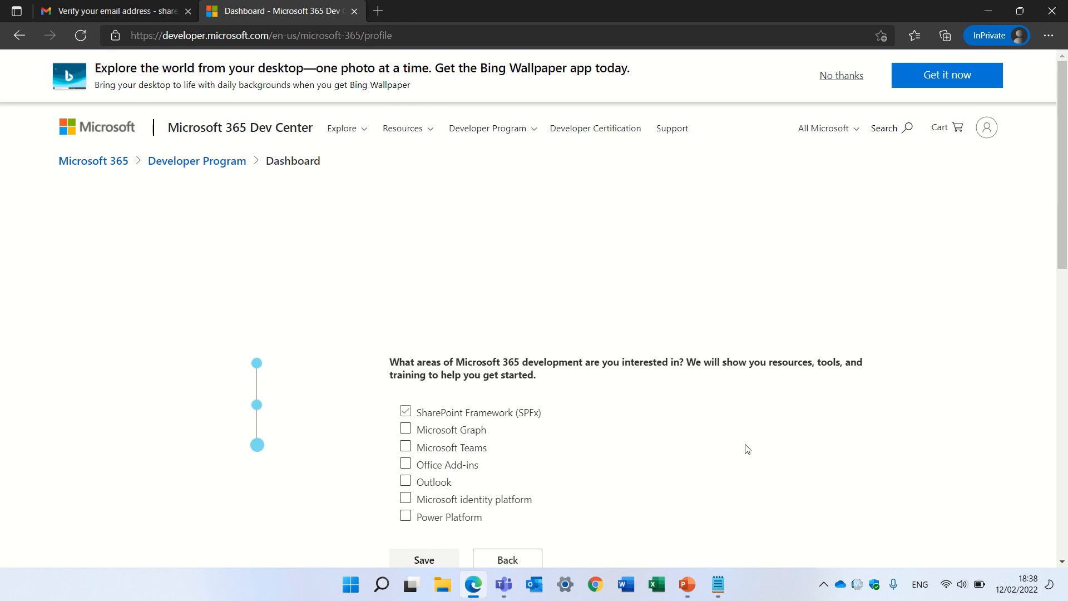
Mark Microsoft Teams, Outlook and Power Platform as interest areas and save the profile.
click(405, 447)
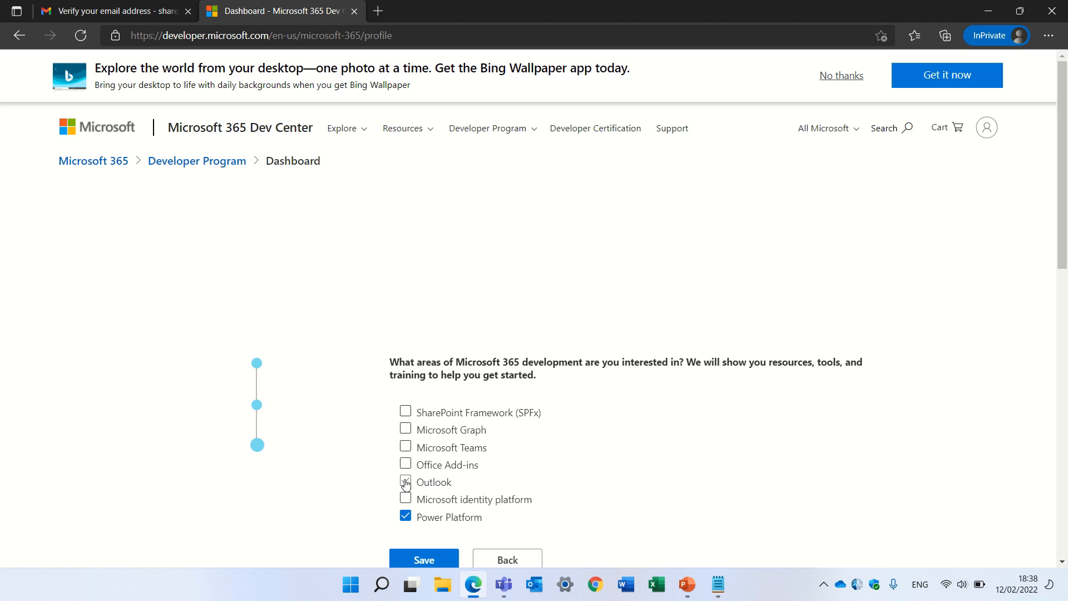
click(405, 481)
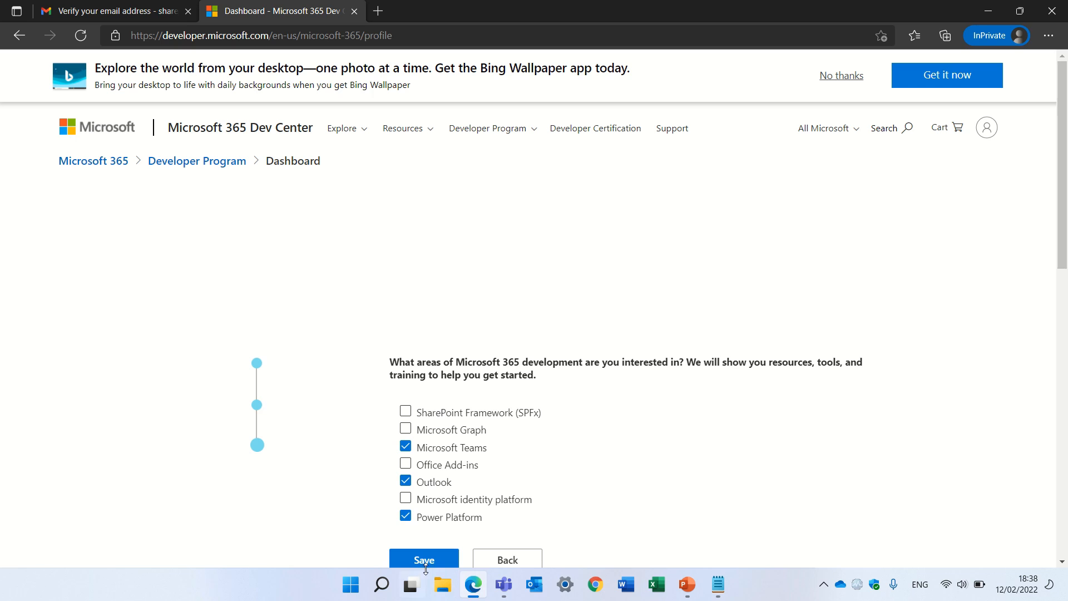
click(424, 559)
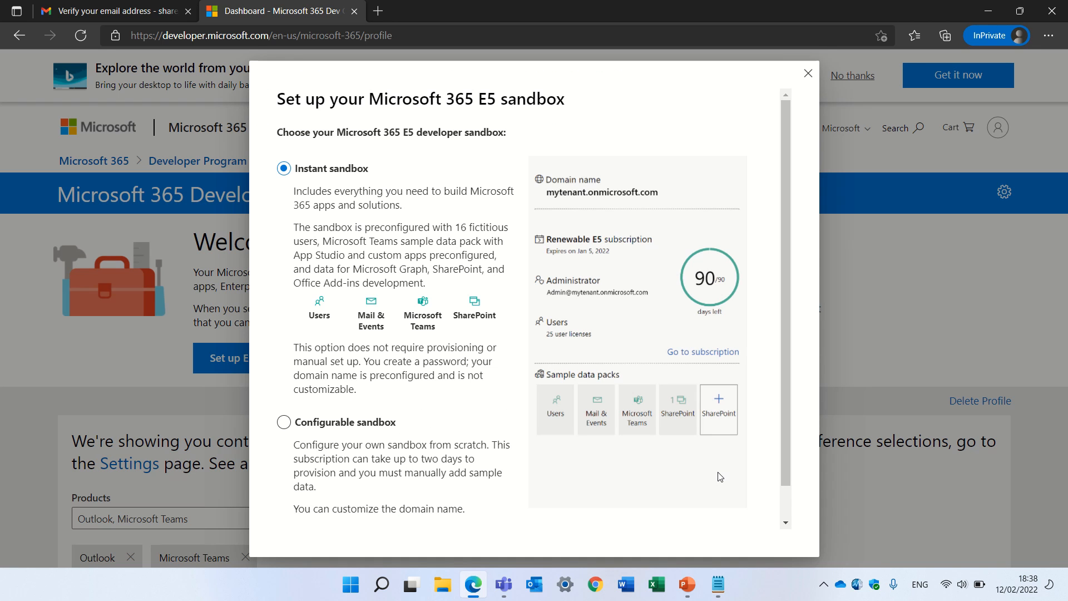
scroll(down, 3)
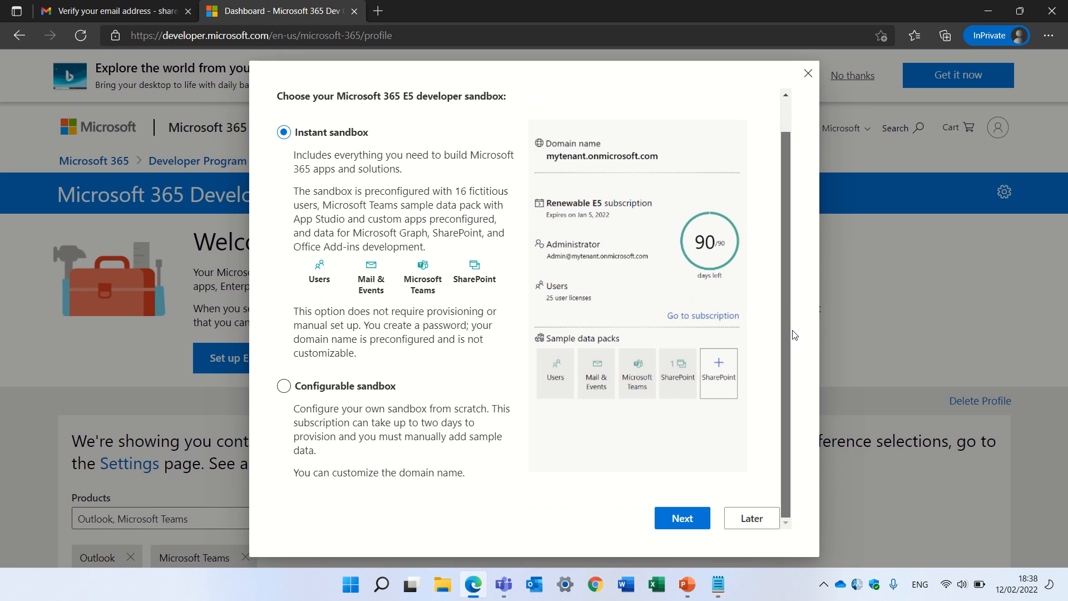
scroll(up, 3)
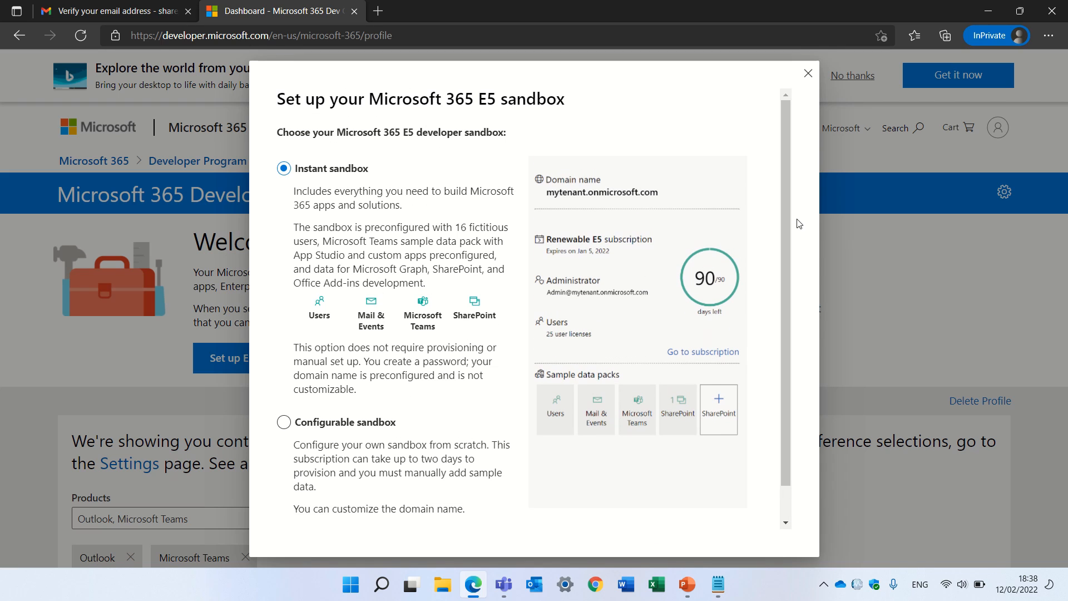
mouse_move(457, 167)
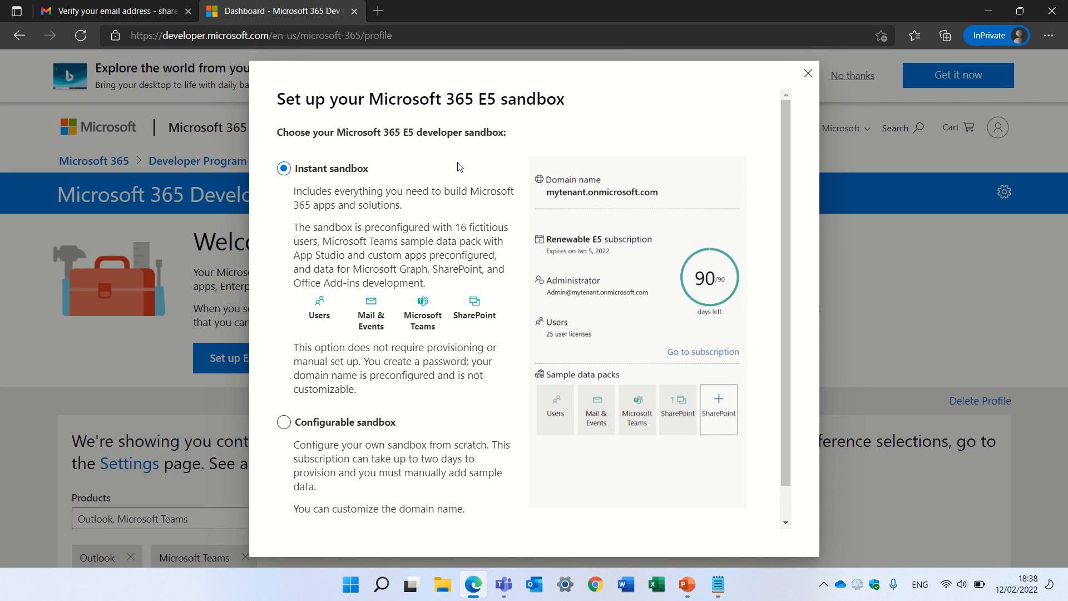
mouse_move(353, 348)
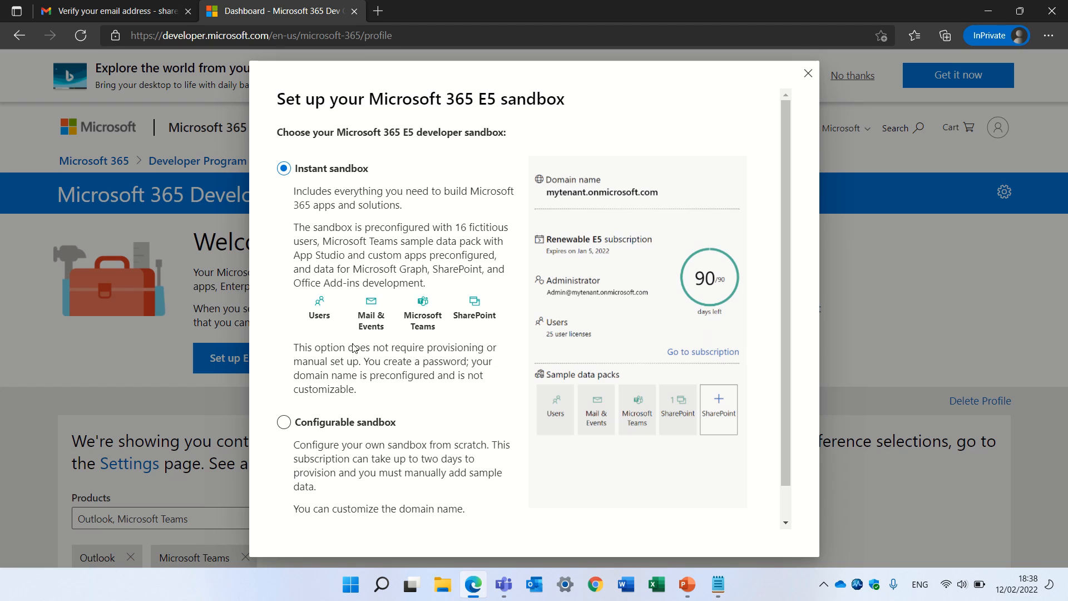
mouse_move(372, 336)
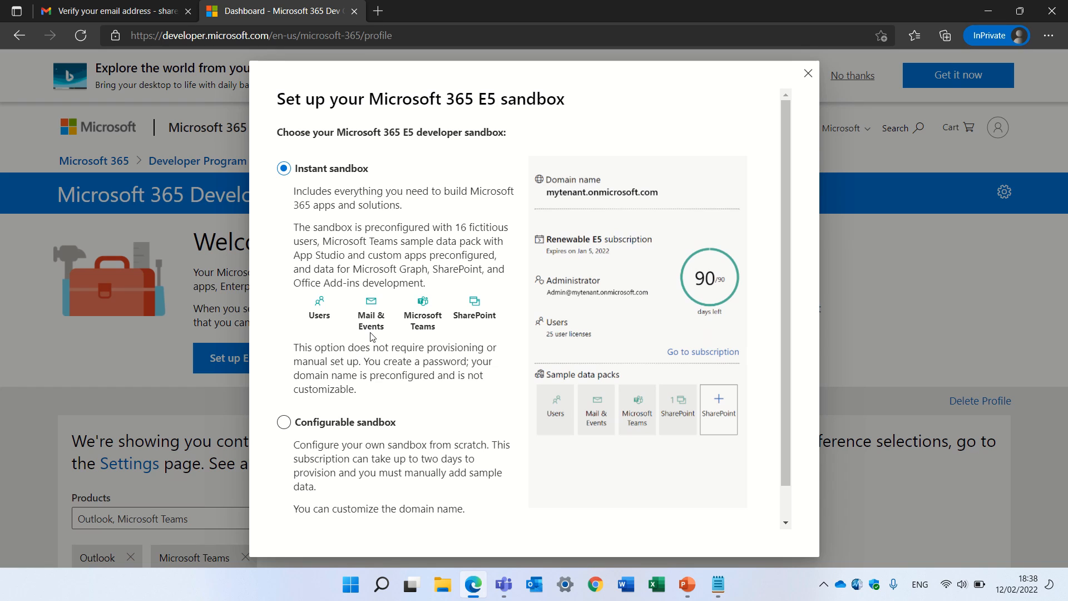
mouse_move(614, 332)
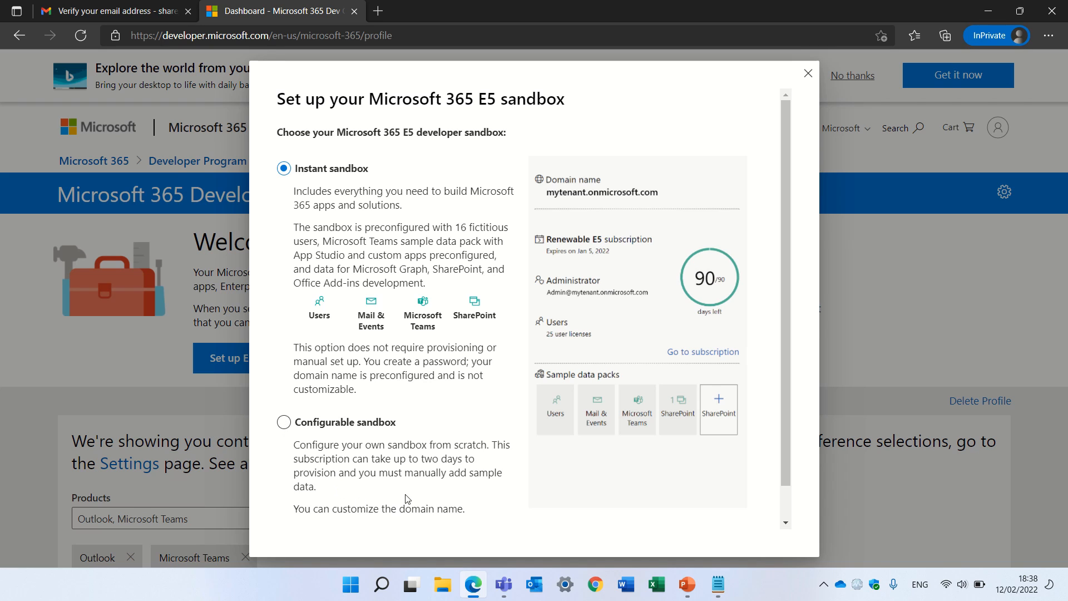
mouse_move(460, 479)
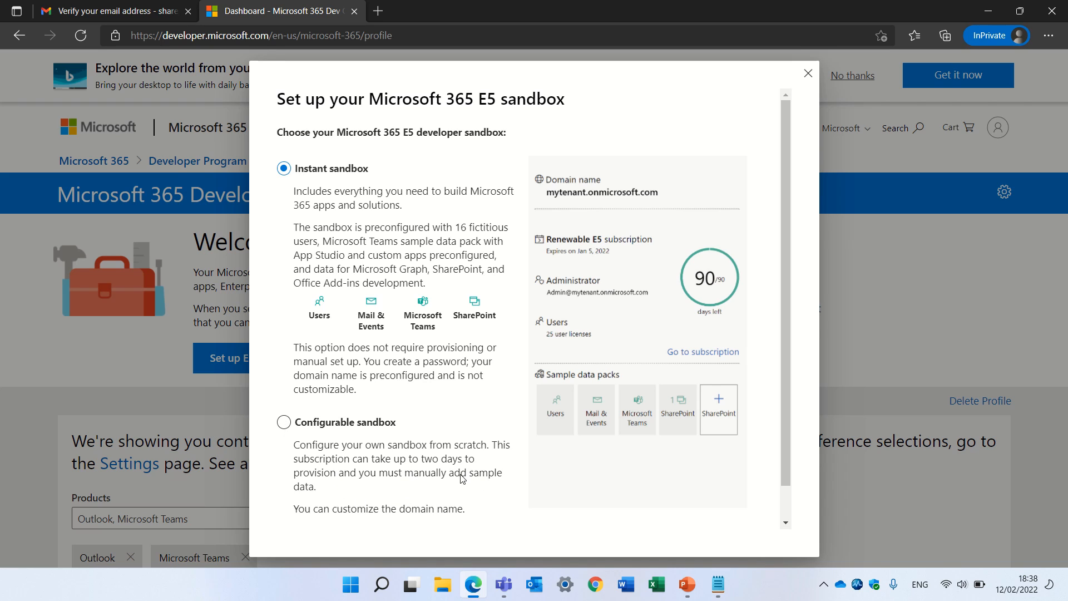
mouse_move(510, 490)
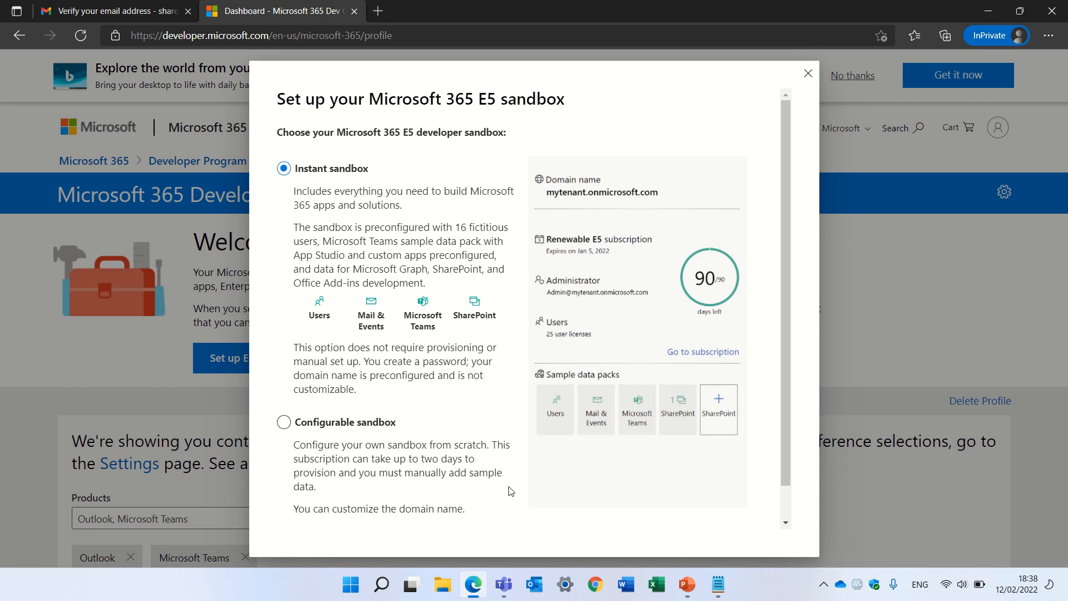
mouse_move(378, 434)
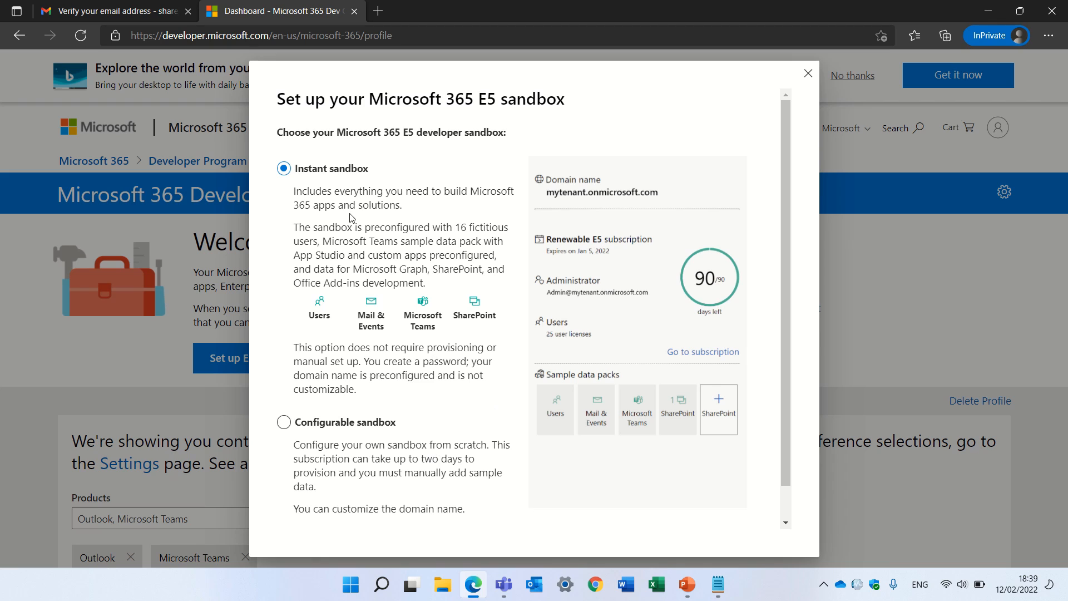
mouse_move(322, 174)
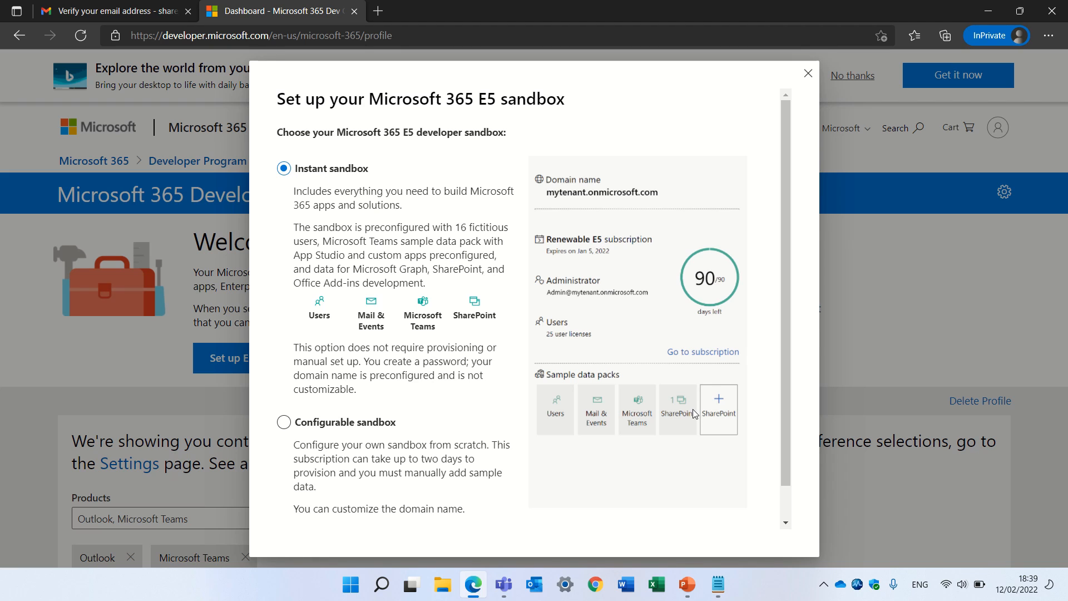
scroll(down, 3)
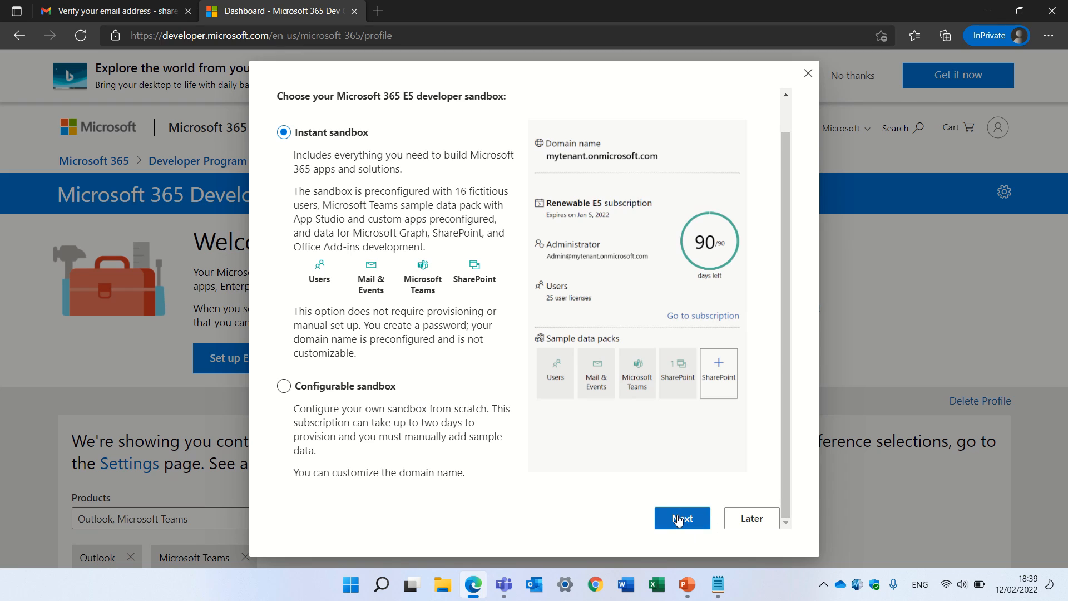
Proceed with the instant sandbox, choosing the Ireland data center and admin username amid.
click(680, 518)
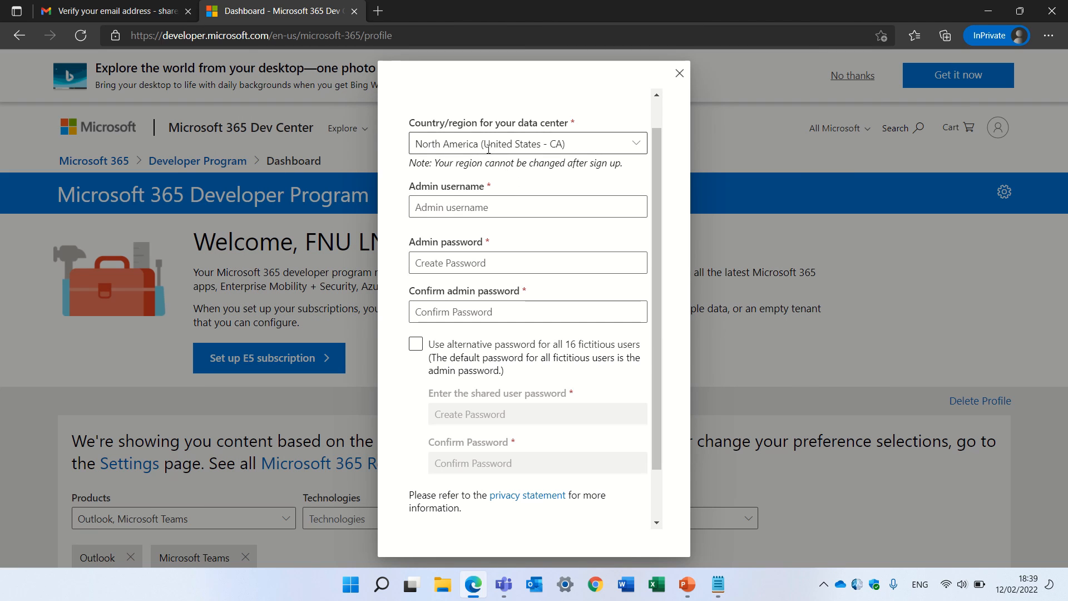
click(527, 144)
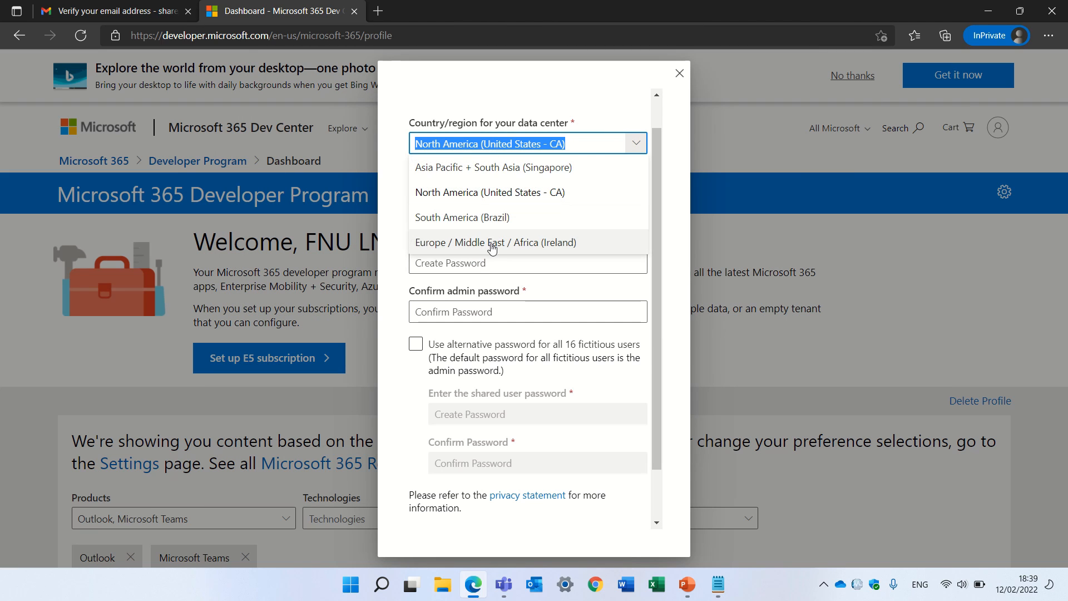
click(496, 242)
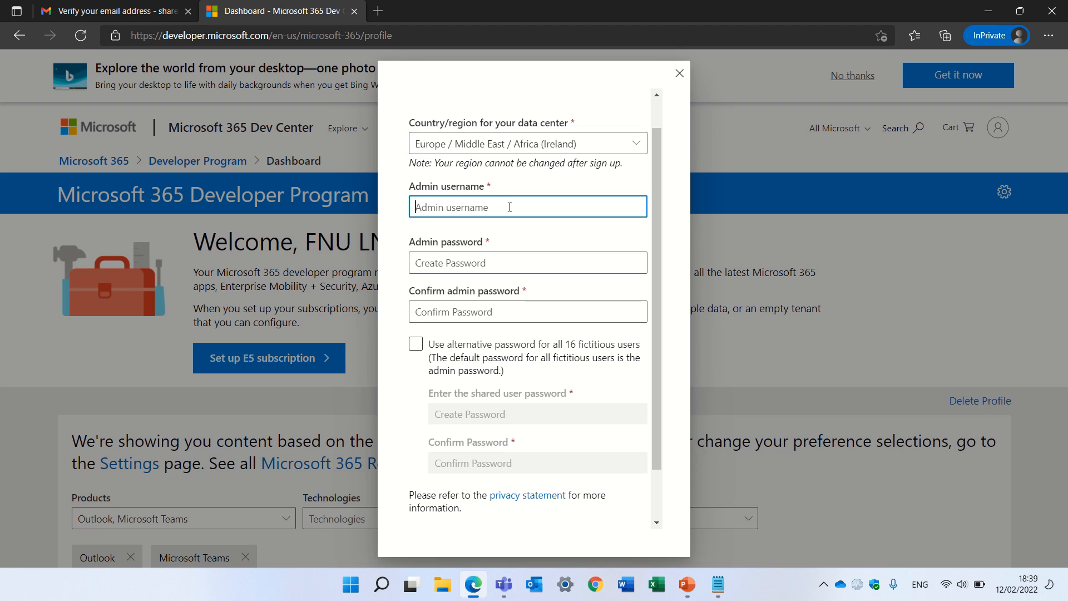
text(amid)
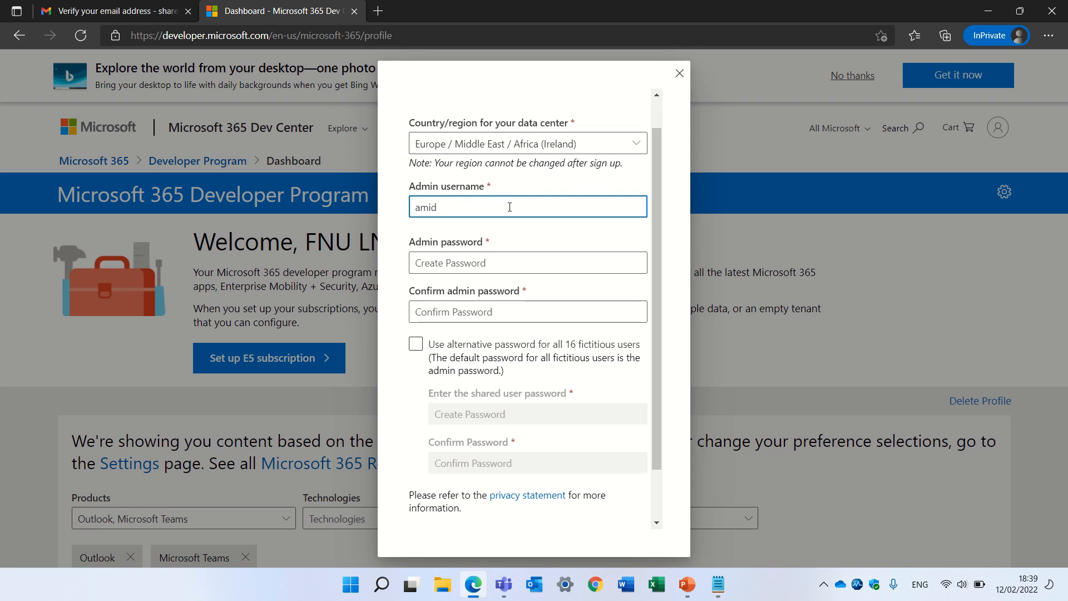
Enter and confirm the admin password, then submit the sandbox admin details.
click(527, 262)
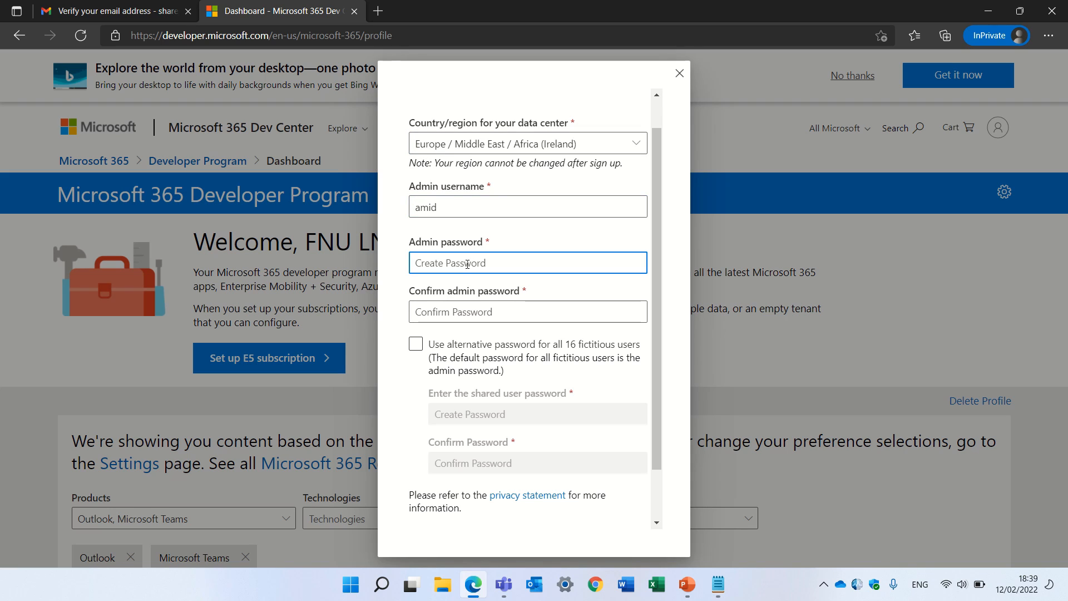
text(••••)
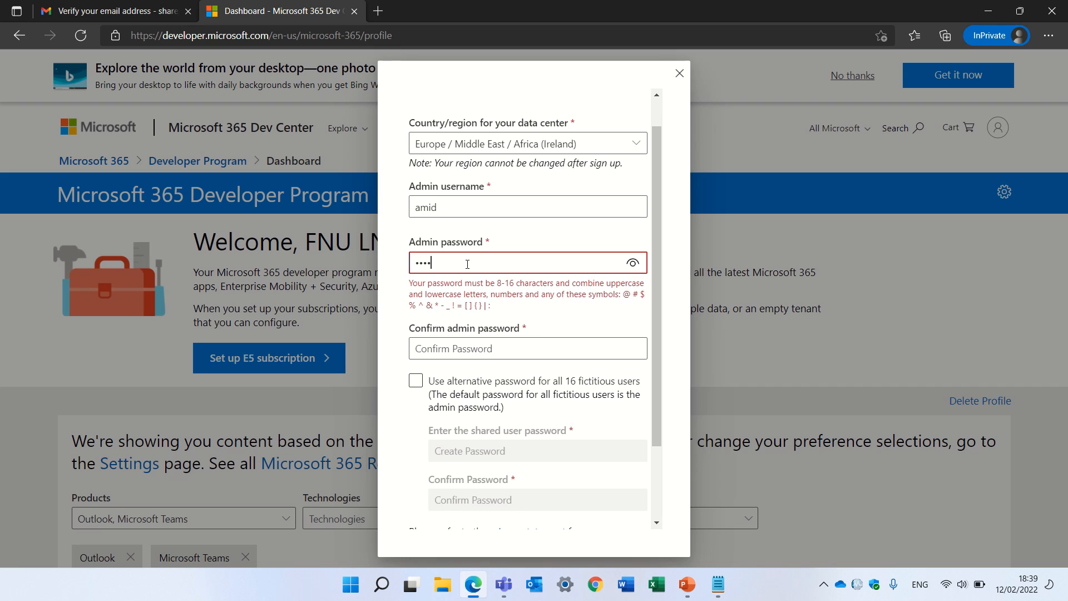
text(••)
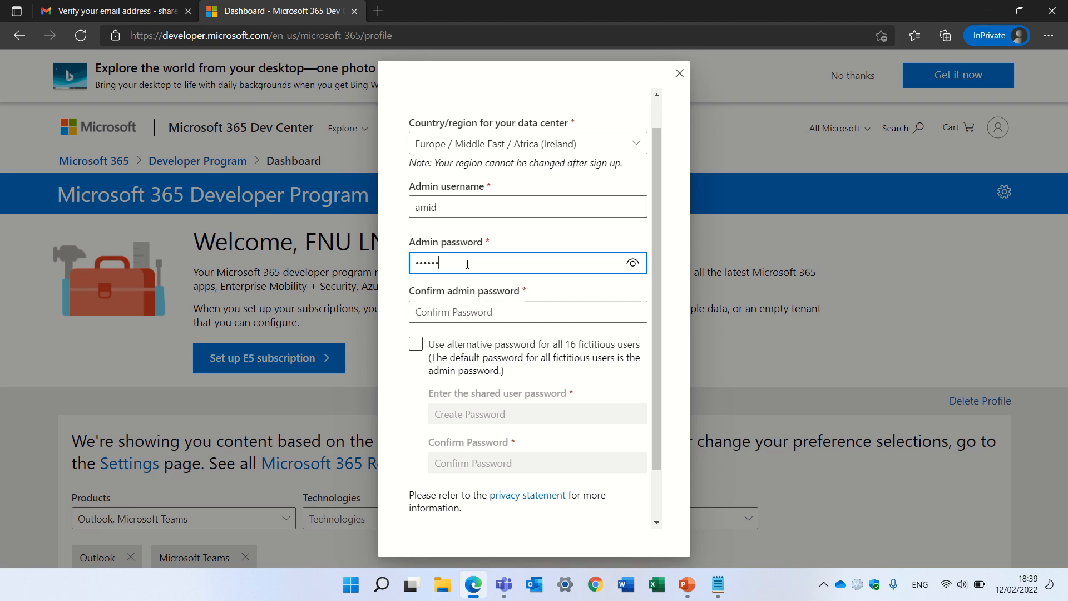
text(••••)
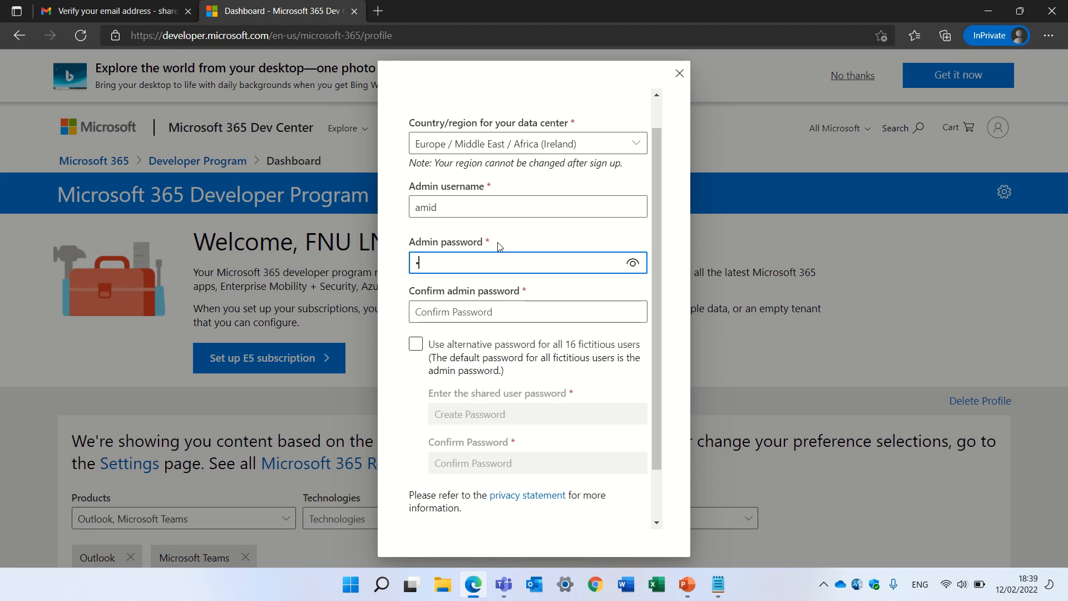
text(••••)
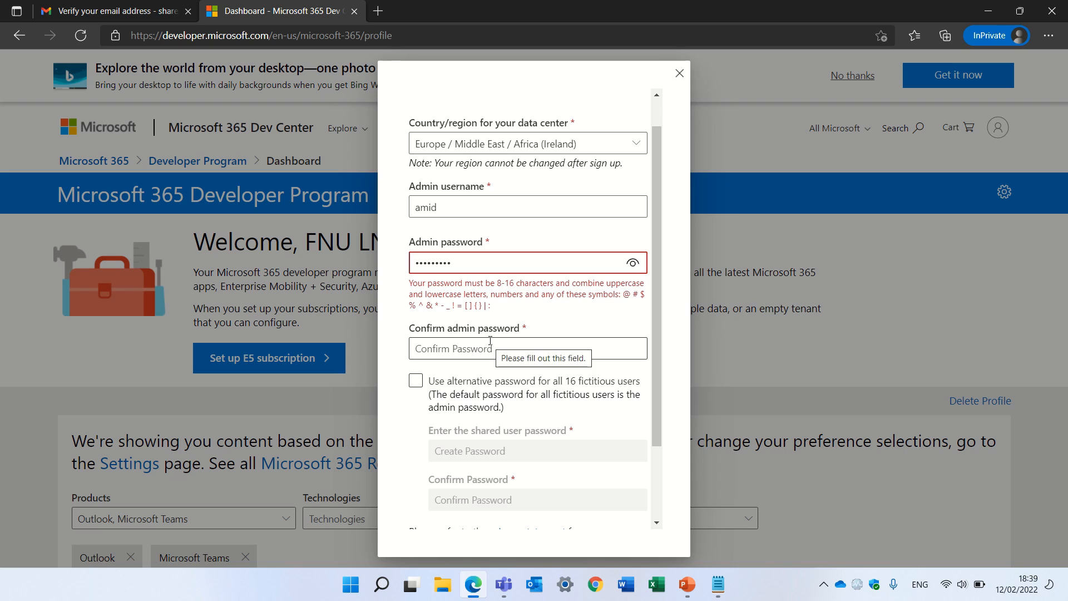
click(524, 262)
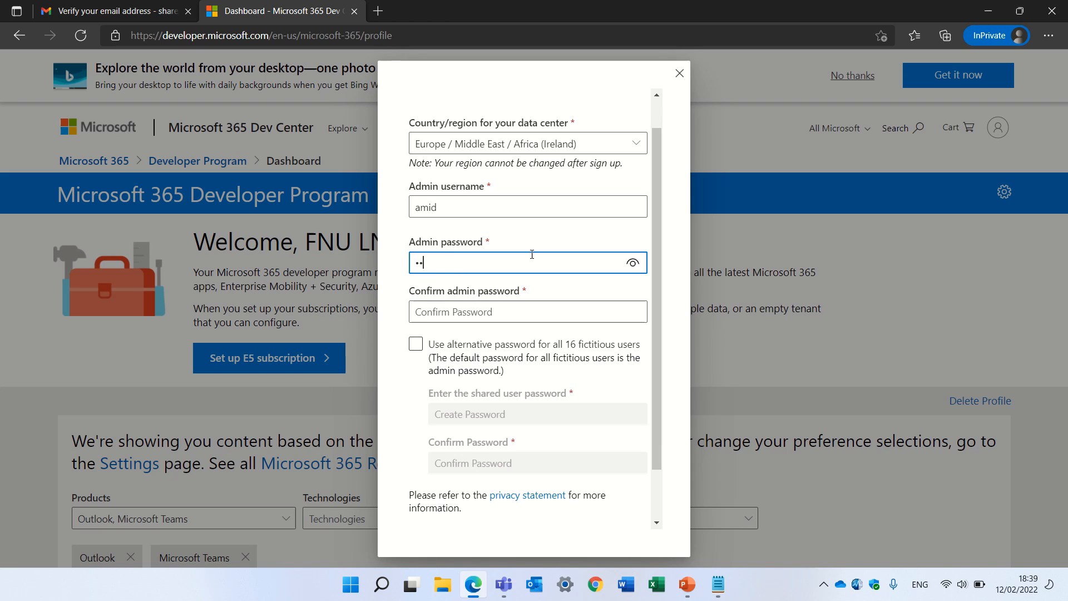
text(•)
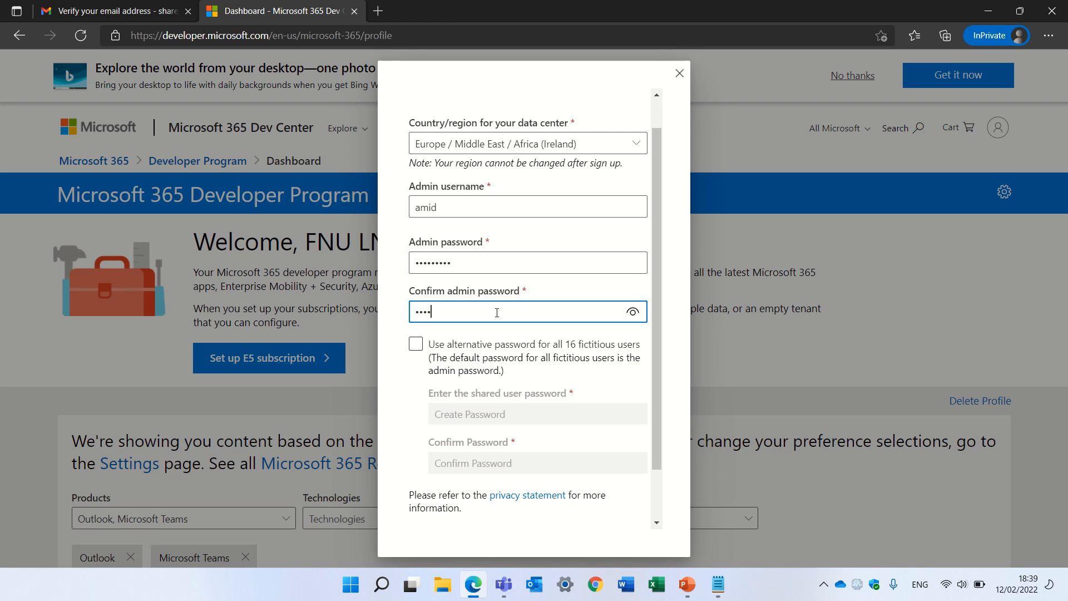
text(••••••)
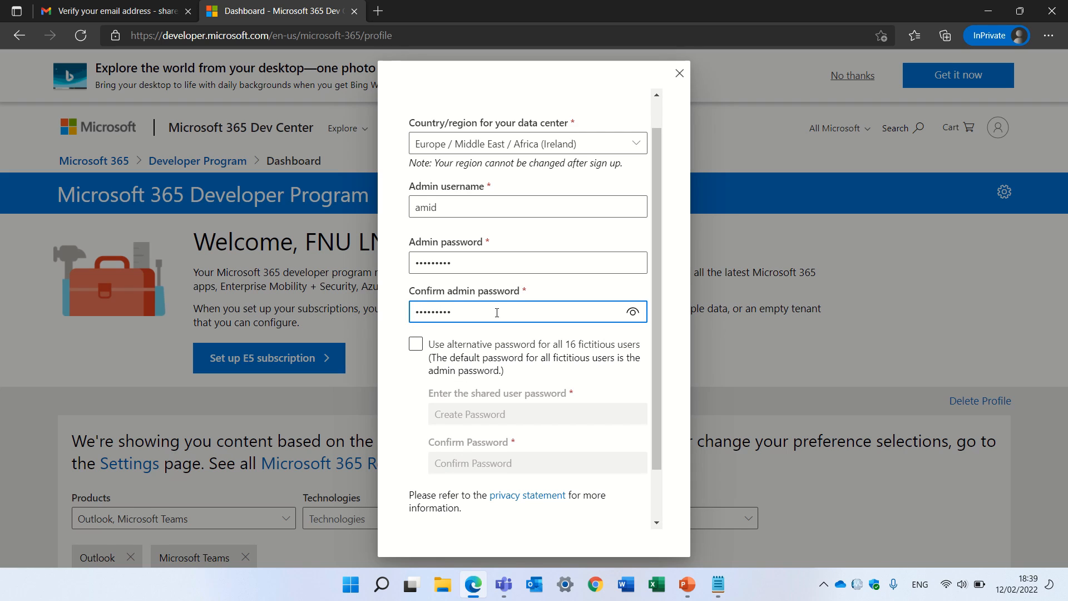
mouse_move(633, 349)
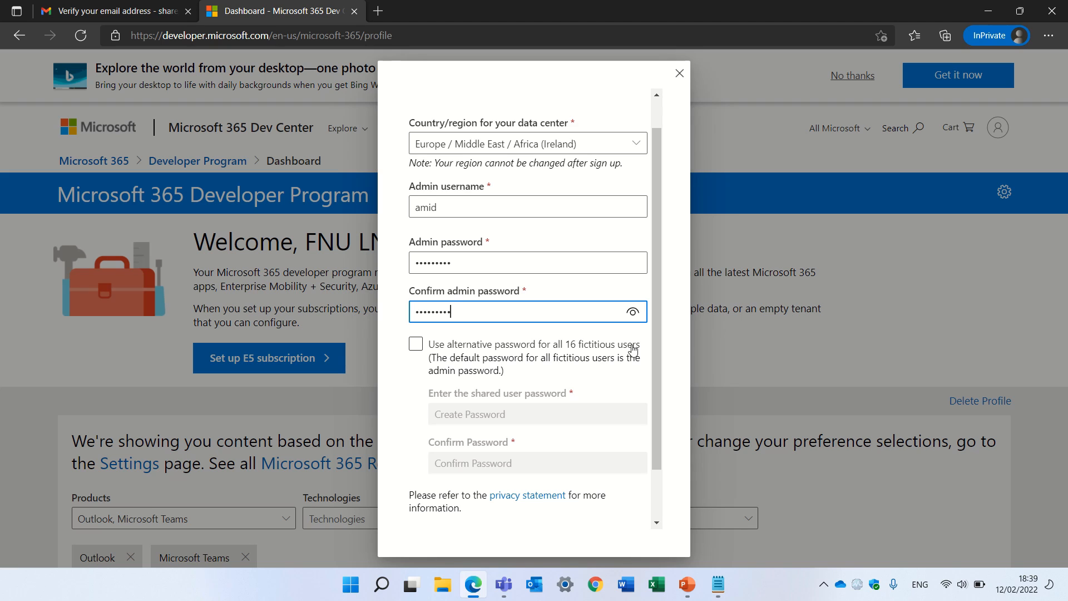
scroll(down, 3)
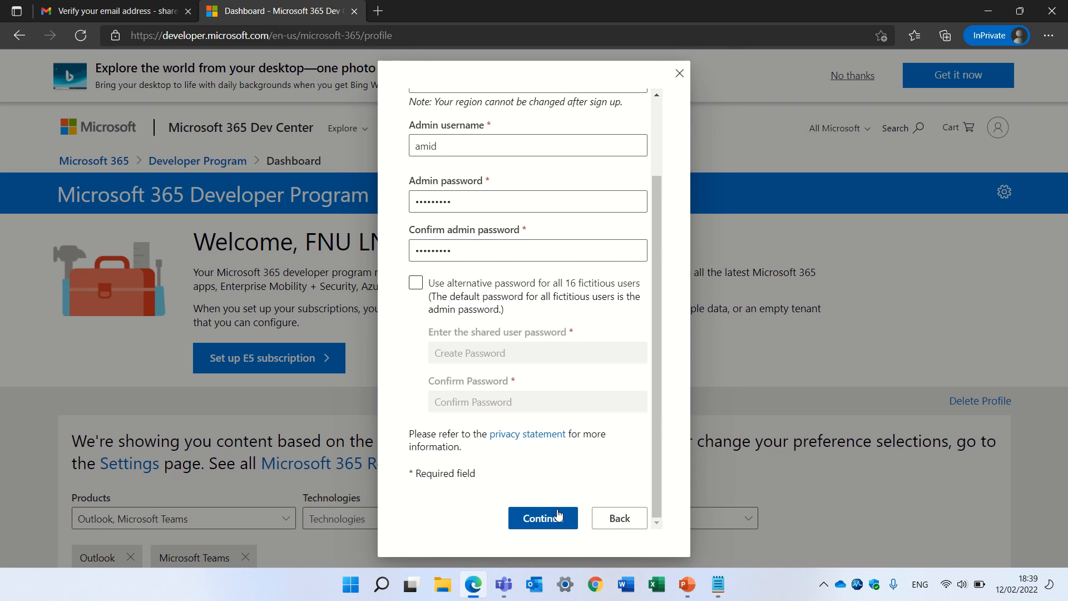
click(542, 517)
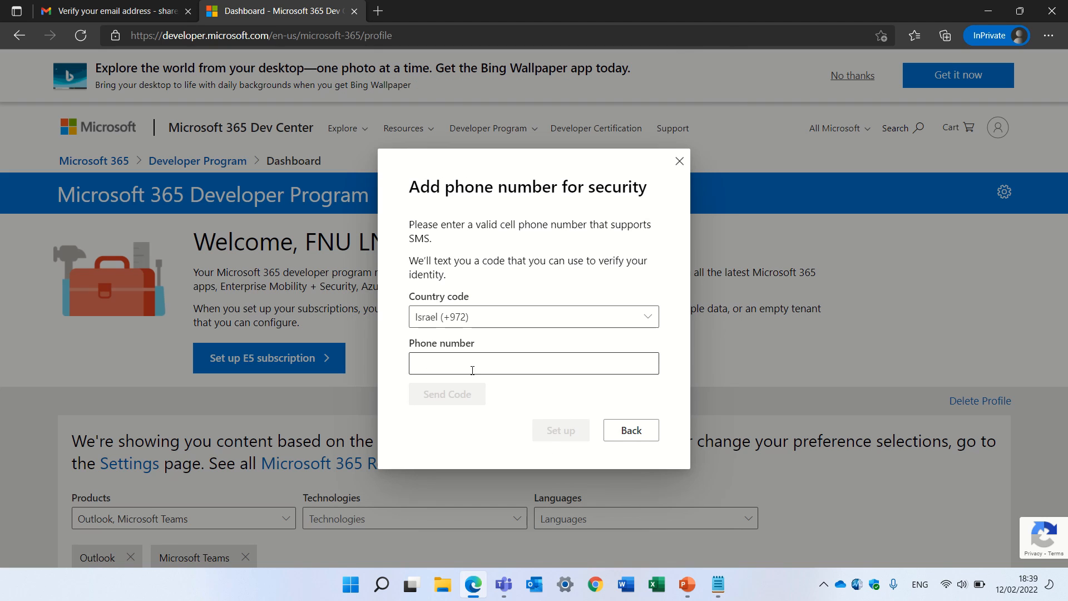
click(533, 363)
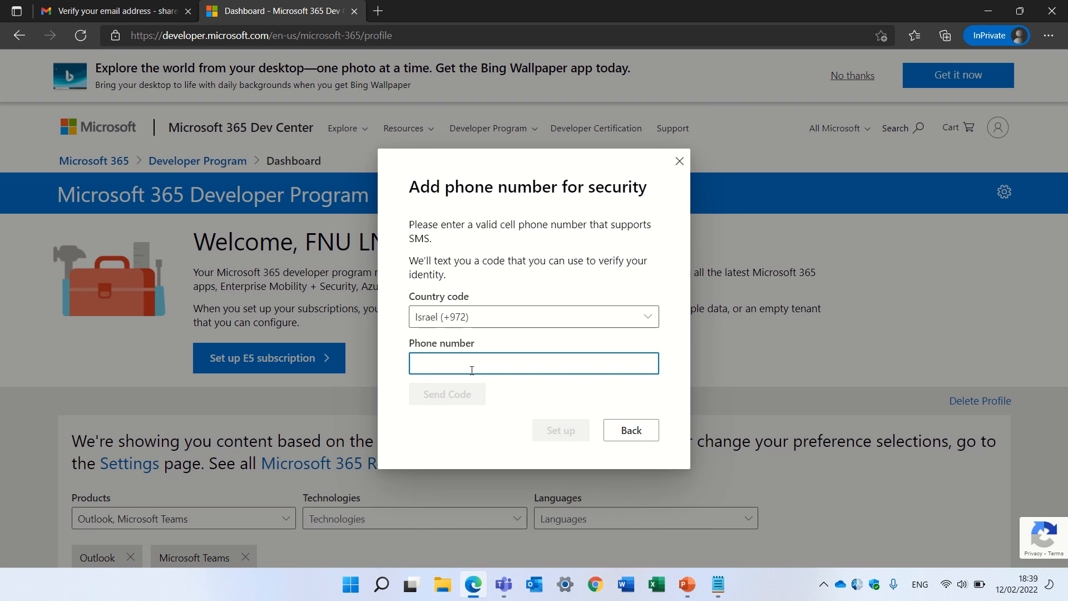
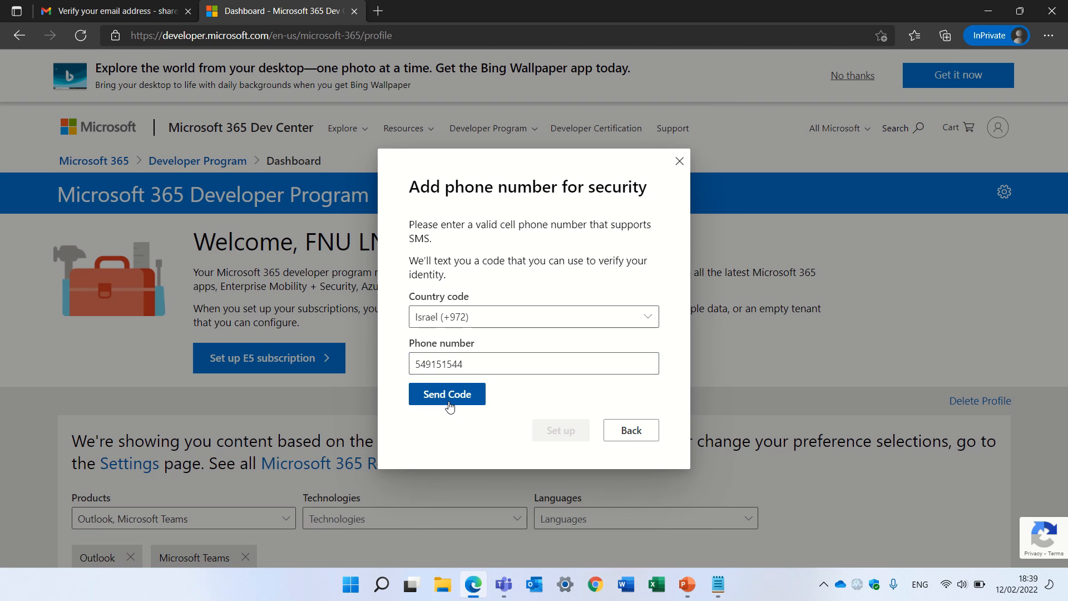
click(447, 394)
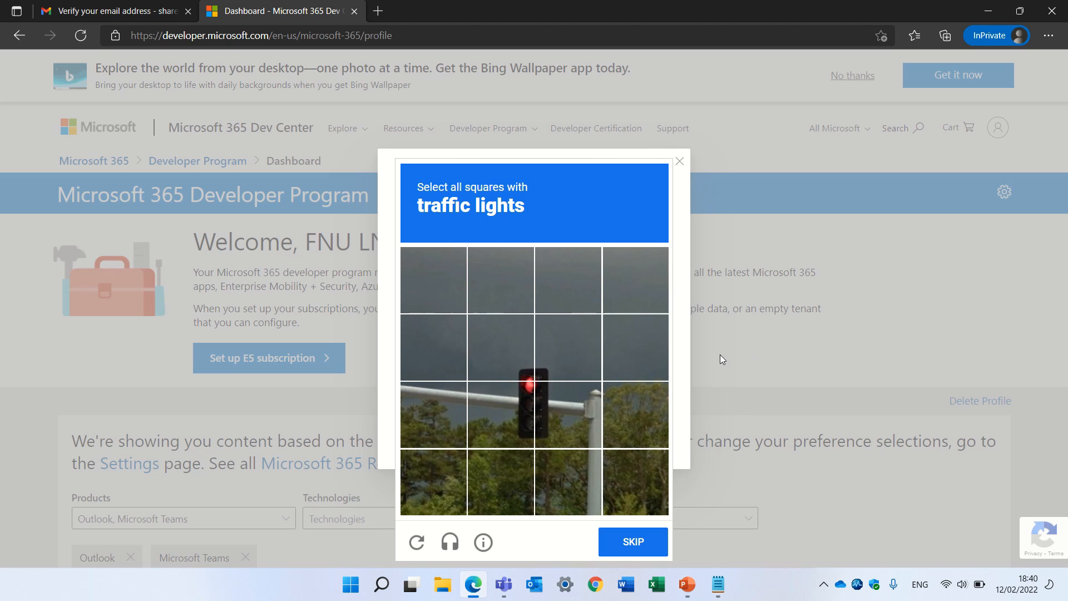
mouse_move(676, 542)
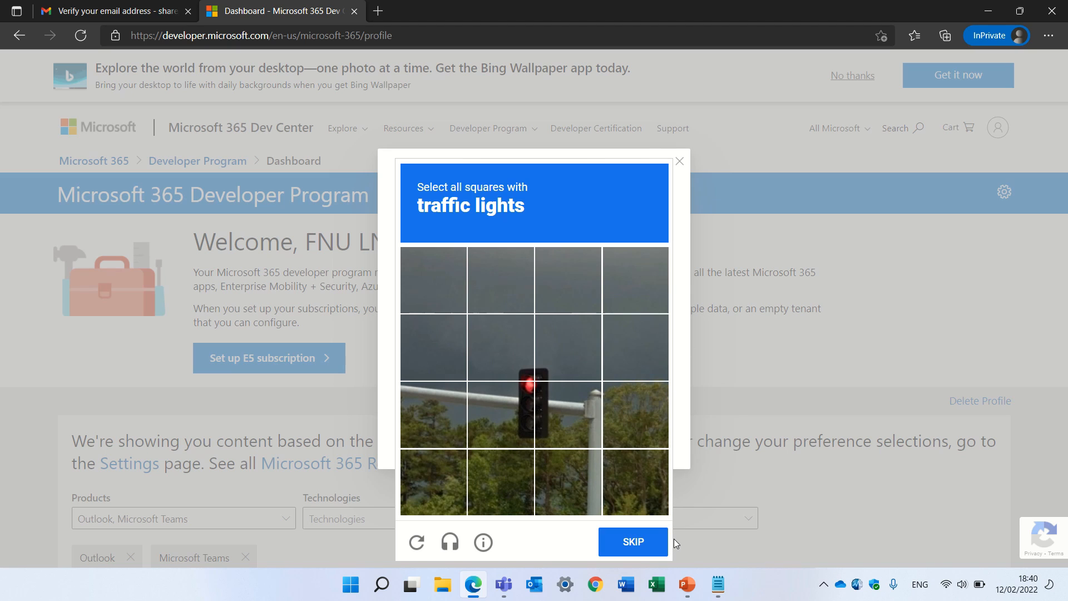
click(501, 415)
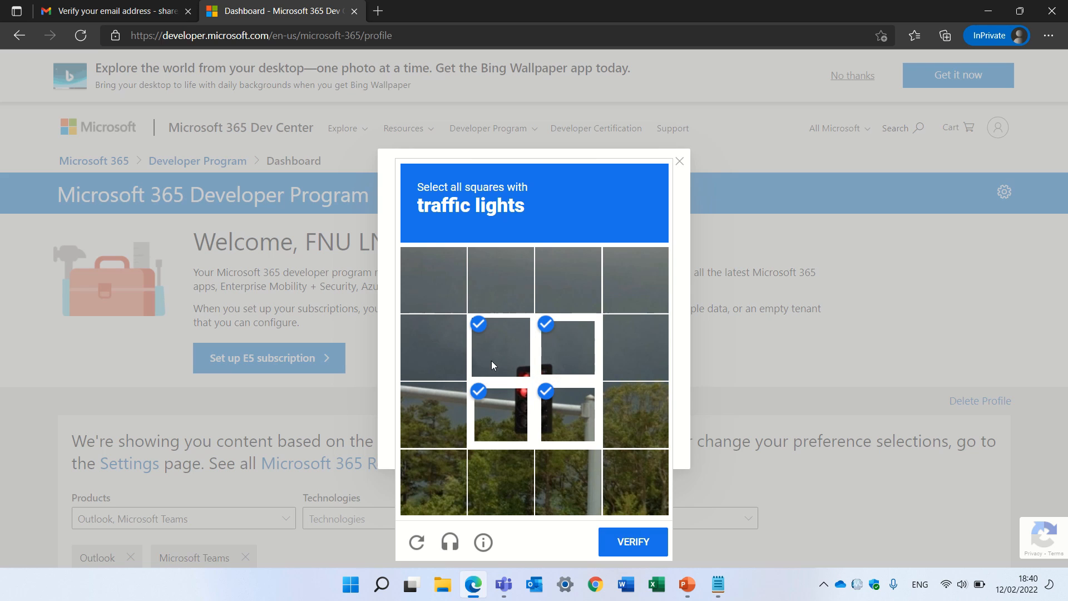
click(632, 541)
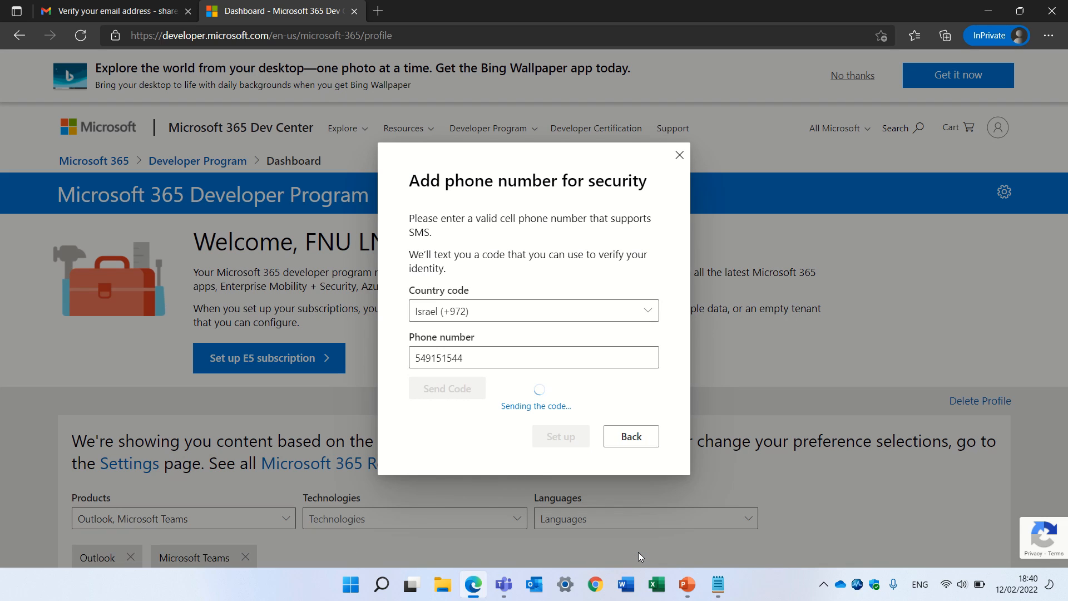
click(446, 388)
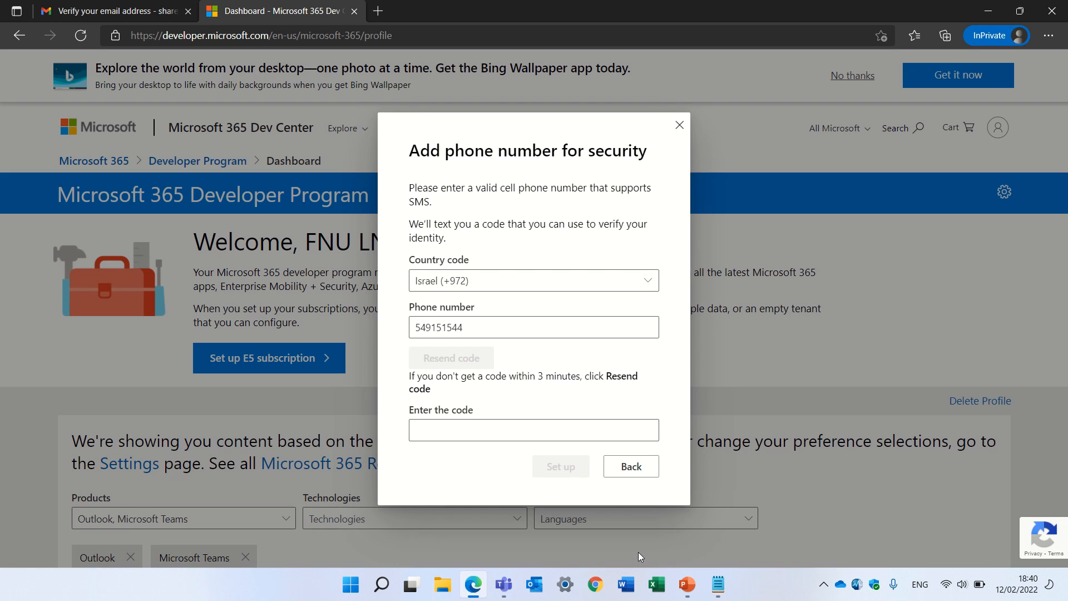
click(532, 430)
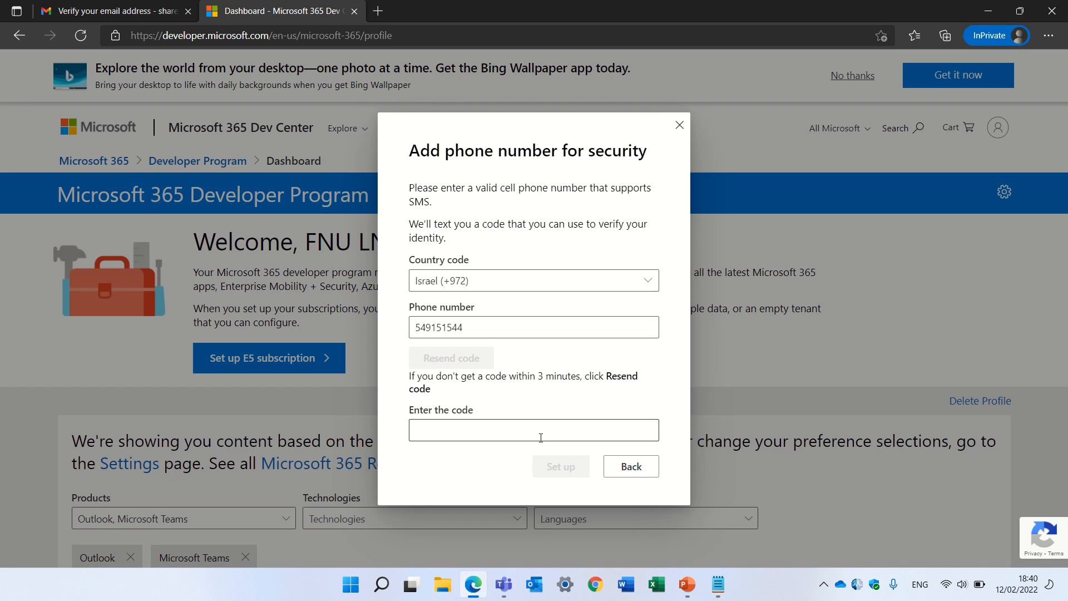
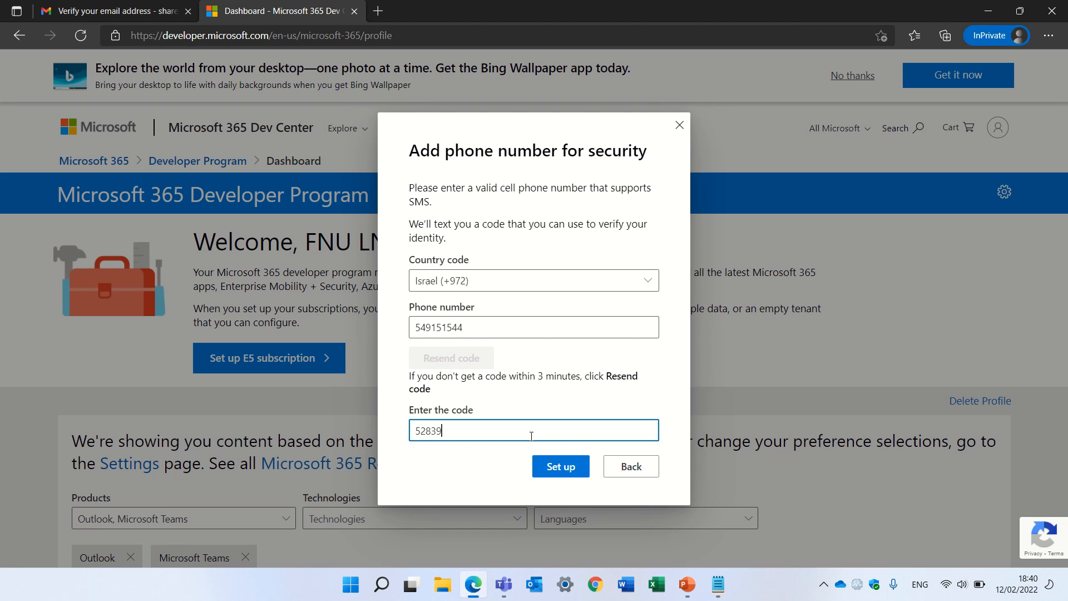
click(559, 466)
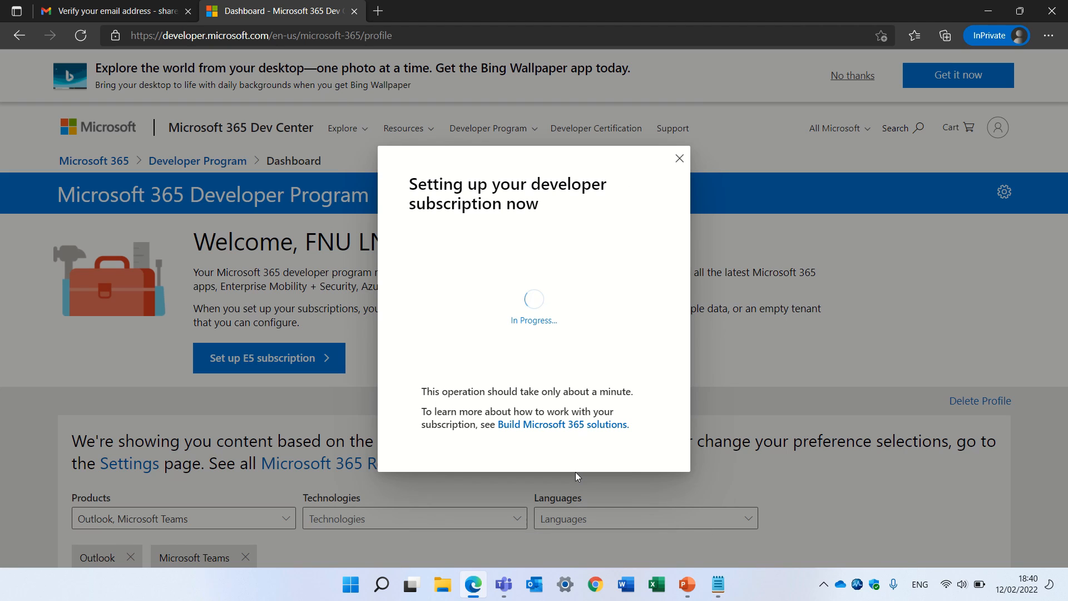
mouse_move(659, 387)
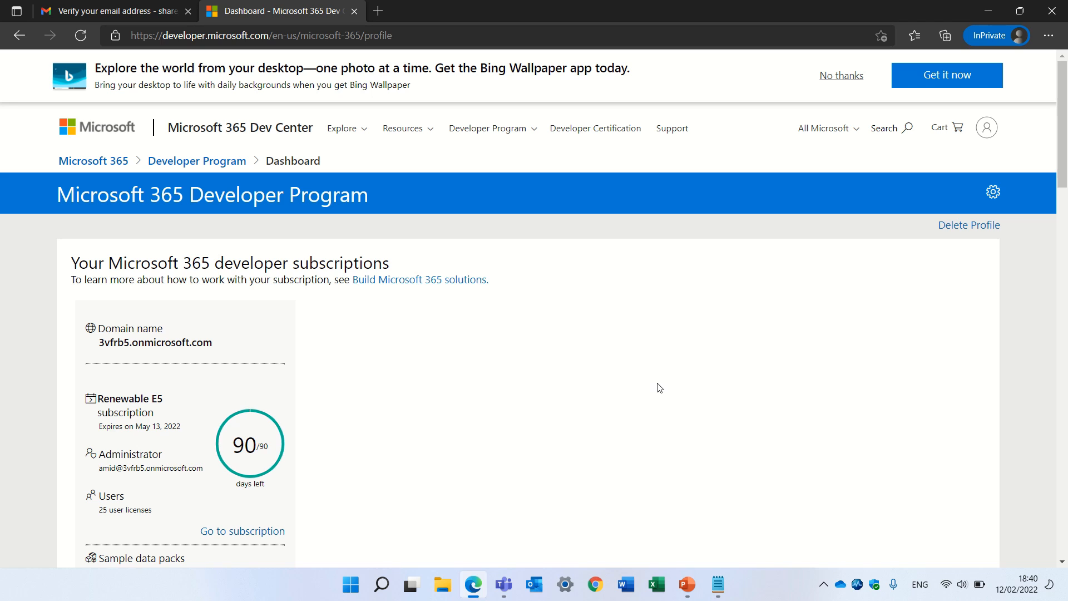
Select the 3vfrb5 tenant domain name and bring up the SharePoint sample data pack details.
scroll(down, 3)
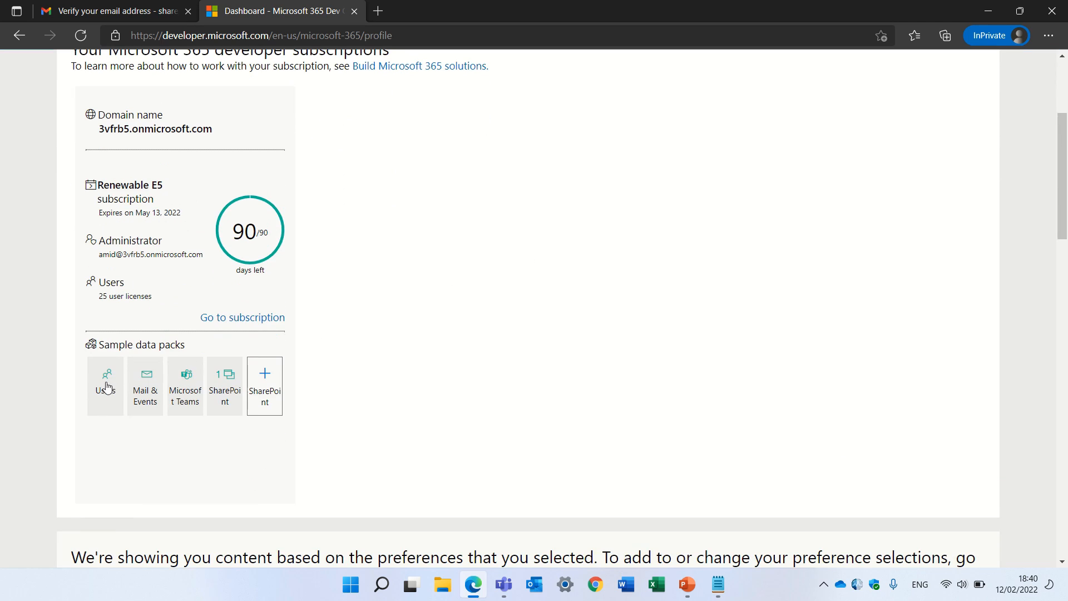
mouse_move(95, 305)
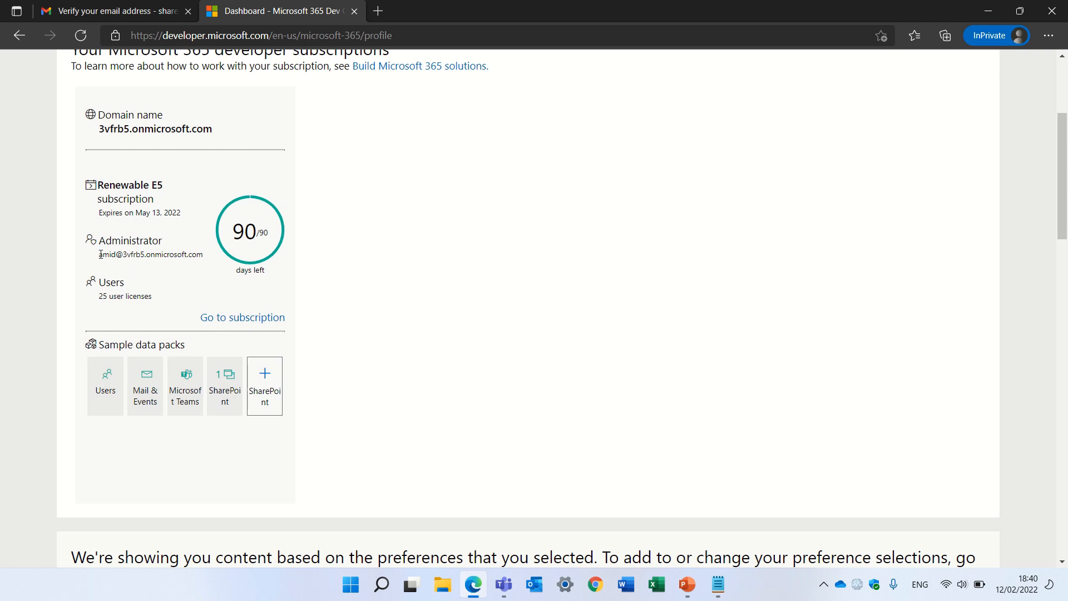
mouse_move(101, 140)
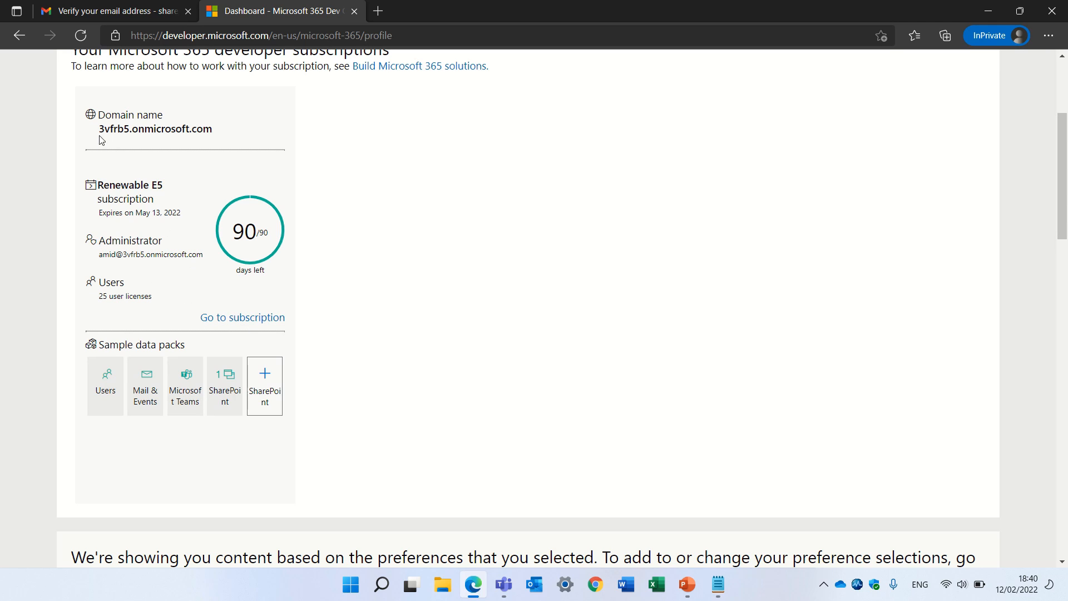
double_click(115, 129)
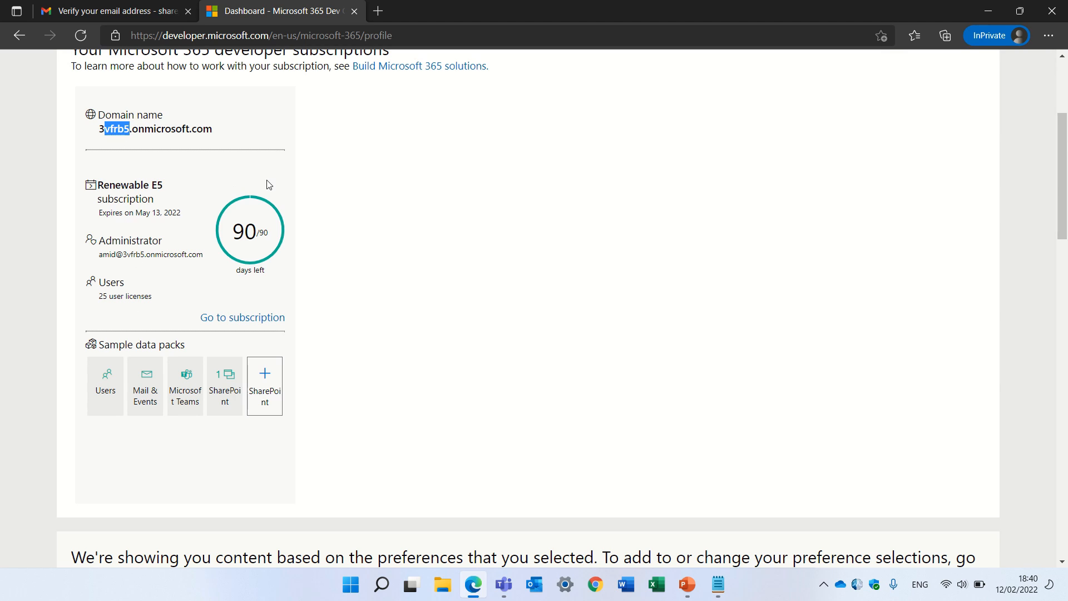
mouse_move(216, 392)
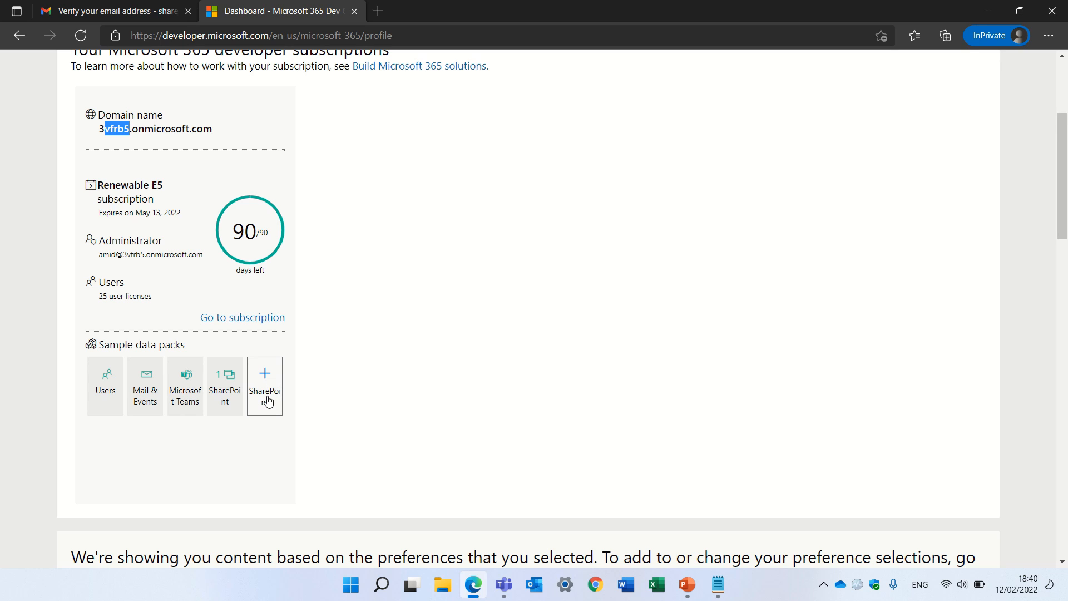
click(265, 381)
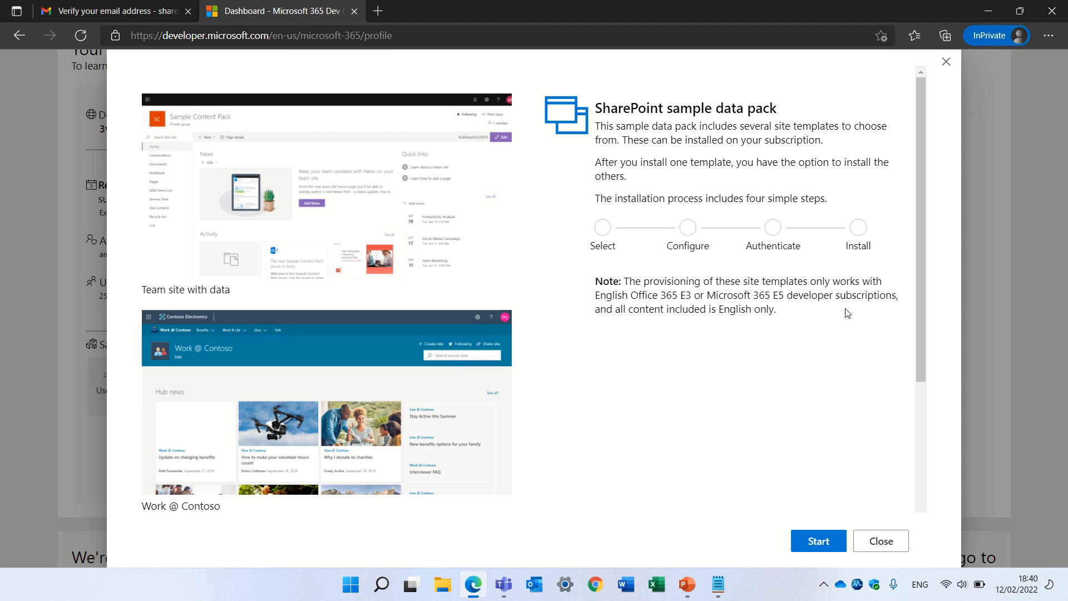
Start the SharePoint data pack install with the Work @ Contoso template and default site settings, proceeding to authentication.
scroll(down, 3)
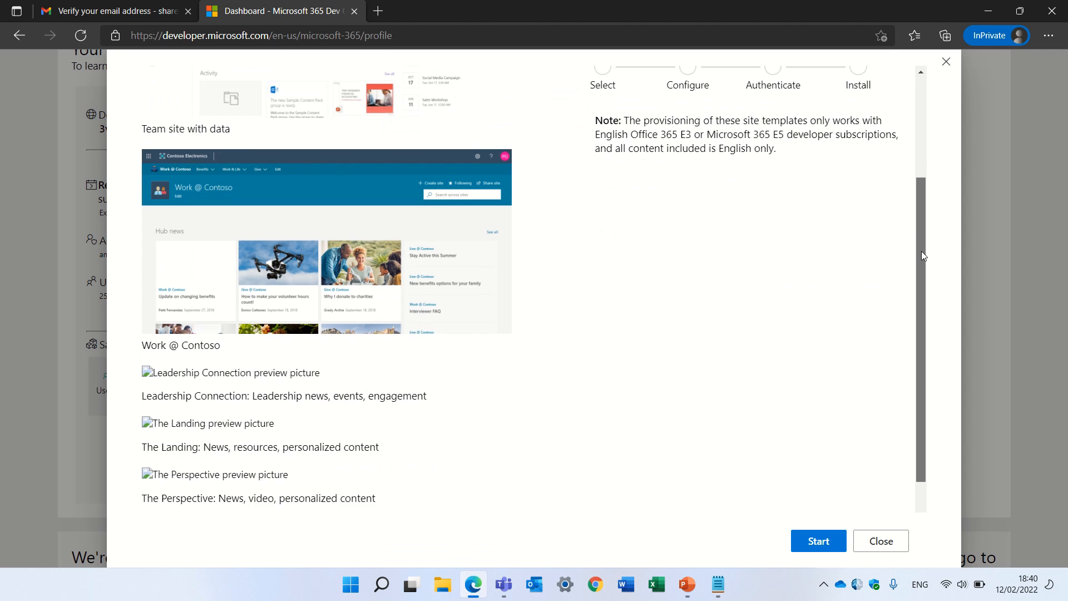
scroll(down, 3)
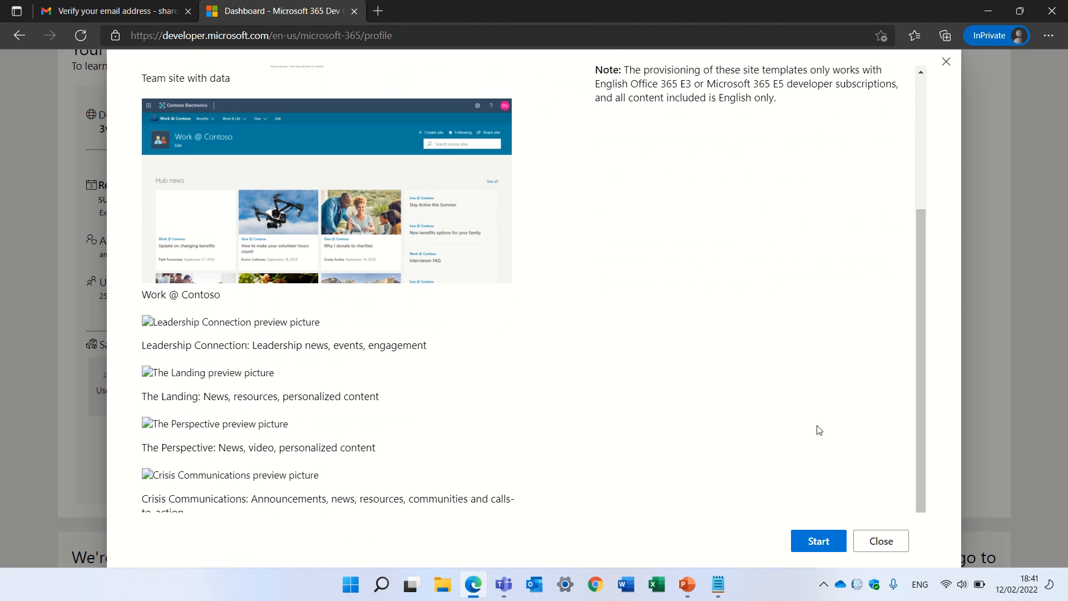
click(817, 541)
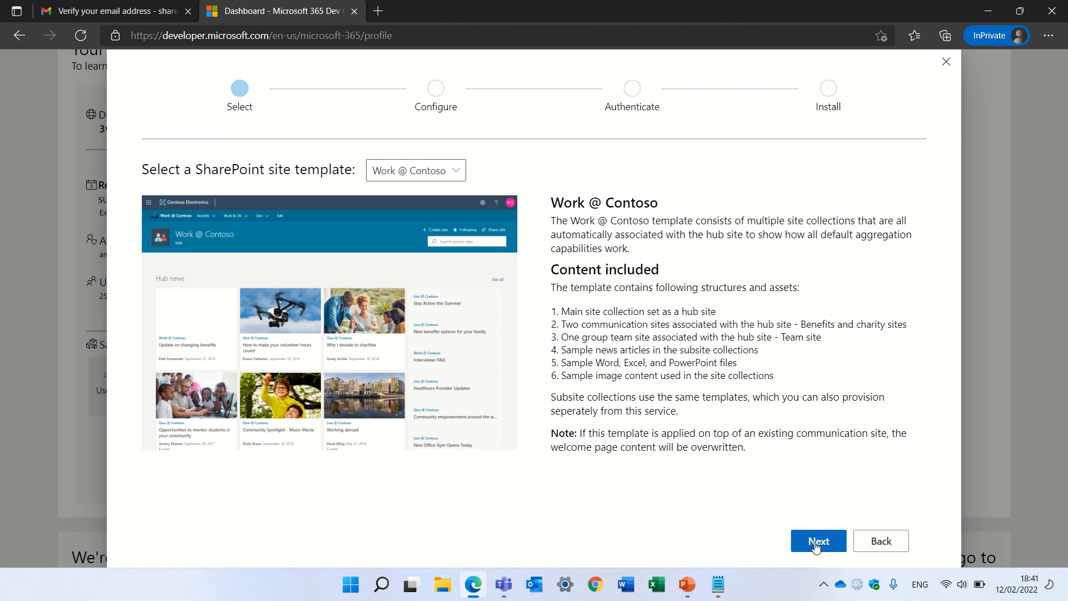
click(818, 541)
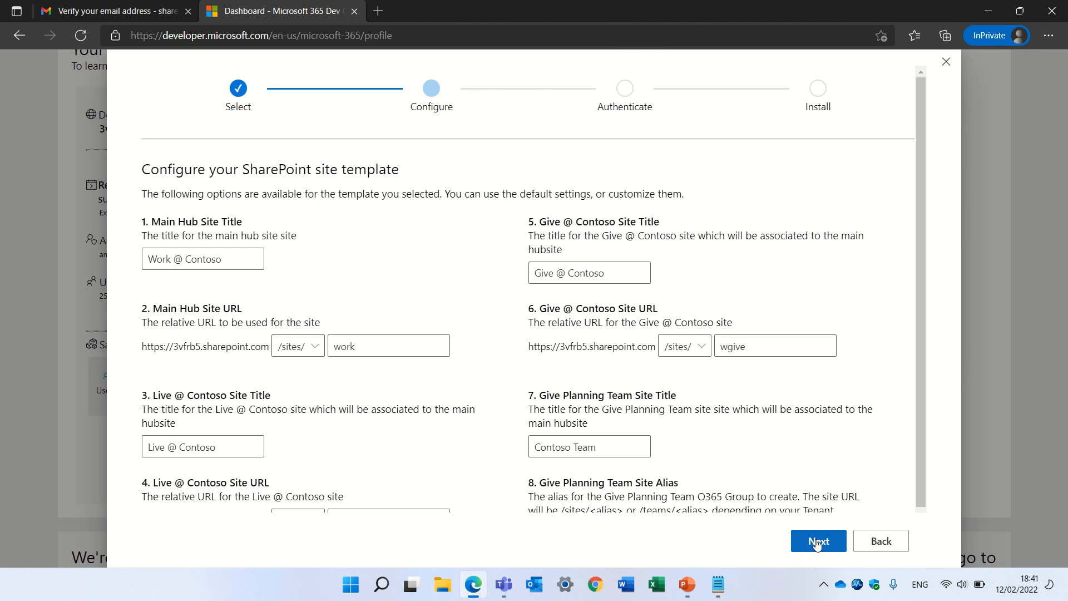
mouse_move(203, 258)
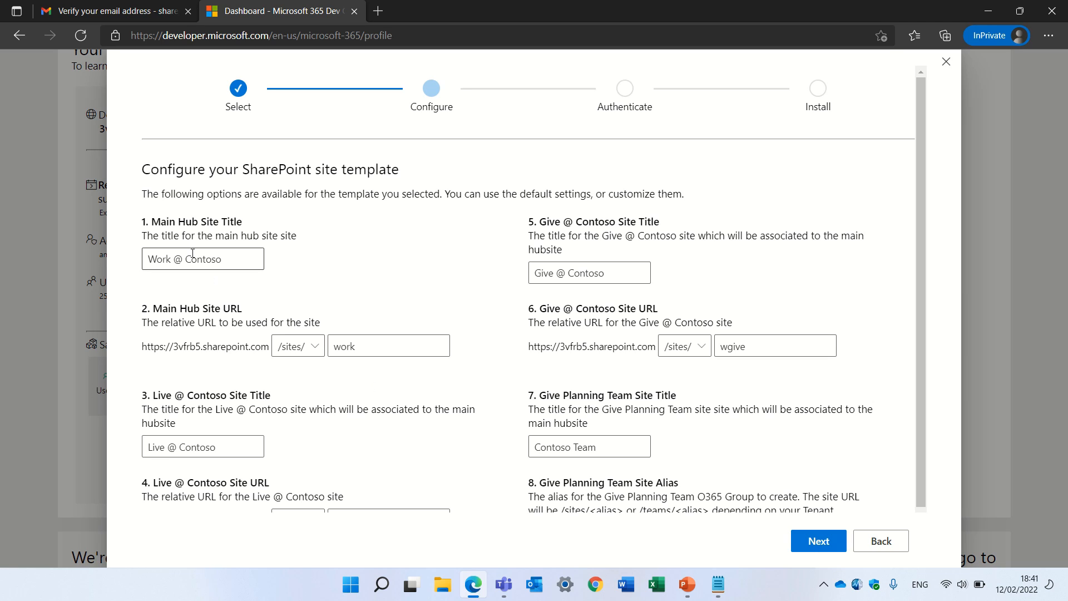
mouse_move(353, 441)
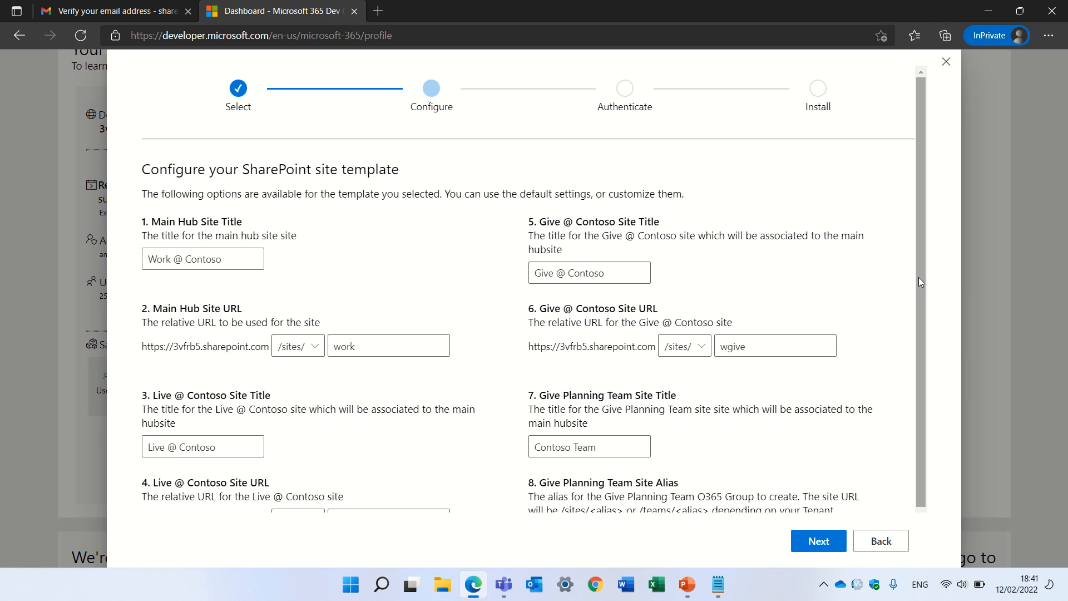
click(817, 541)
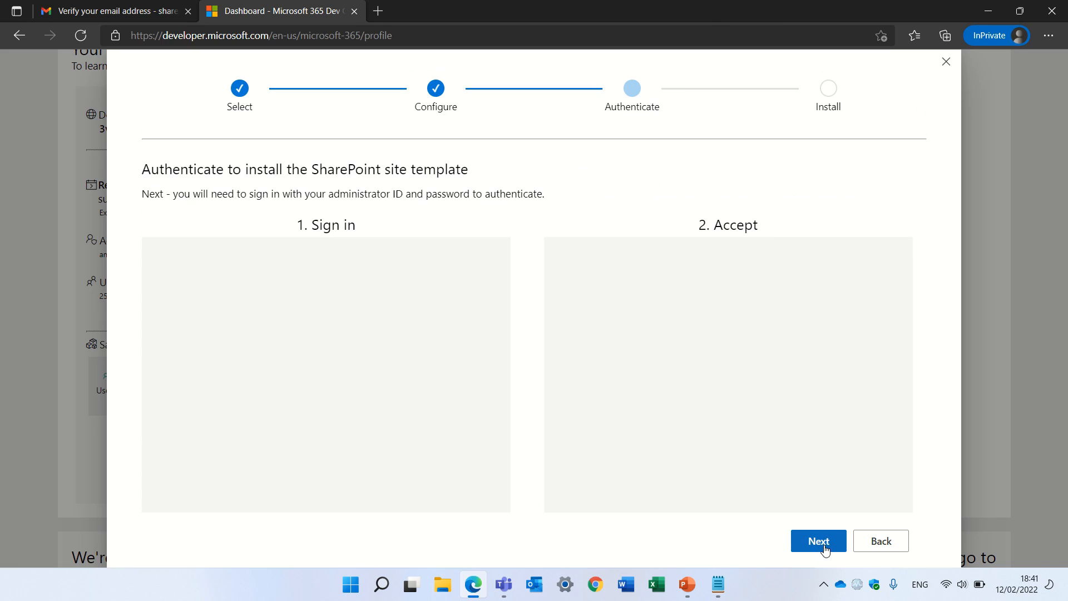
click(818, 541)
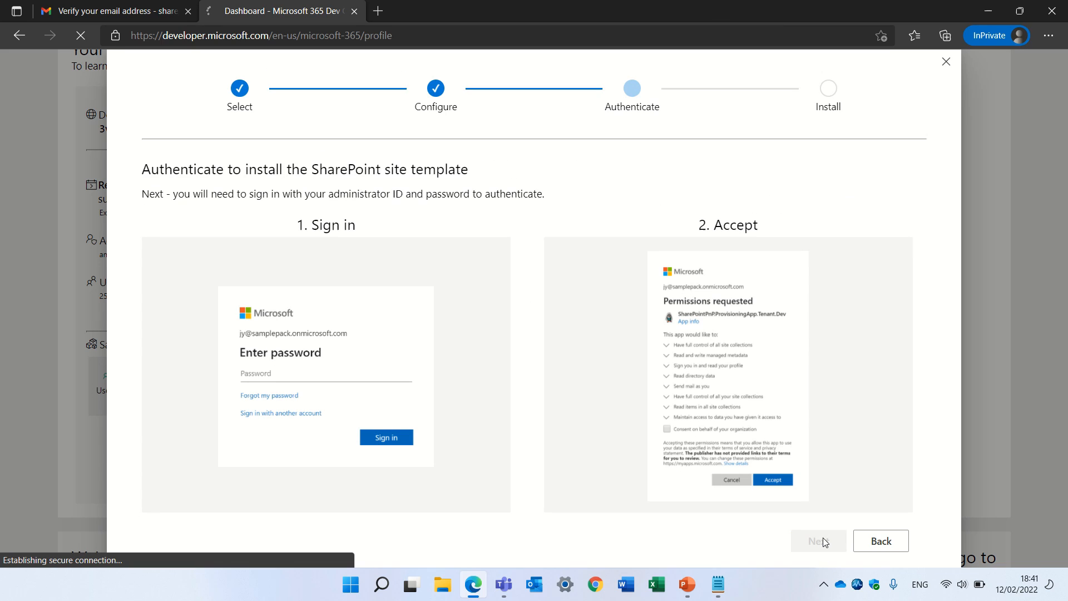
click(817, 541)
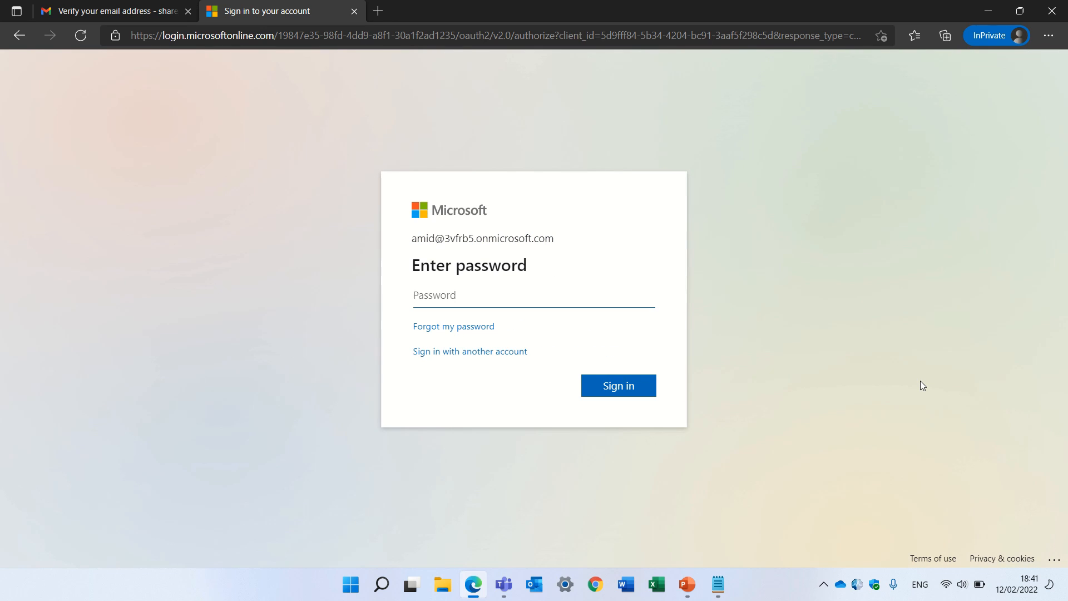
Sign in as admin, skip security defaults and accept the SharePointPnP provisioning app's permissions.
text(password)
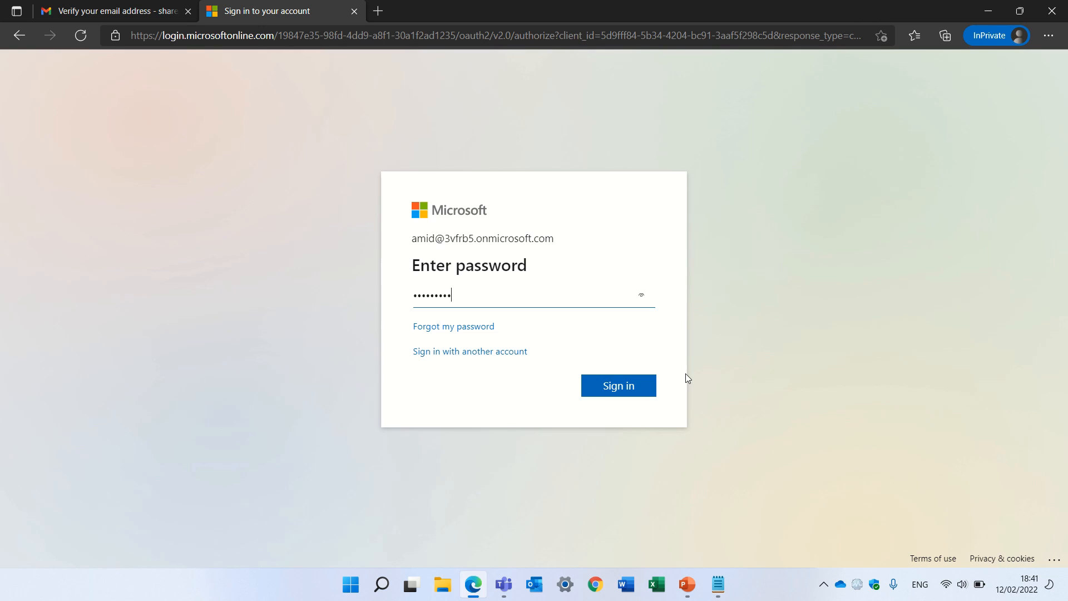
click(617, 385)
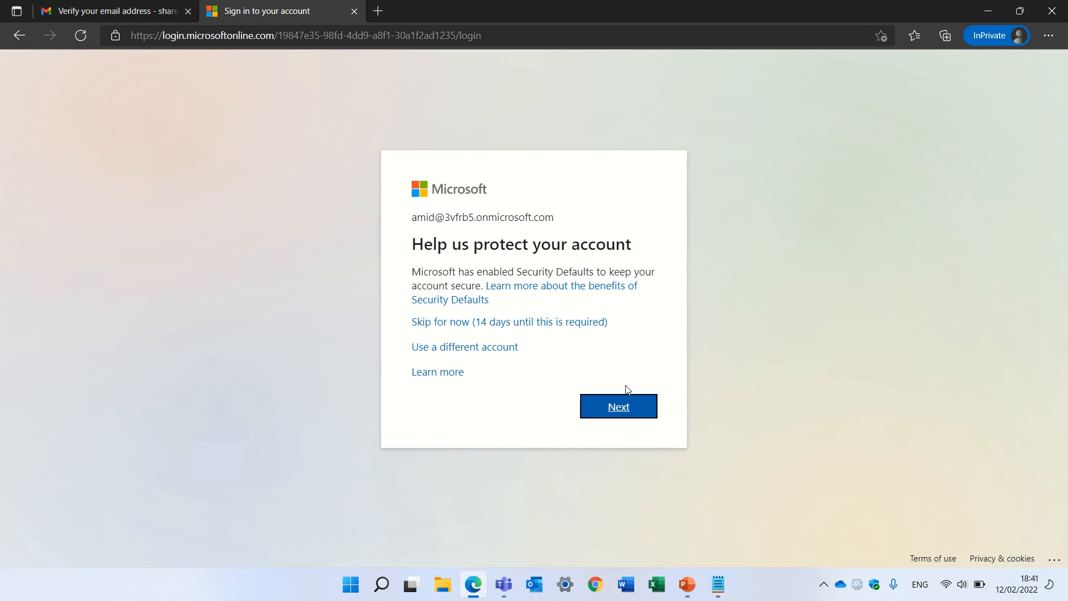
mouse_move(531, 268)
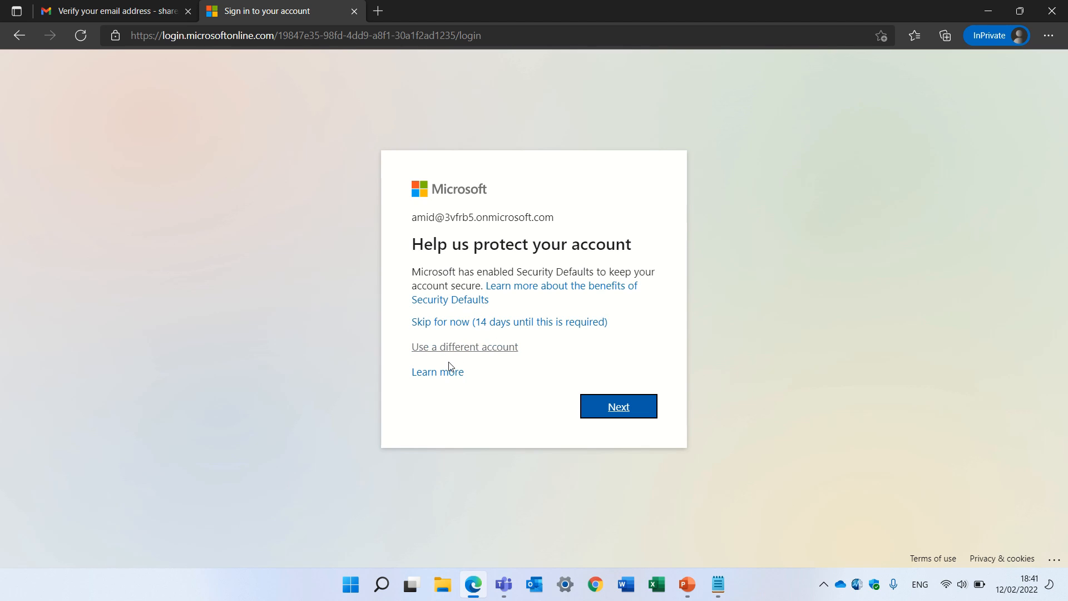
click(617, 406)
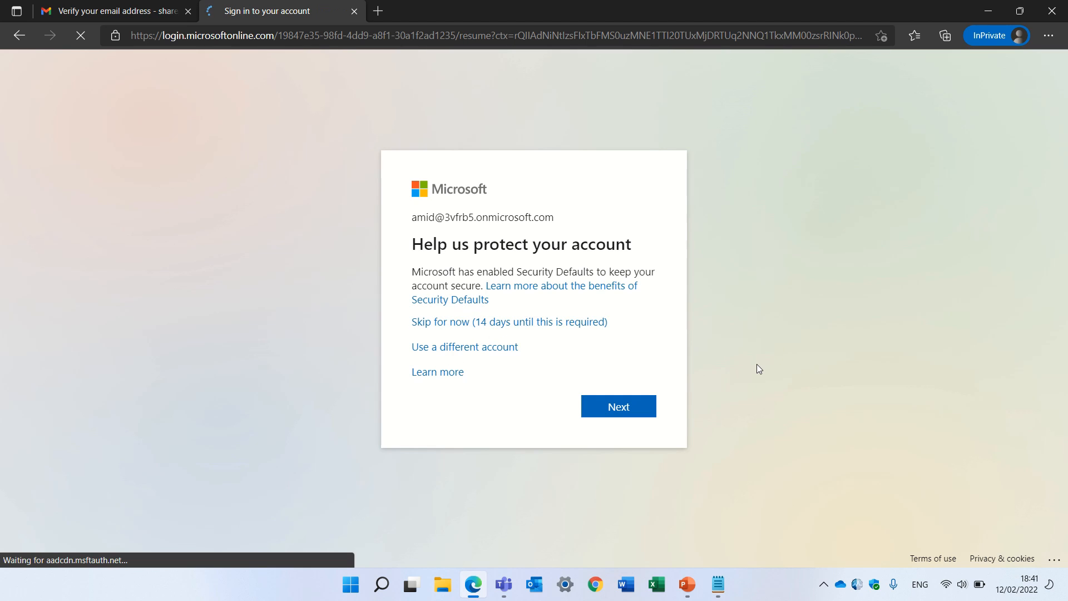
click(616, 406)
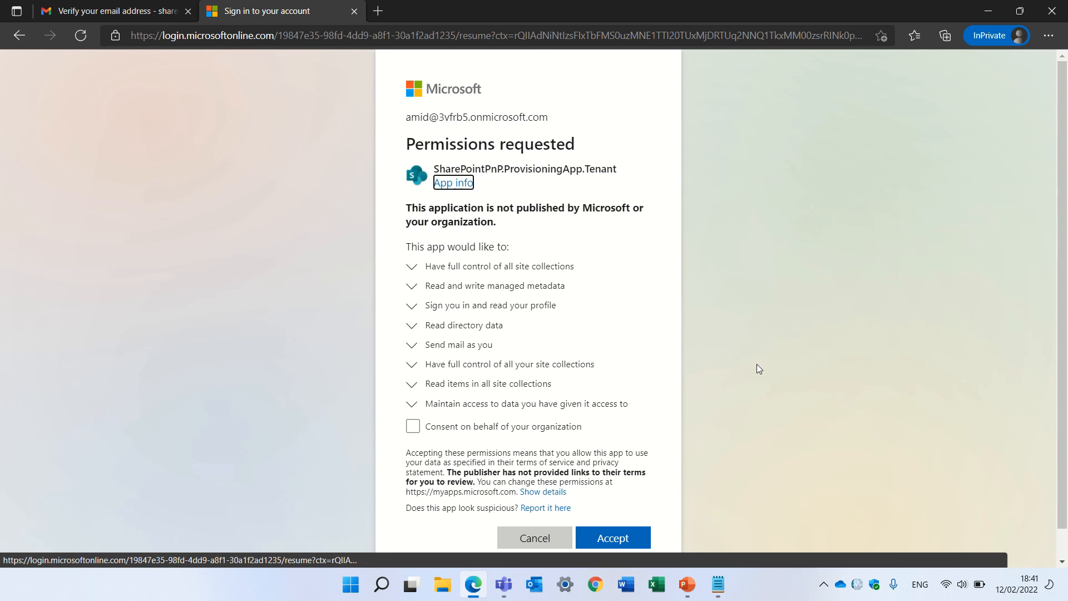
click(610, 537)
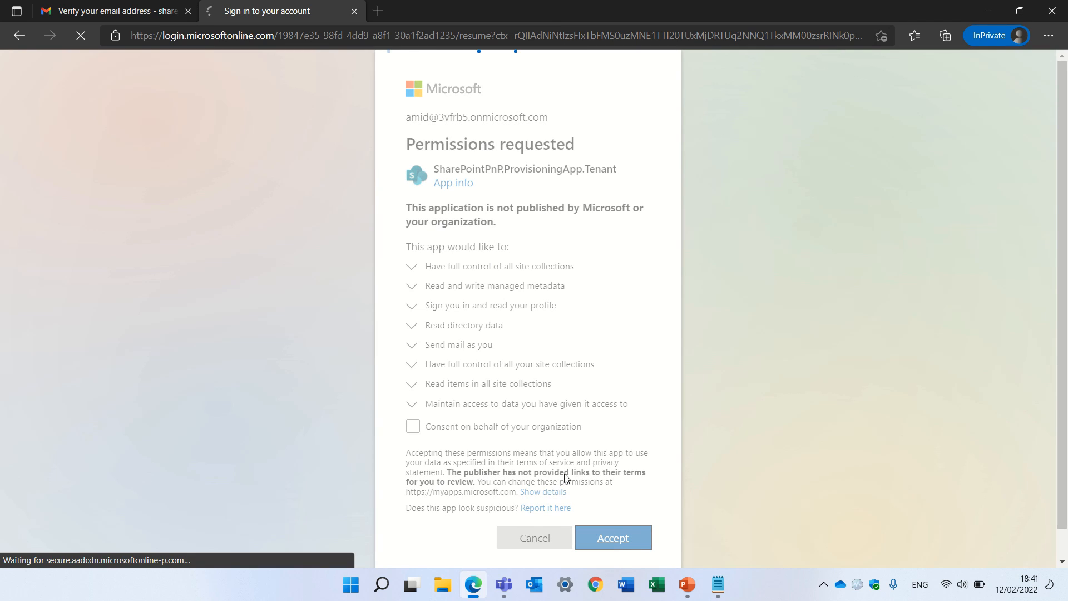
click(610, 537)
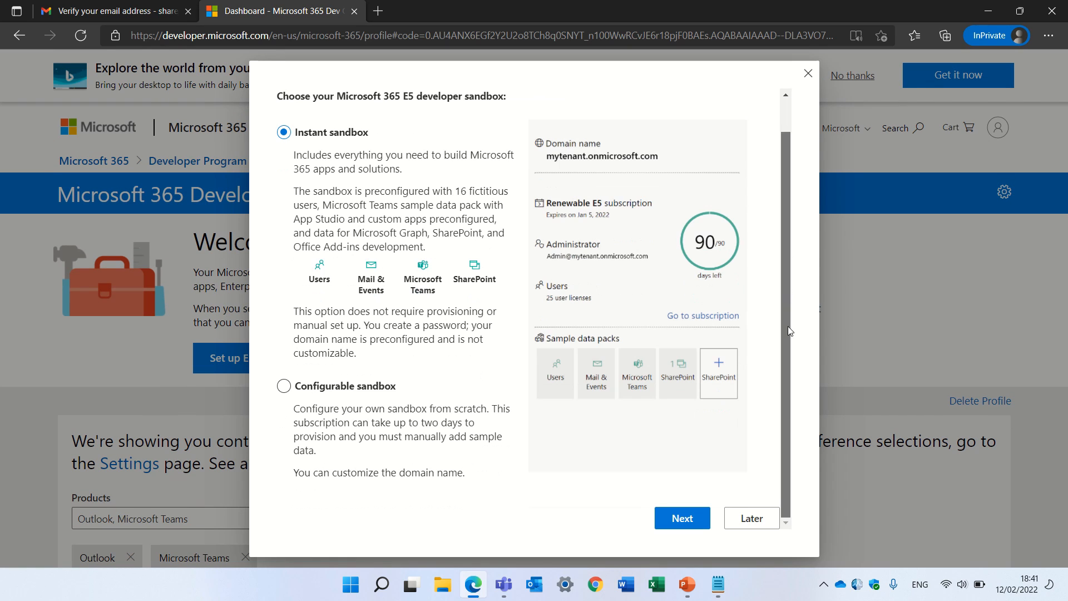
mouse_move(686, 402)
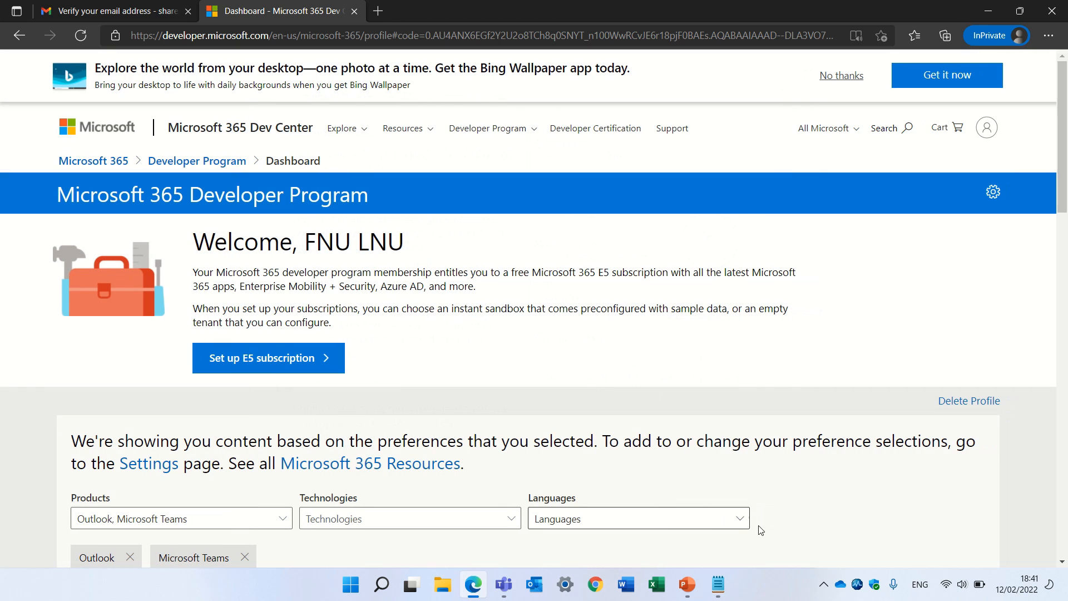
Reopen the E5 sandbox setup choices and scroll through them before closing again.
click(268, 357)
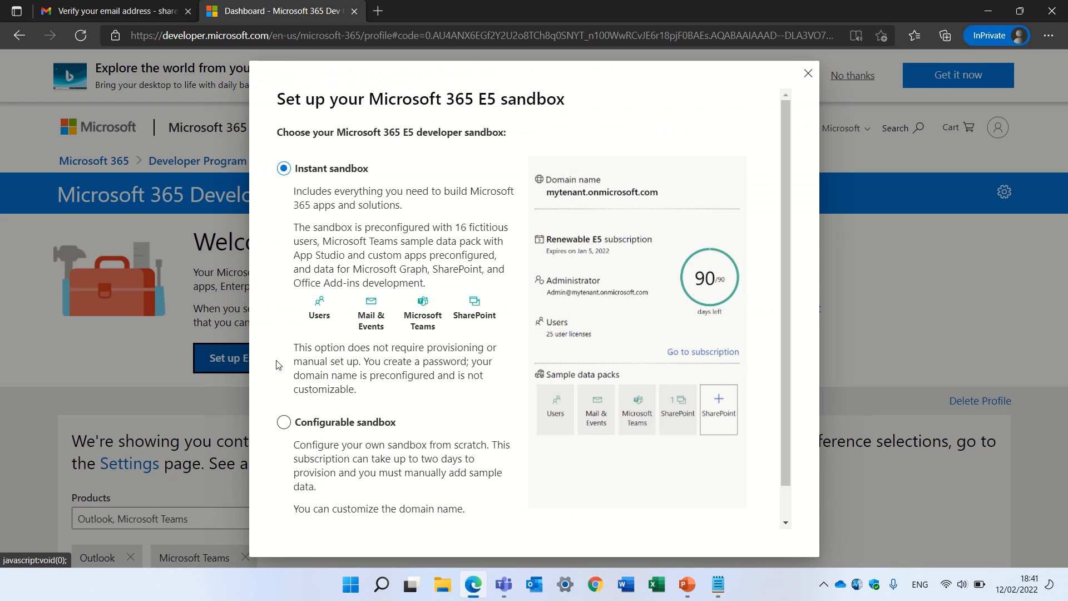
scroll(down, 3)
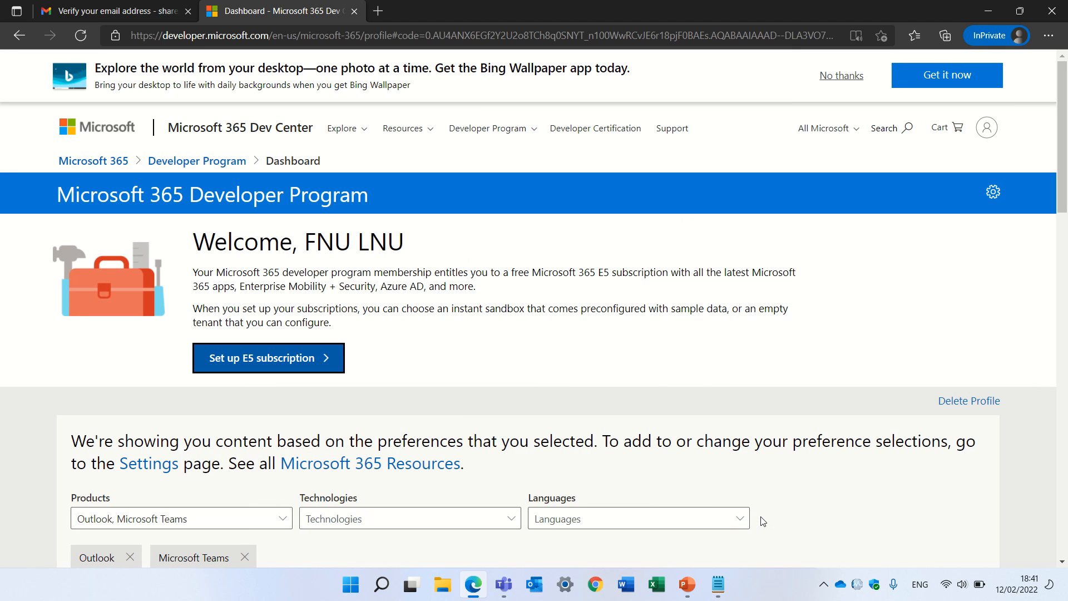
mouse_move(930, 292)
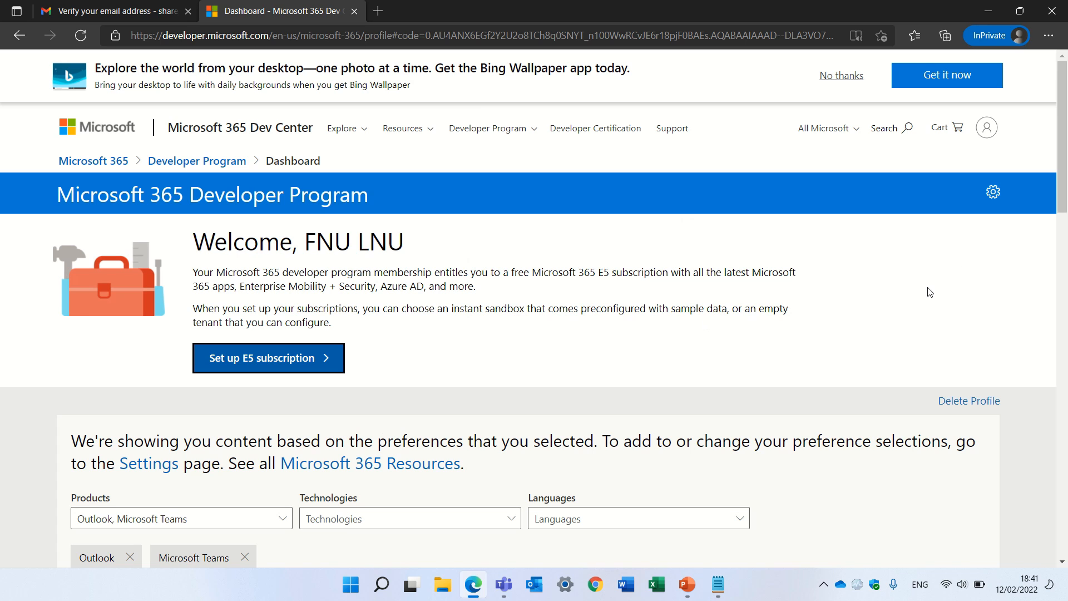
scroll(down, 3)
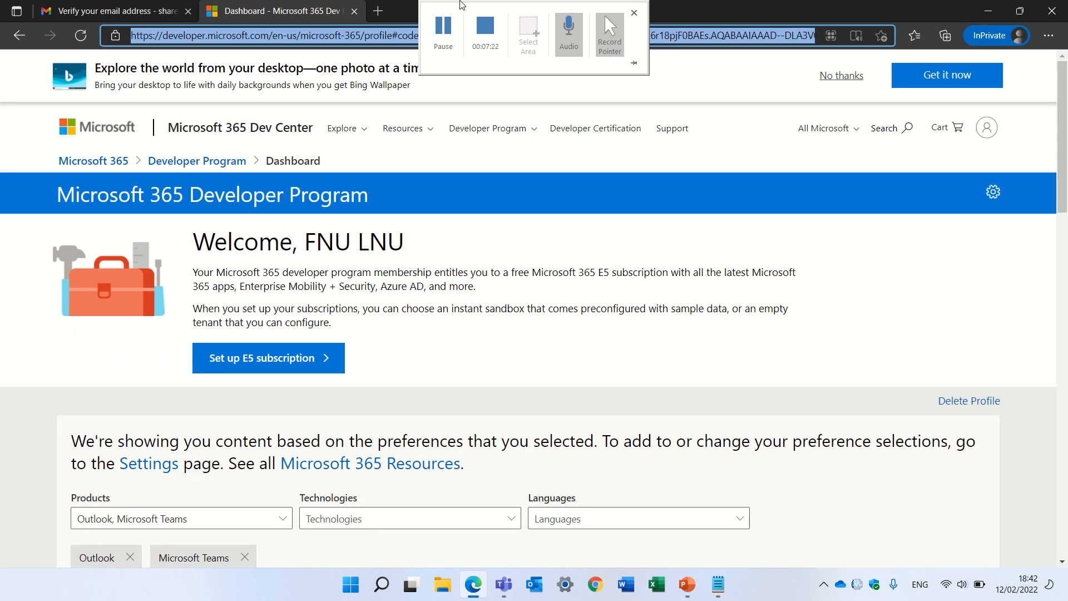
Navigate the Edge tab to office.com to reach the Welcome to Office page.
text(p)
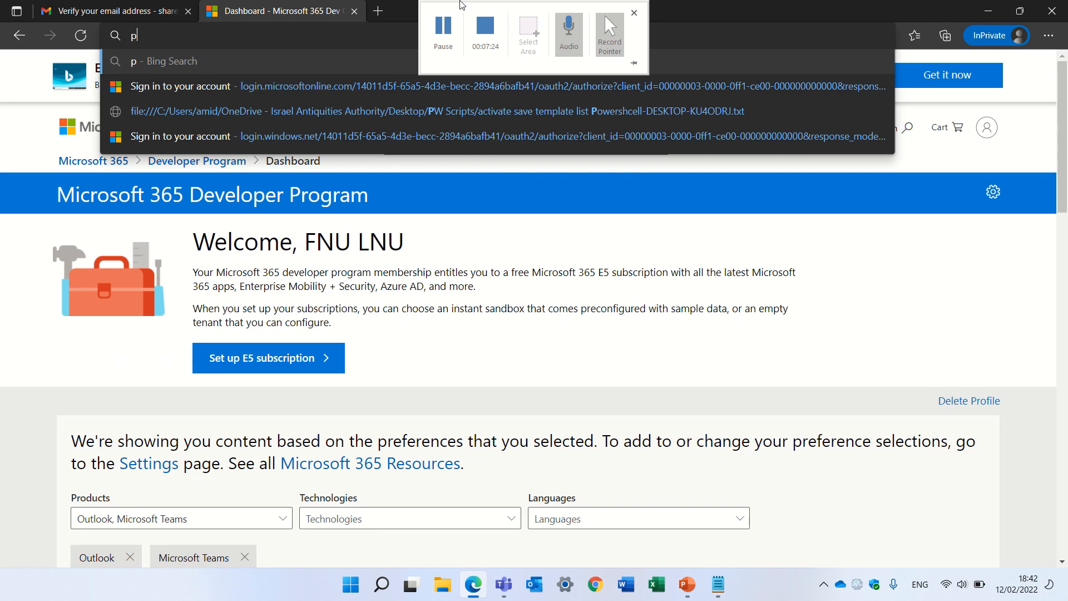
text(off)
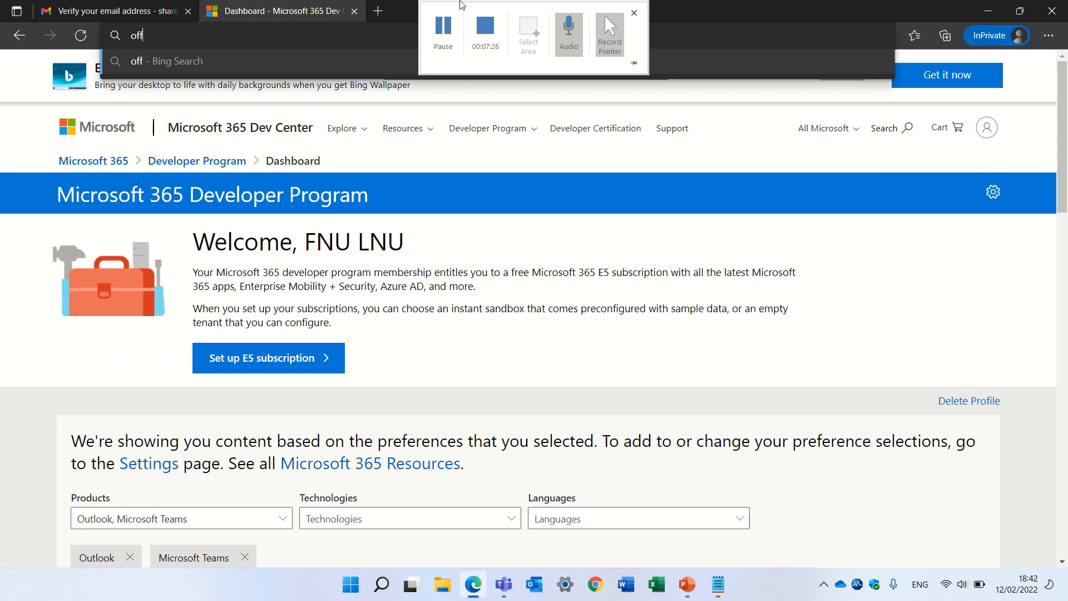
text(ice.com)
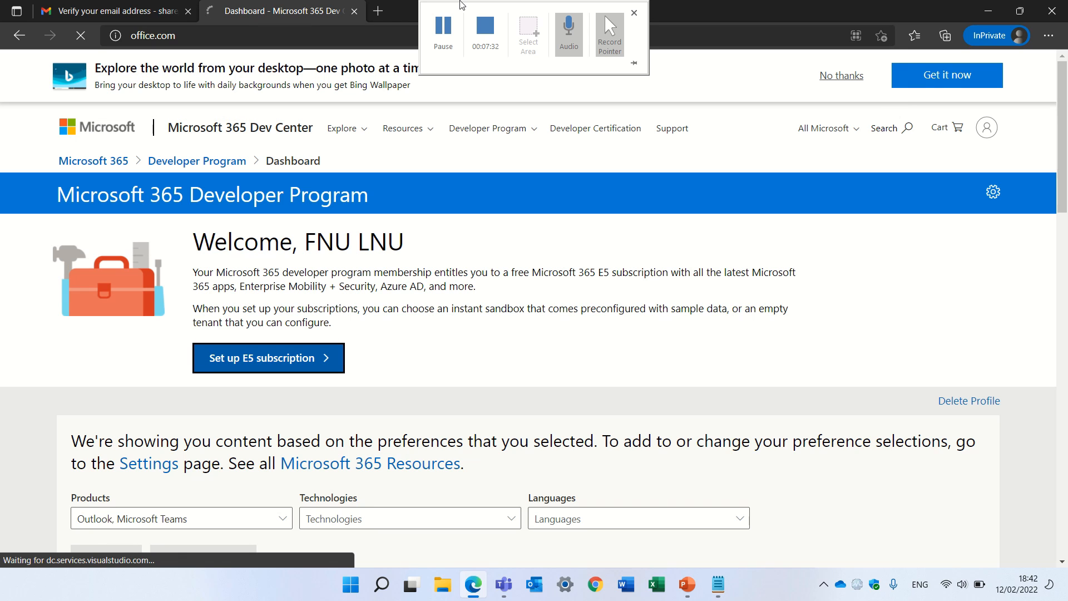
click(631, 12)
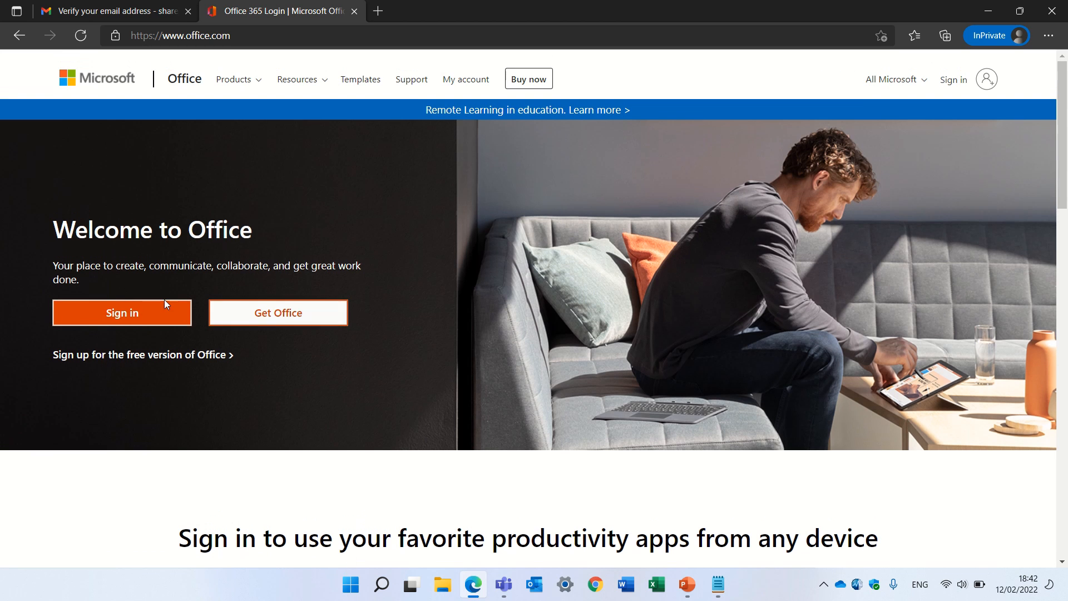
click(121, 313)
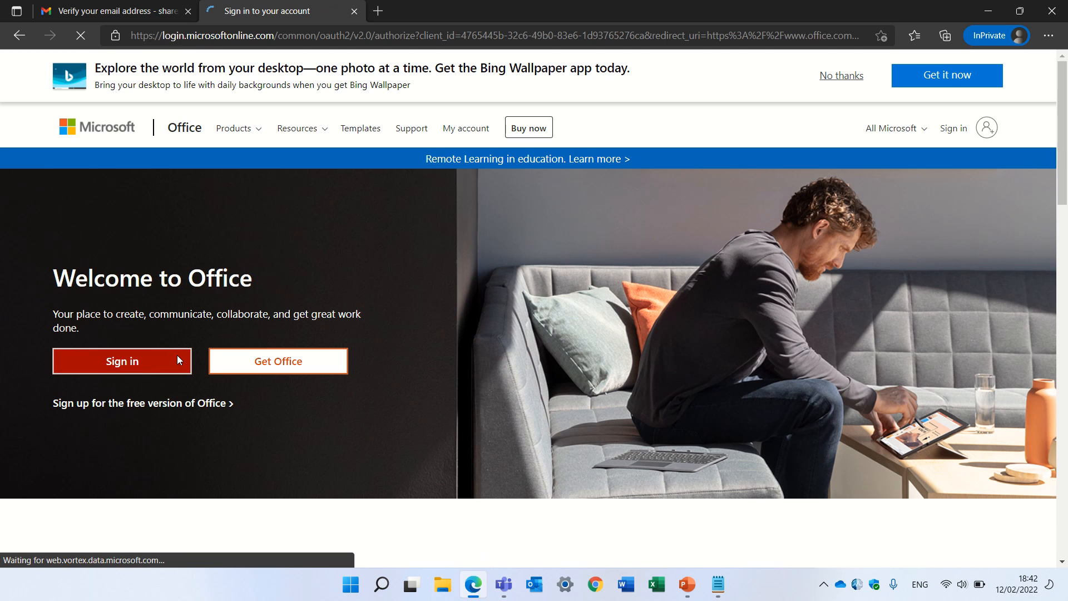
click(123, 361)
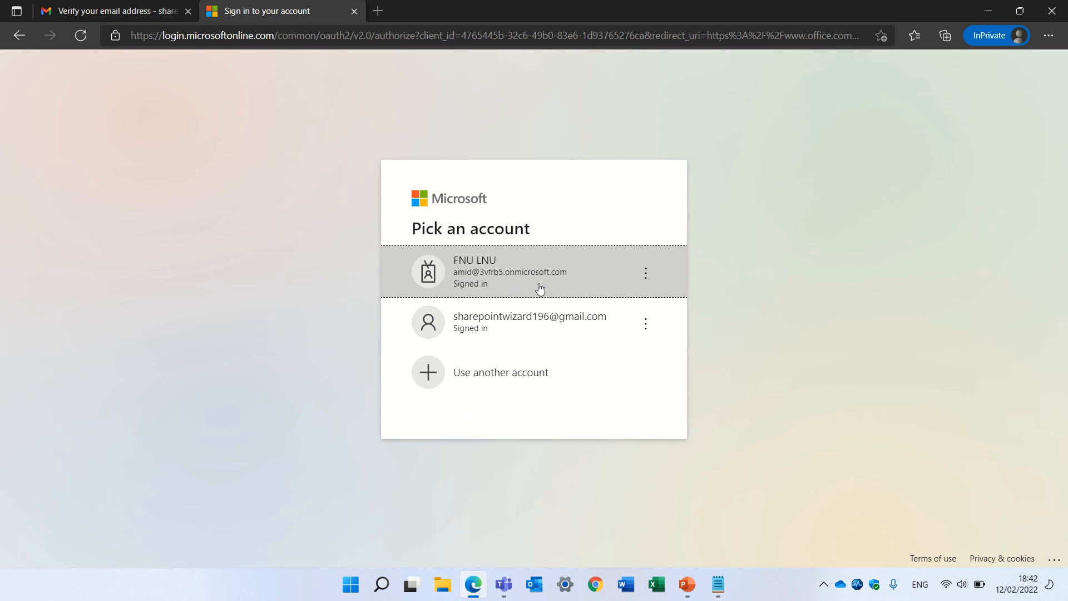
mouse_move(604, 278)
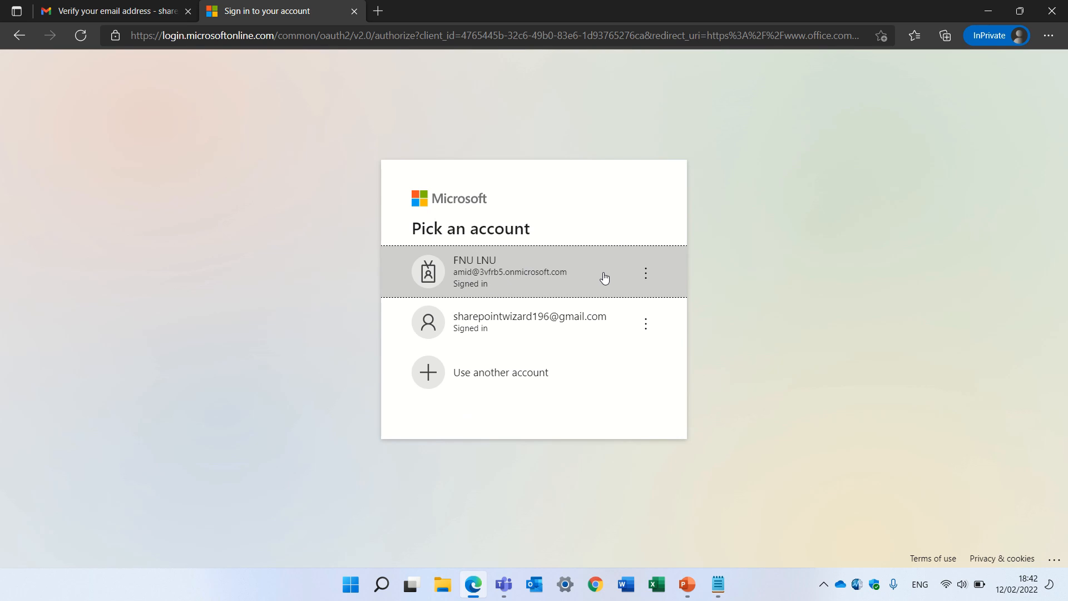
click(510, 272)
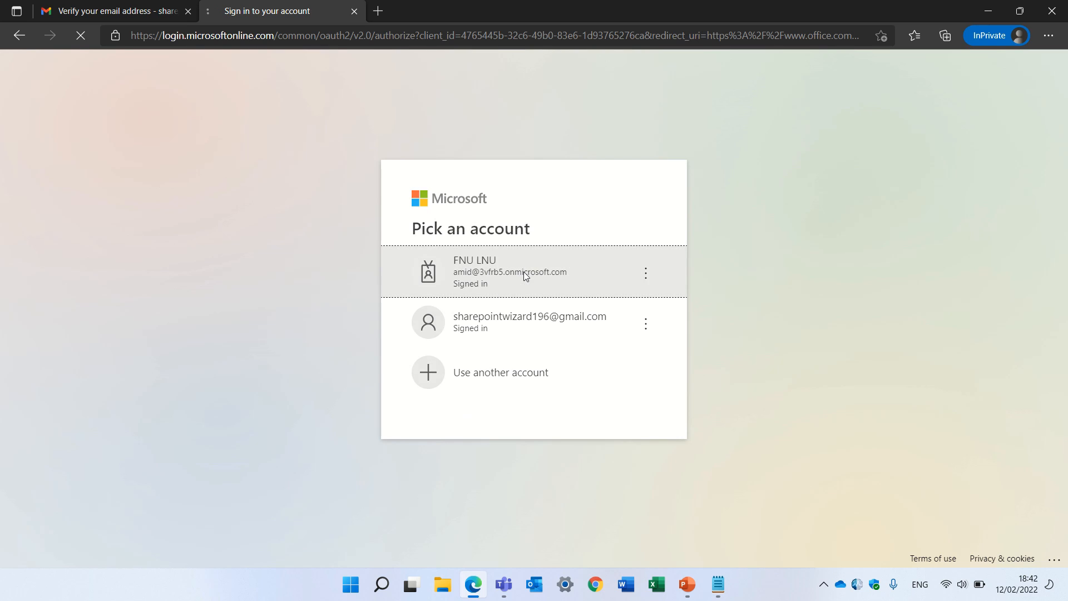
click(509, 271)
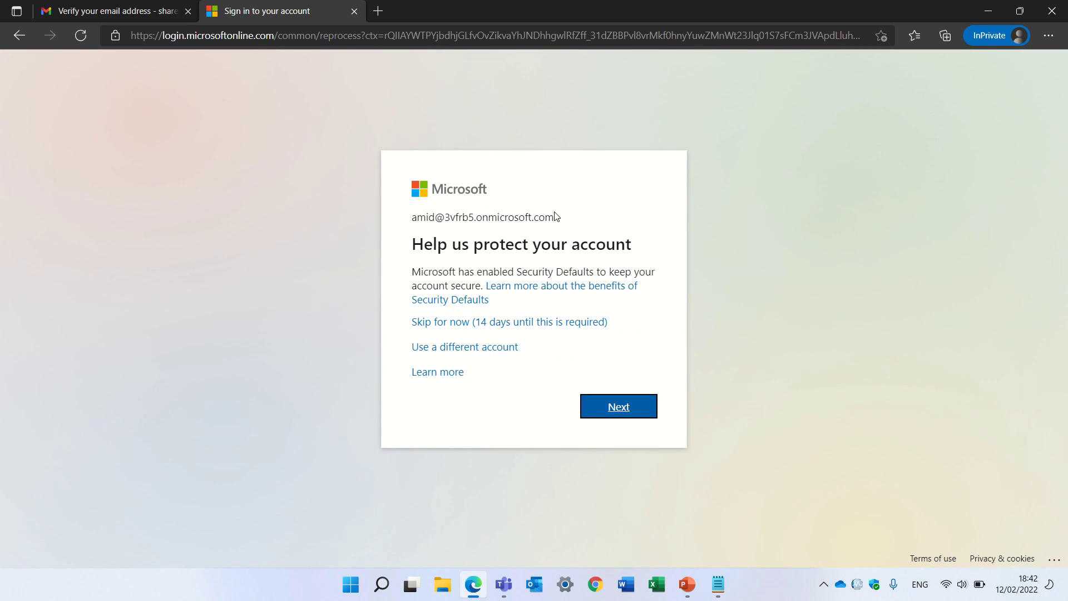
double_click(482, 217)
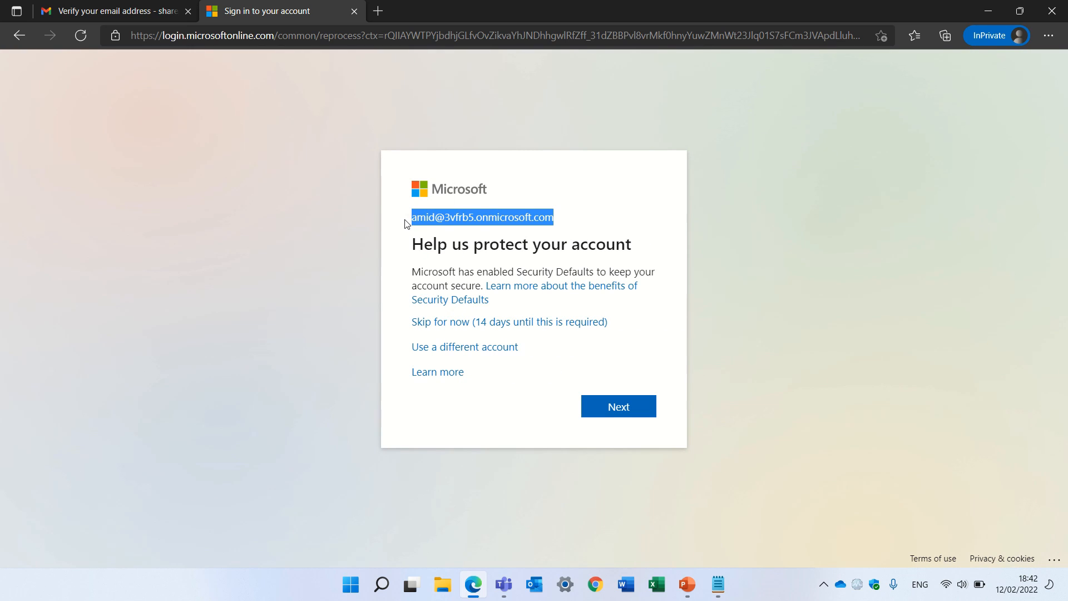
click(715, 584)
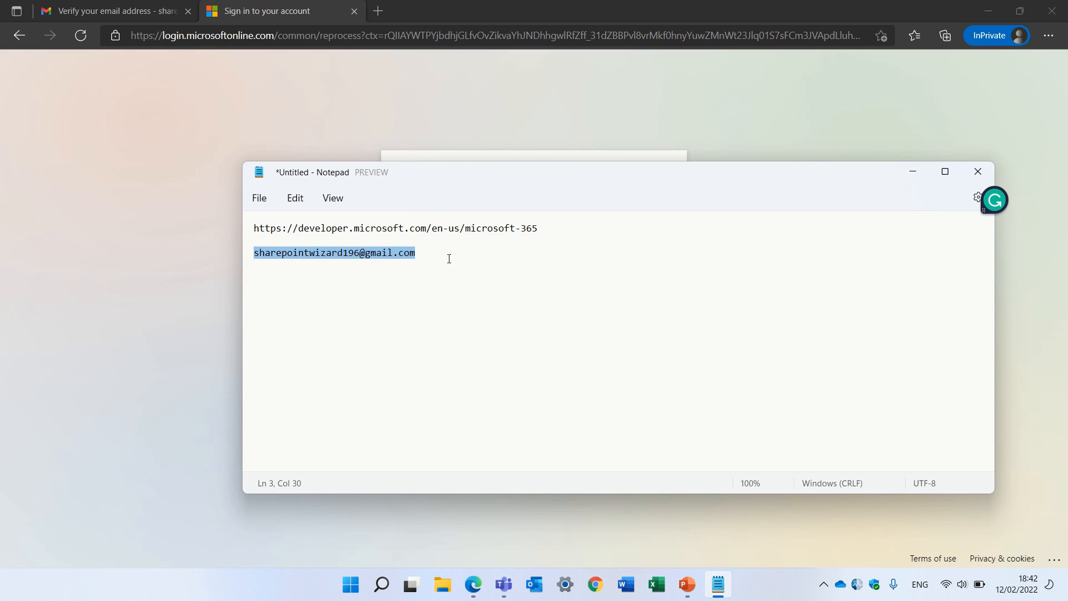
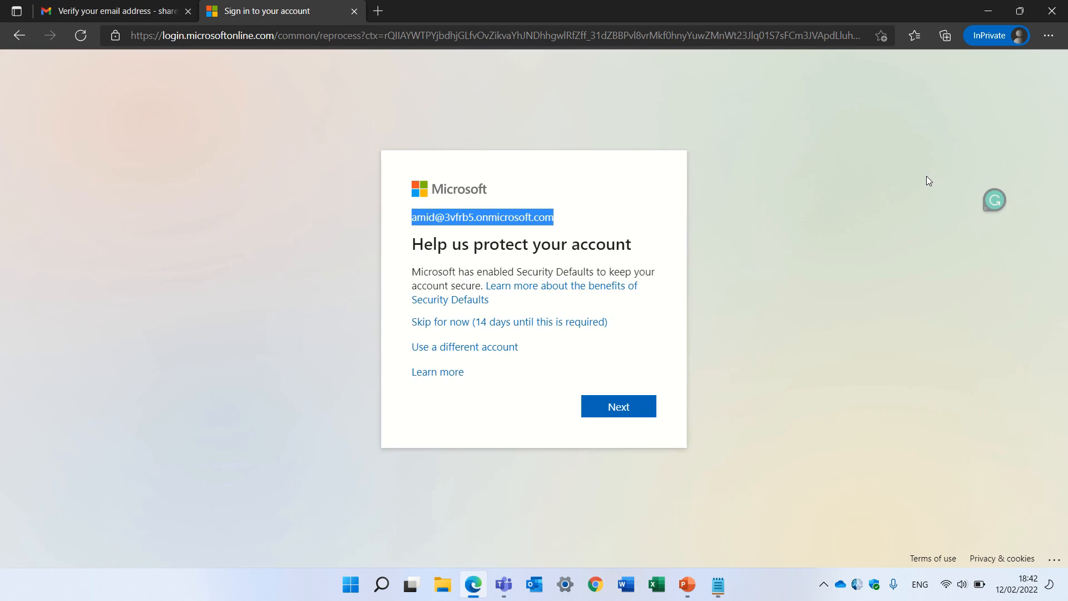
mouse_move(486, 324)
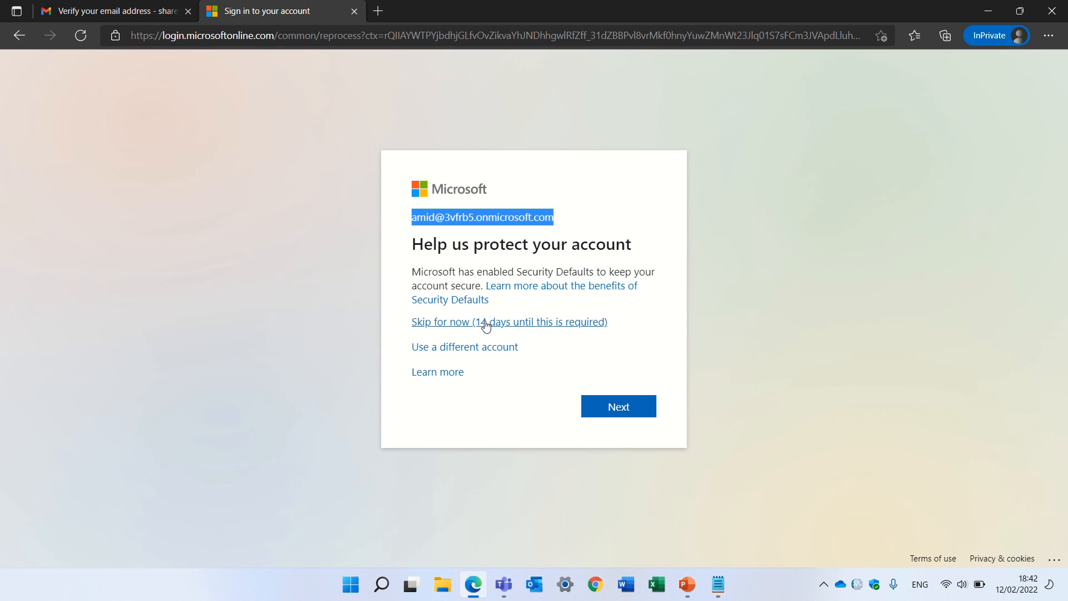
Skip the security info setup and stay signed in with 'Don't show this again' ticked.
click(508, 321)
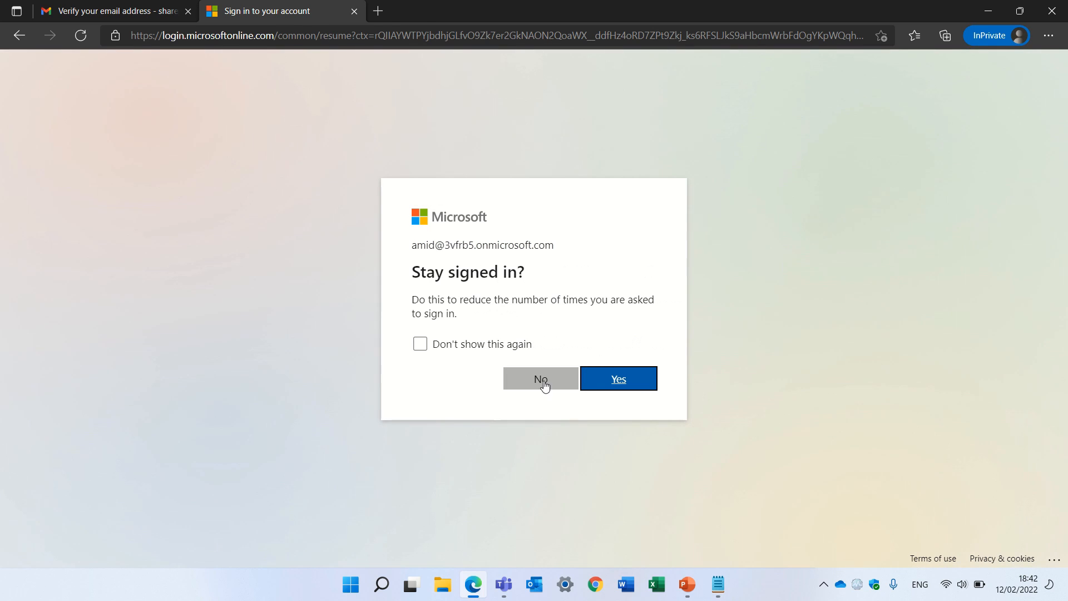
click(419, 343)
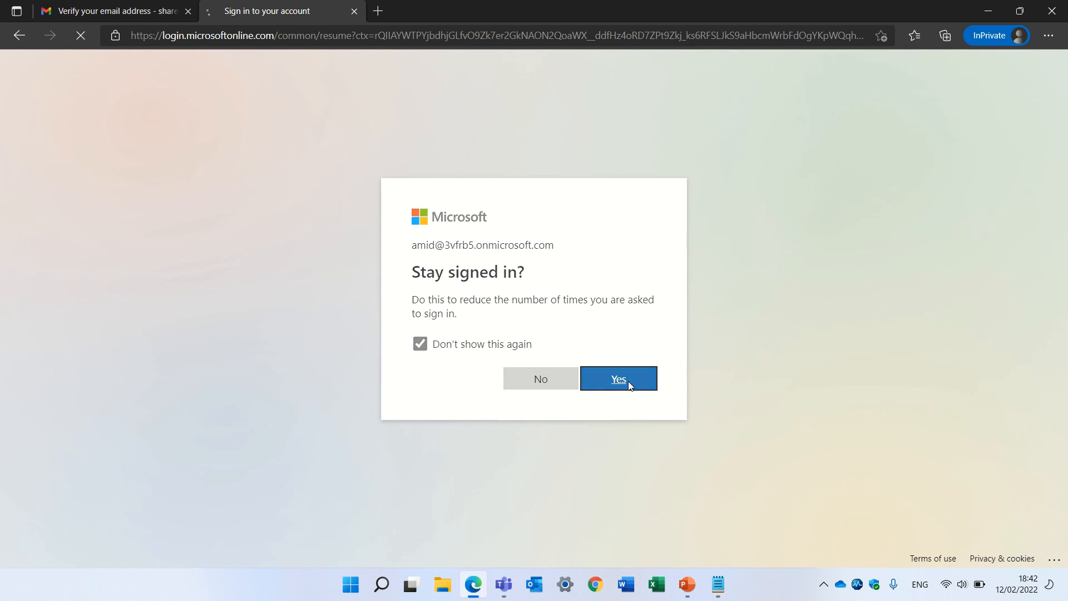
click(617, 378)
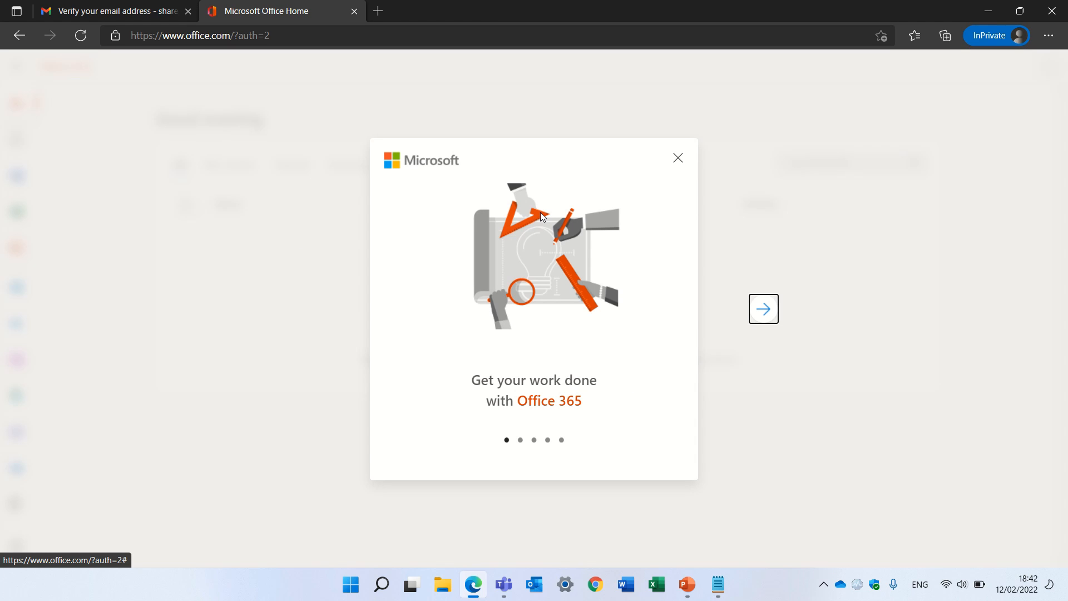
Dismiss the Office 365 welcome tour and the desktop-apps tip.
click(678, 156)
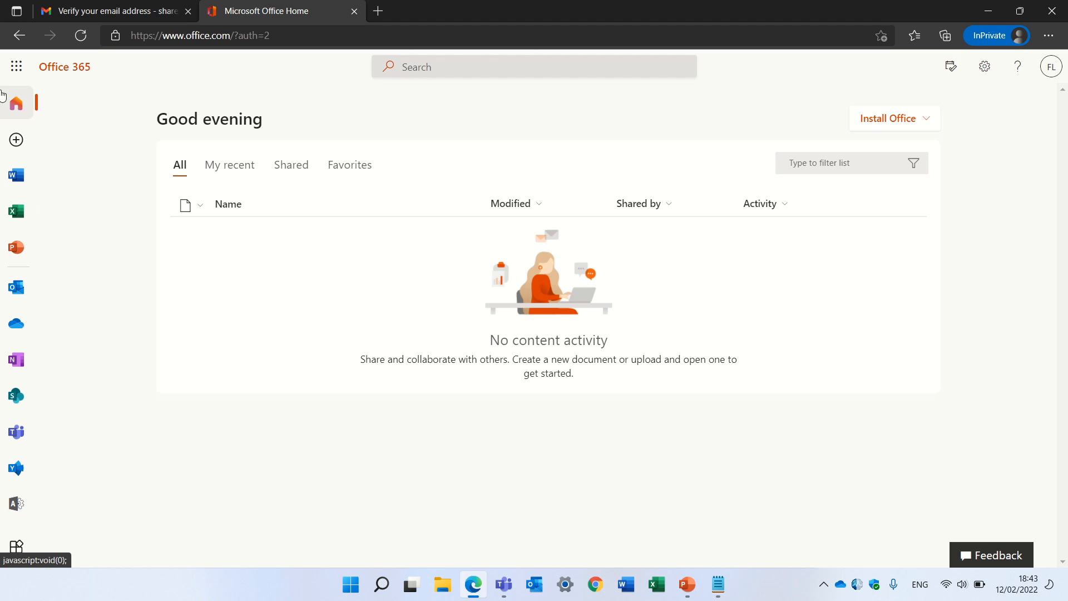
click(17, 65)
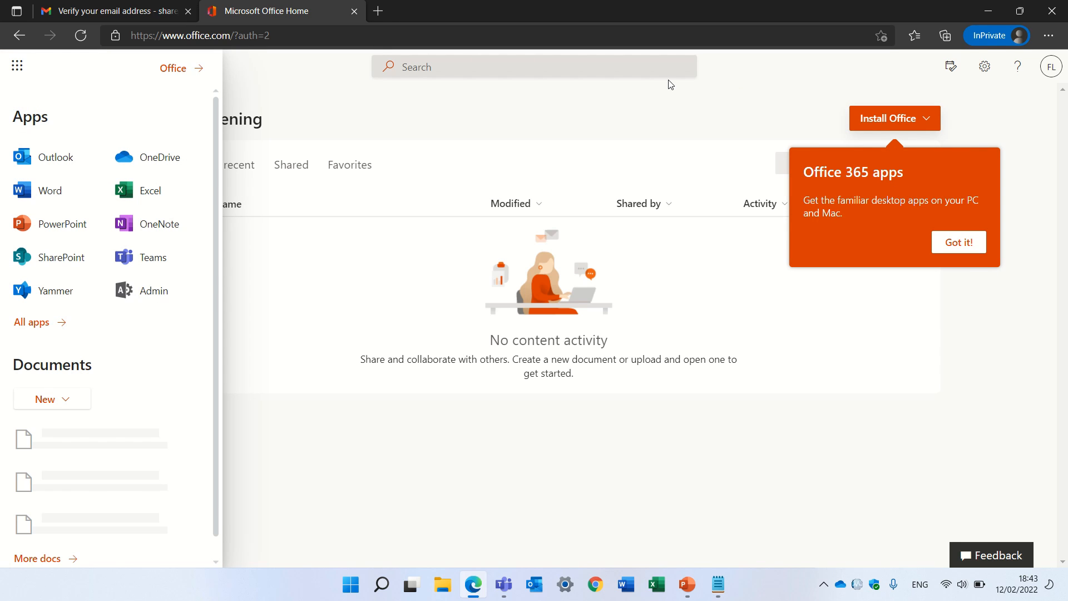
click(17, 66)
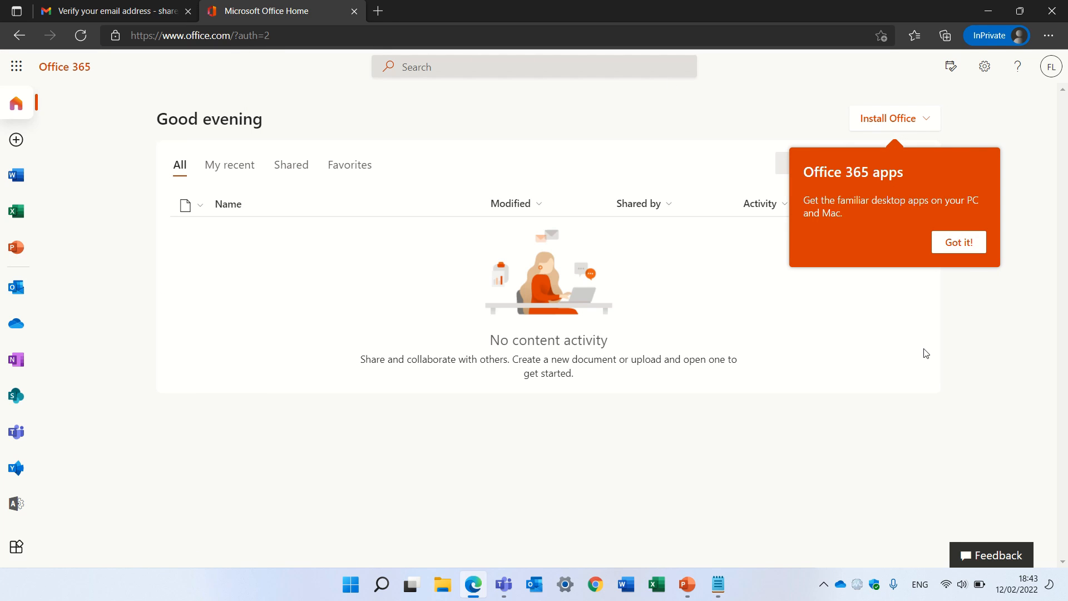
click(957, 242)
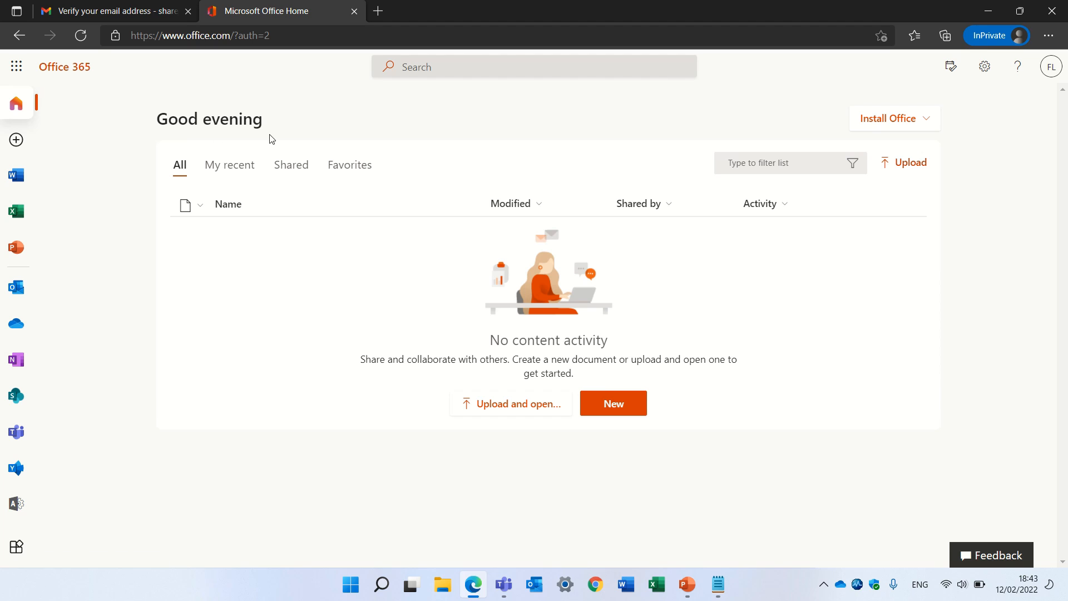
mouse_move(16, 287)
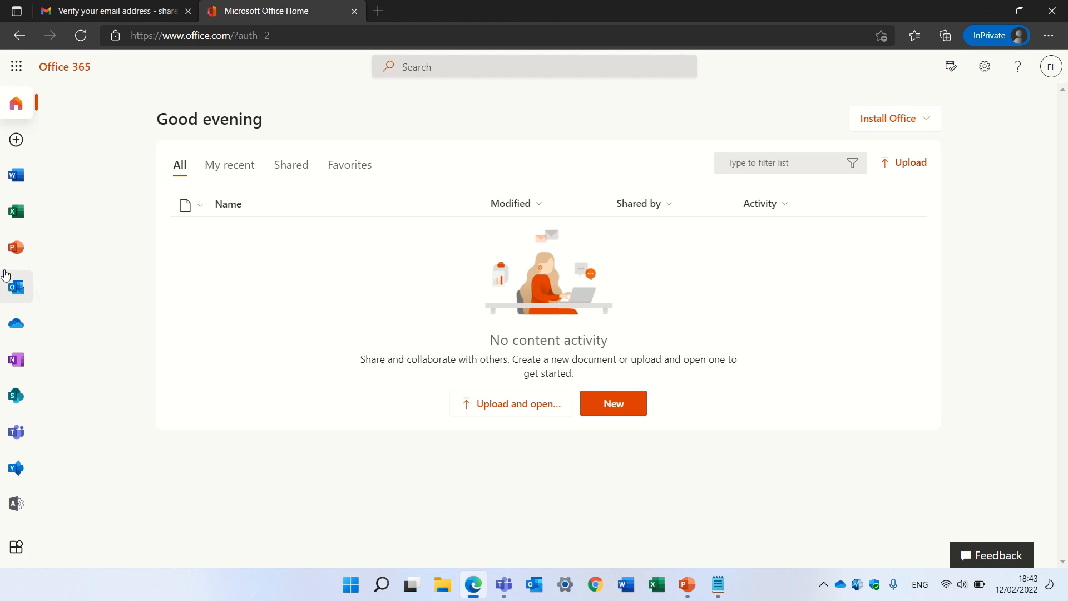
Get Office Home into a second tab and bring up the app launcher.
click(17, 66)
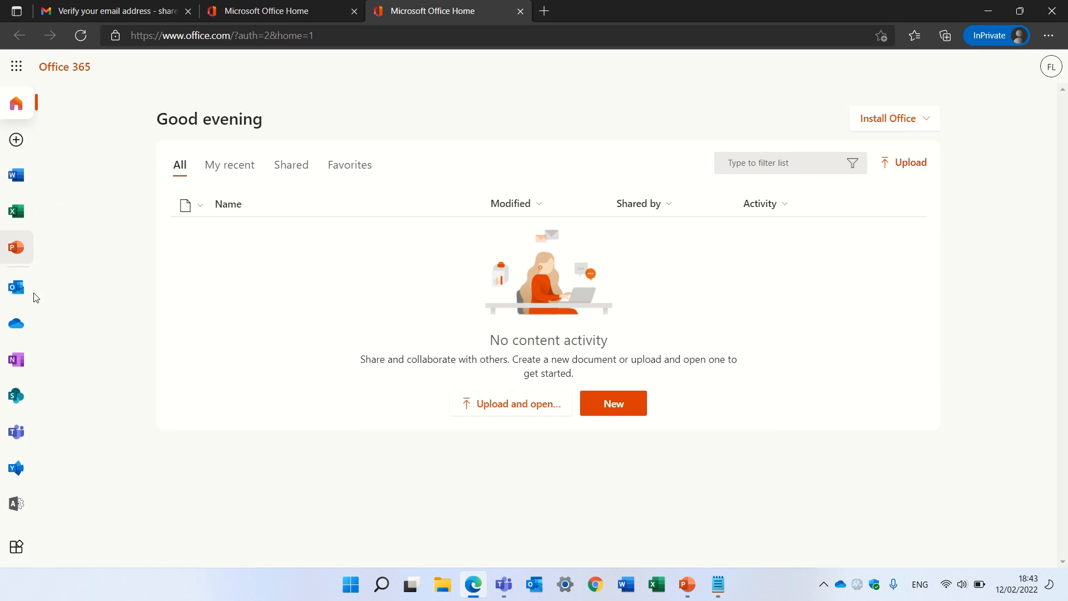
click(15, 65)
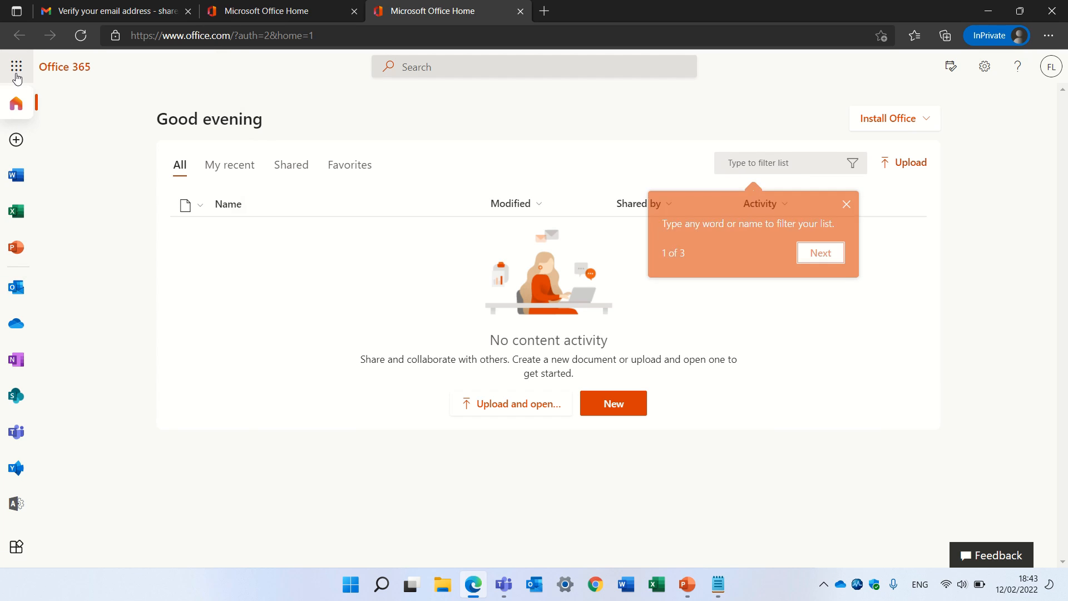
click(16, 66)
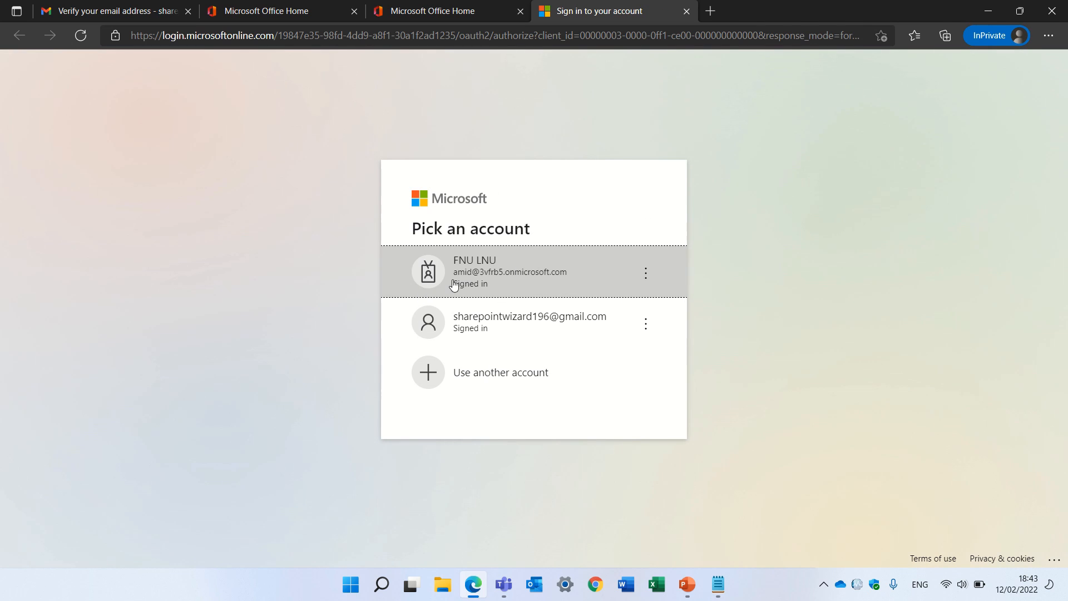
Pick the onmicrosoft.com admin account and skip the account protection prompt so SharePoint loads.
click(509, 272)
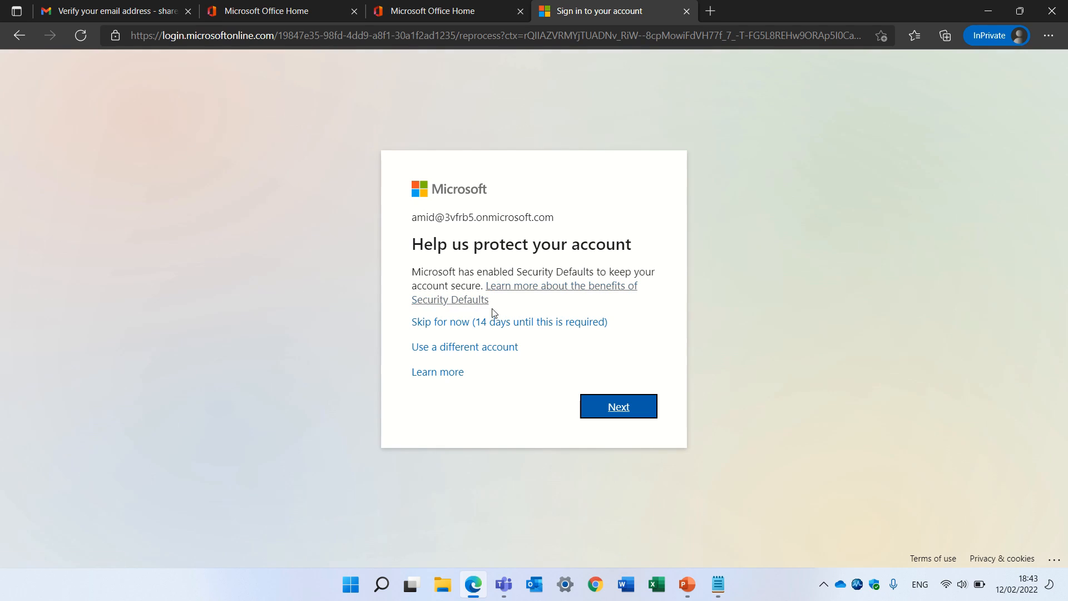
click(508, 322)
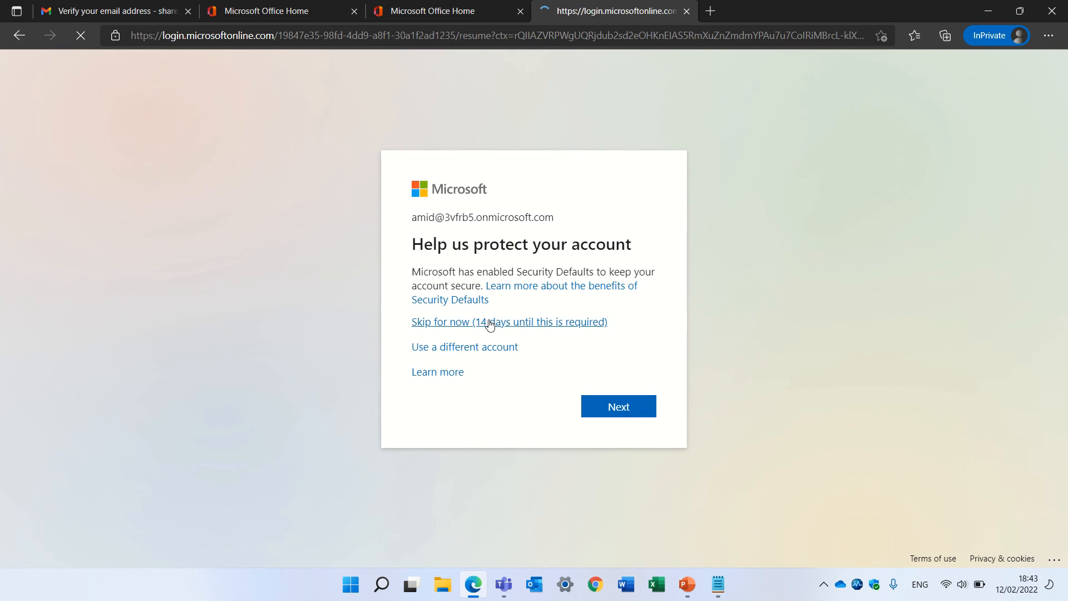
click(508, 322)
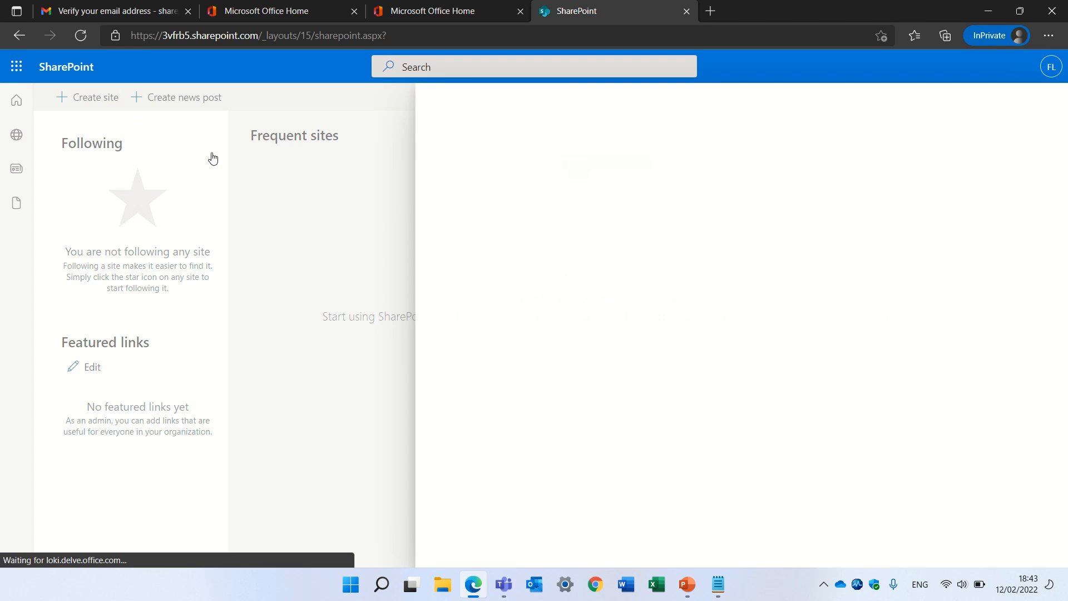
Create a private SharePoint team site named 'team' without adding members.
click(87, 97)
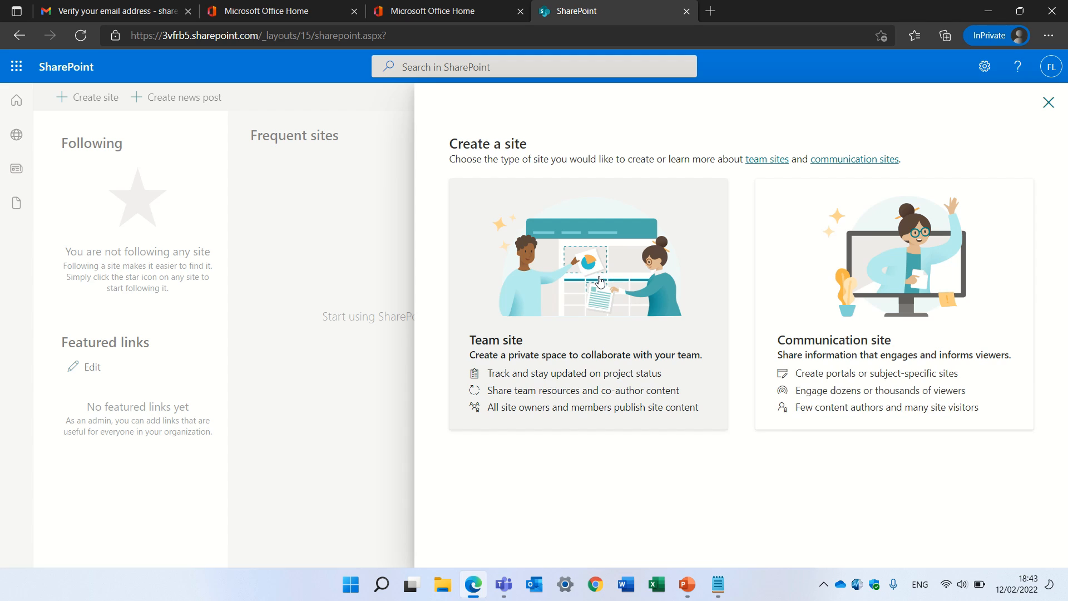
click(587, 273)
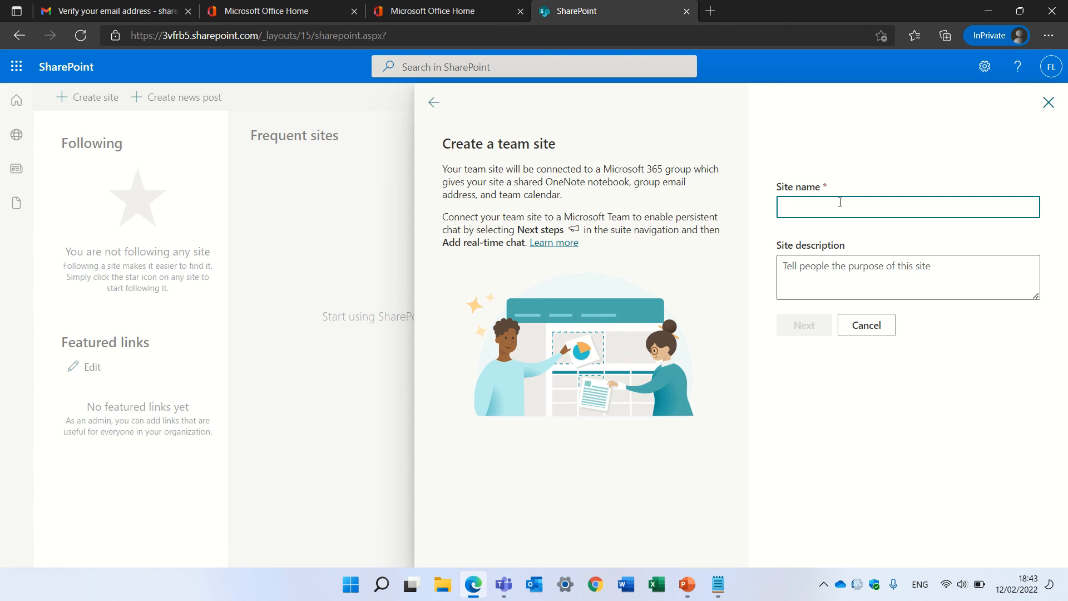
text(team)
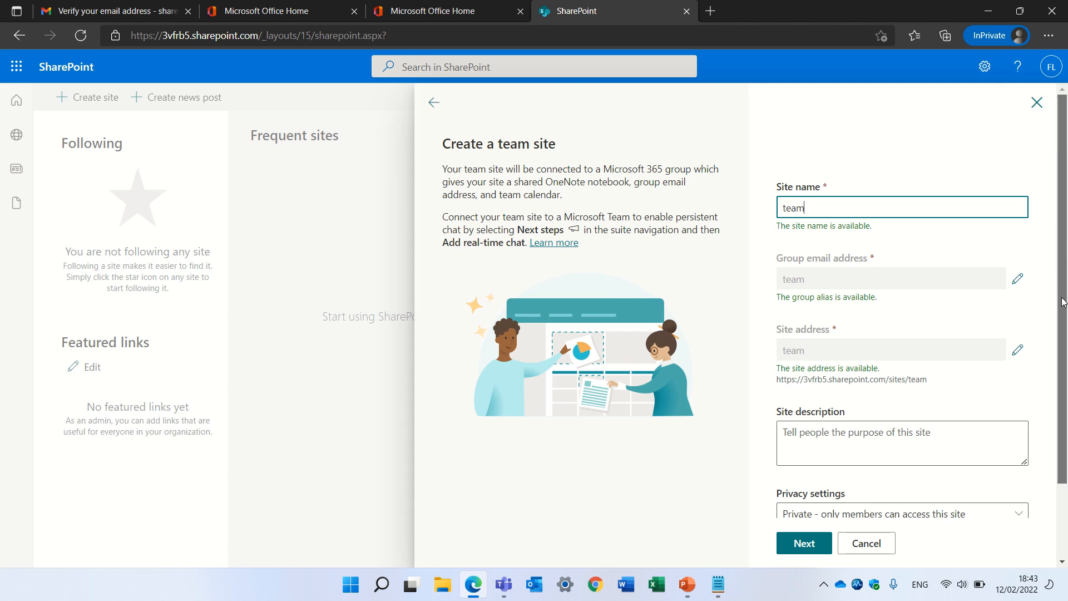
click(802, 543)
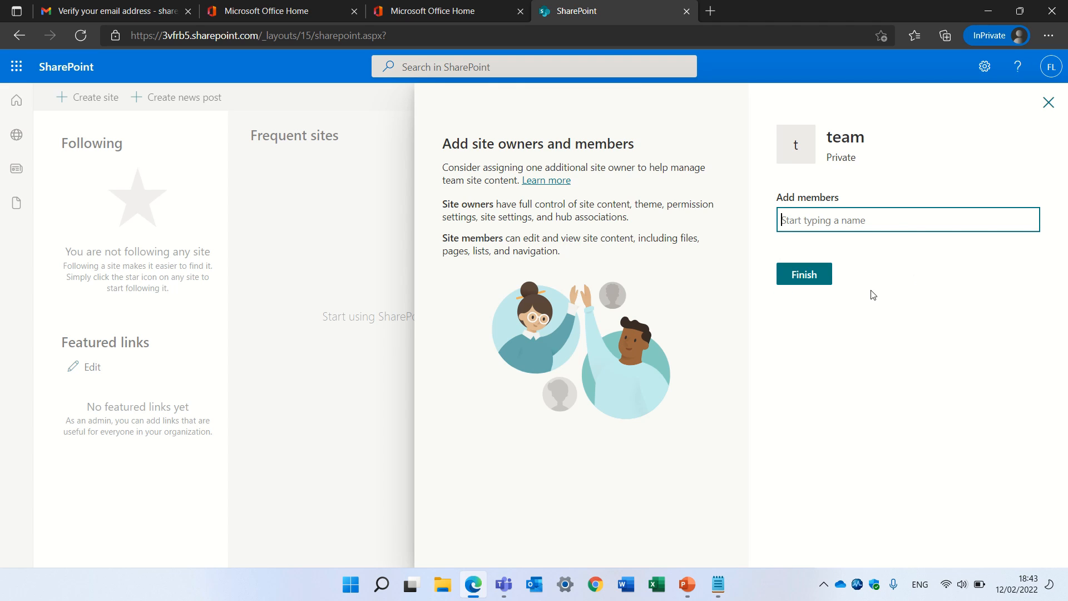
click(803, 273)
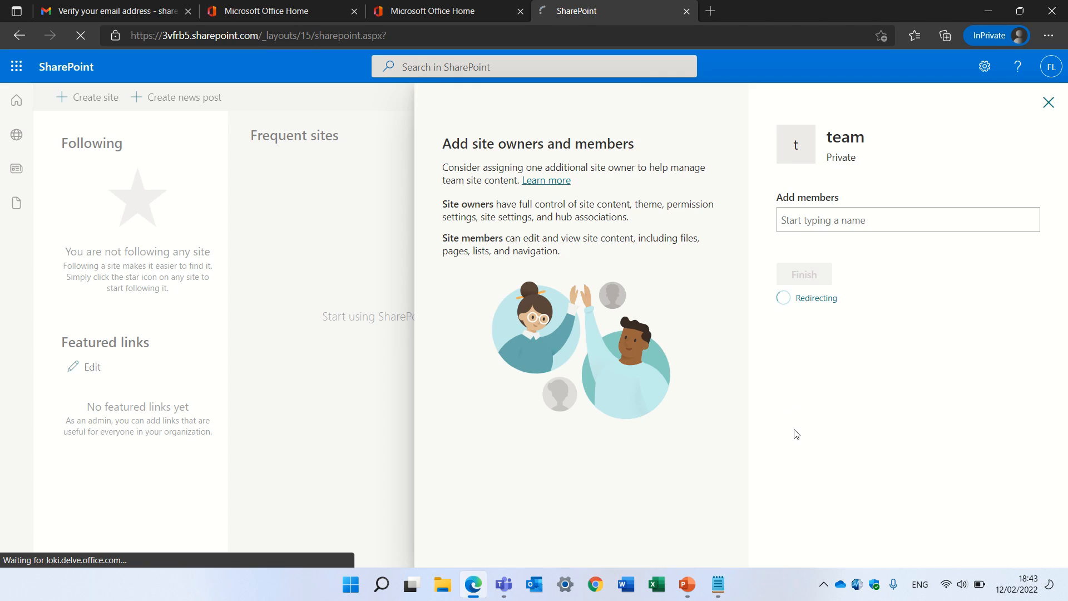
click(803, 274)
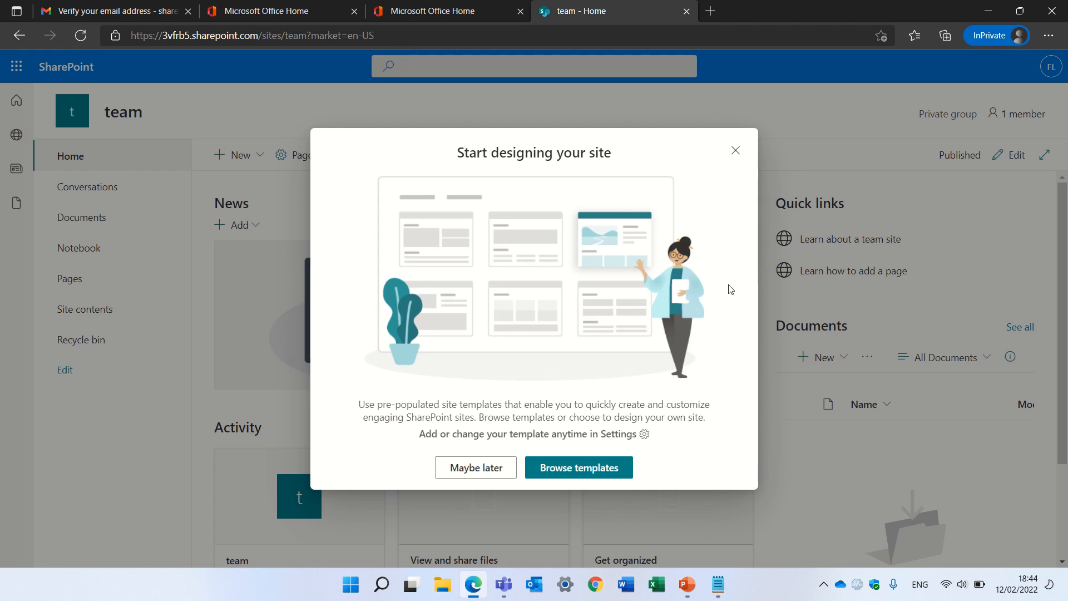
Dismiss the design prompt and add Alex Wilber as a member so the site shows 2 members.
click(734, 150)
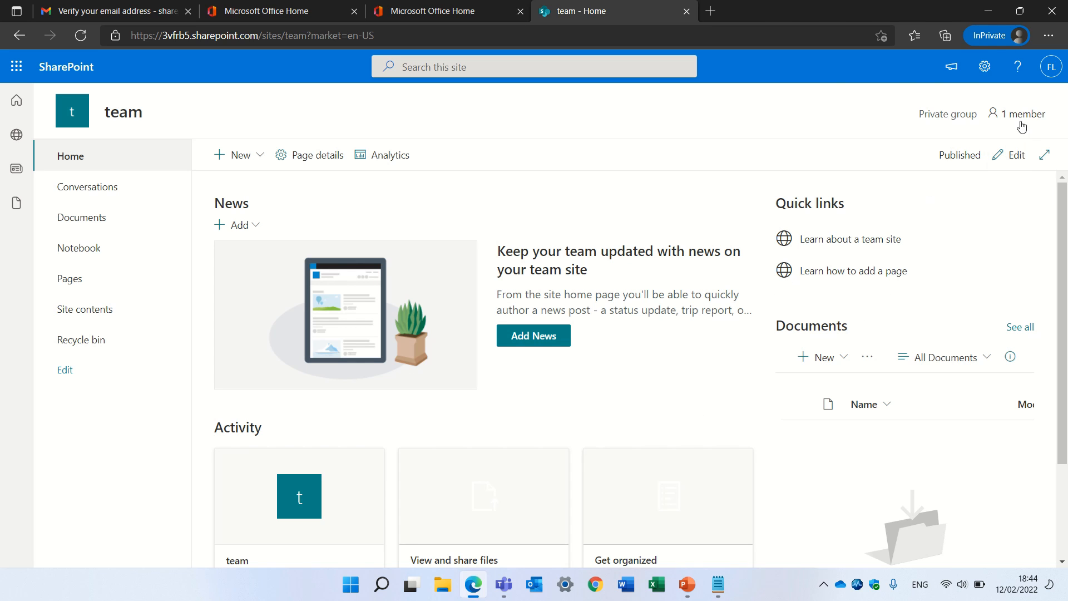
click(1021, 113)
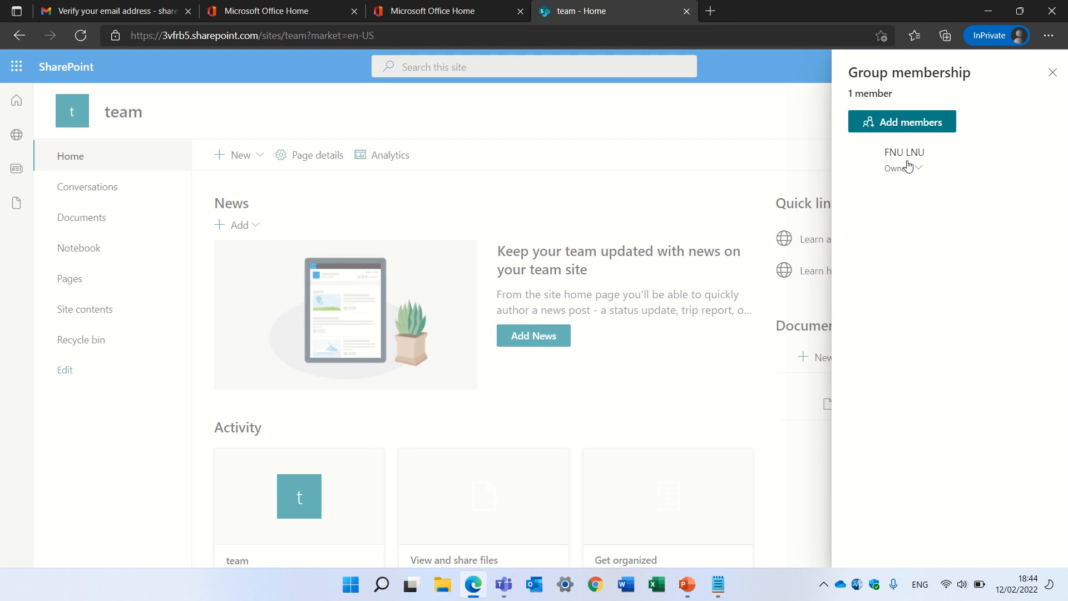
click(902, 121)
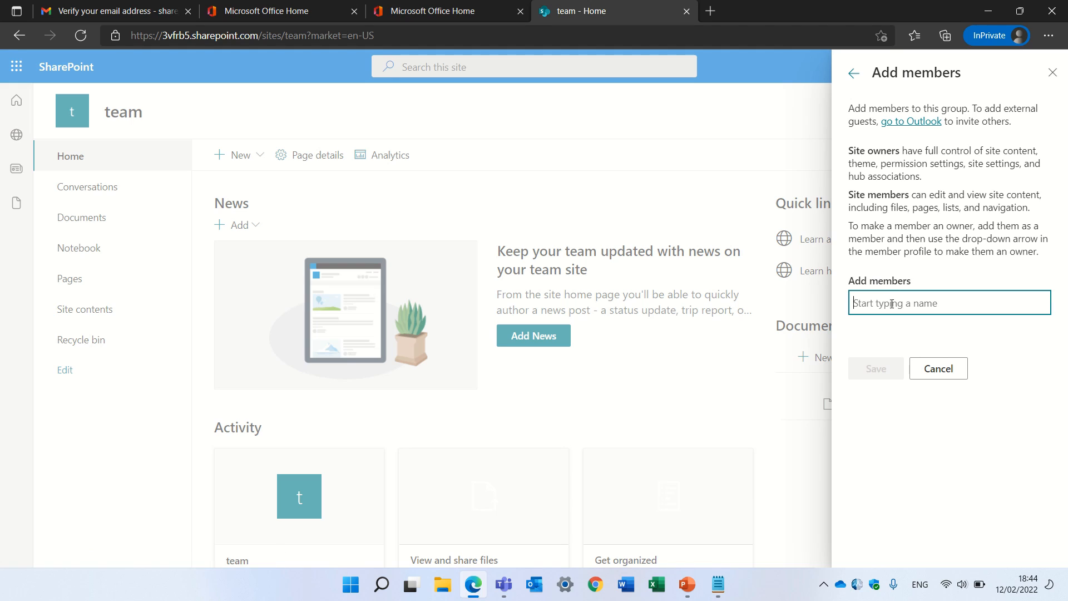
text(alex)
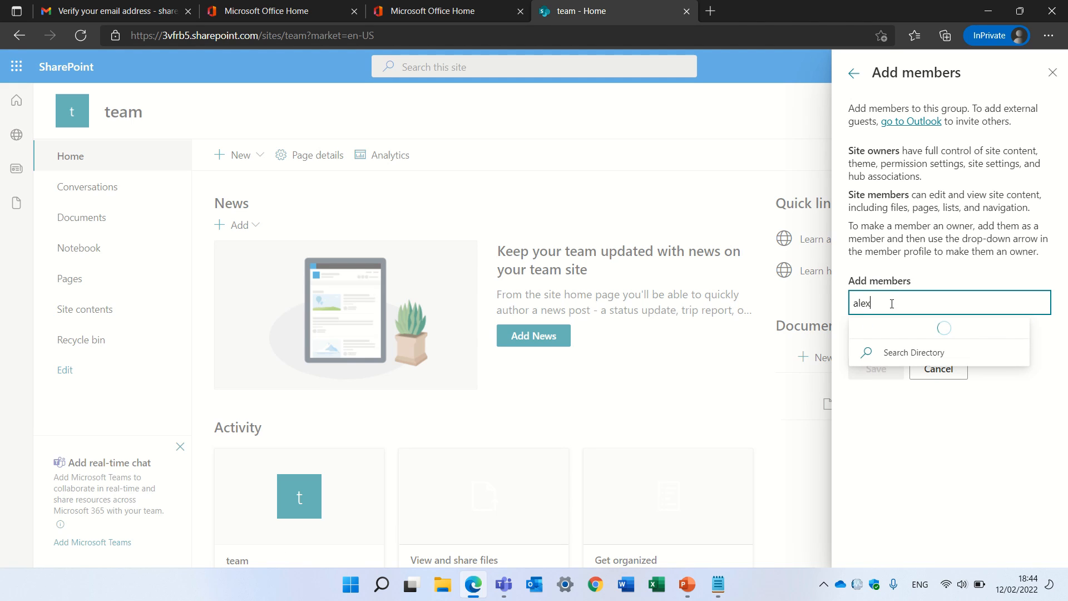
text(w)
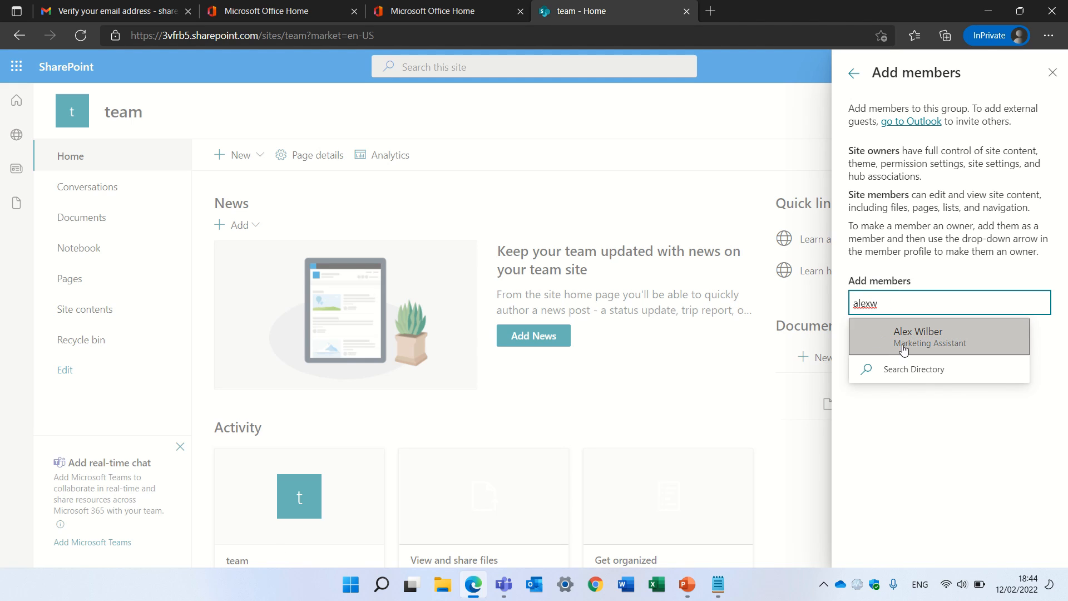
click(918, 336)
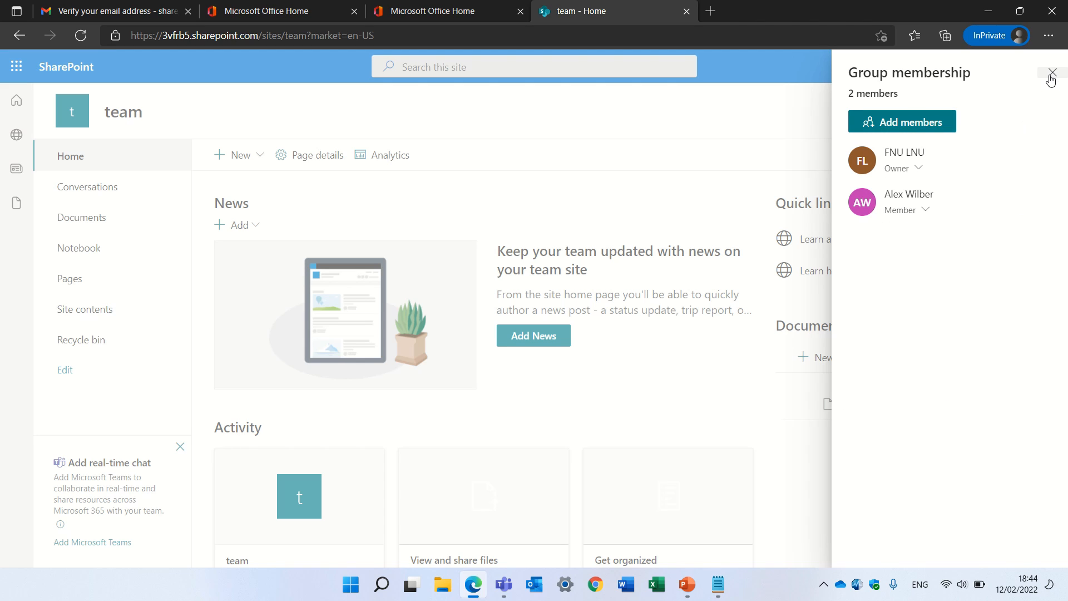
mouse_move(1051, 79)
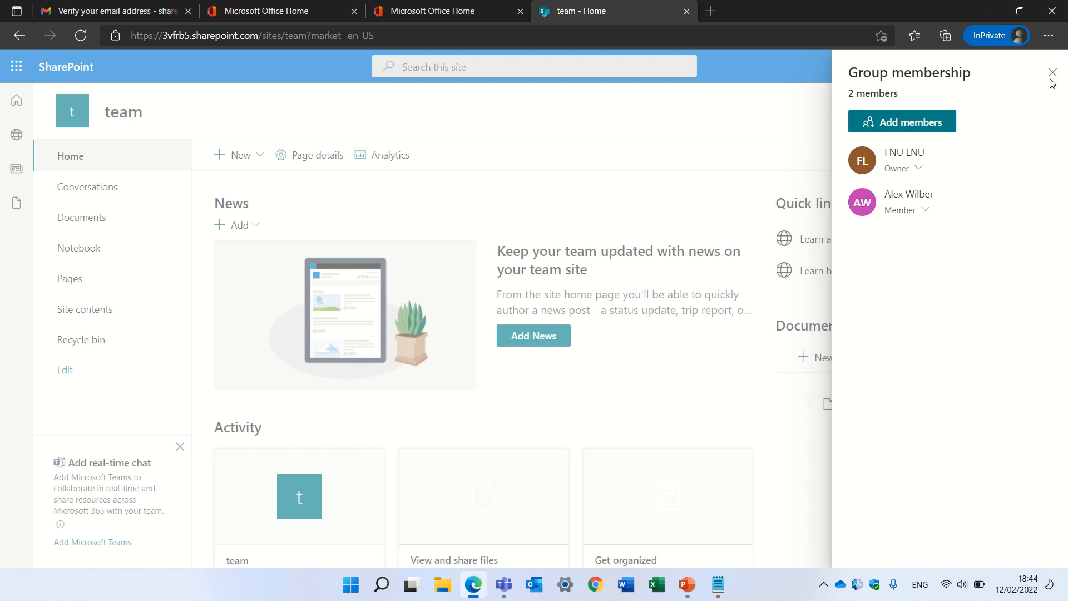
click(1051, 72)
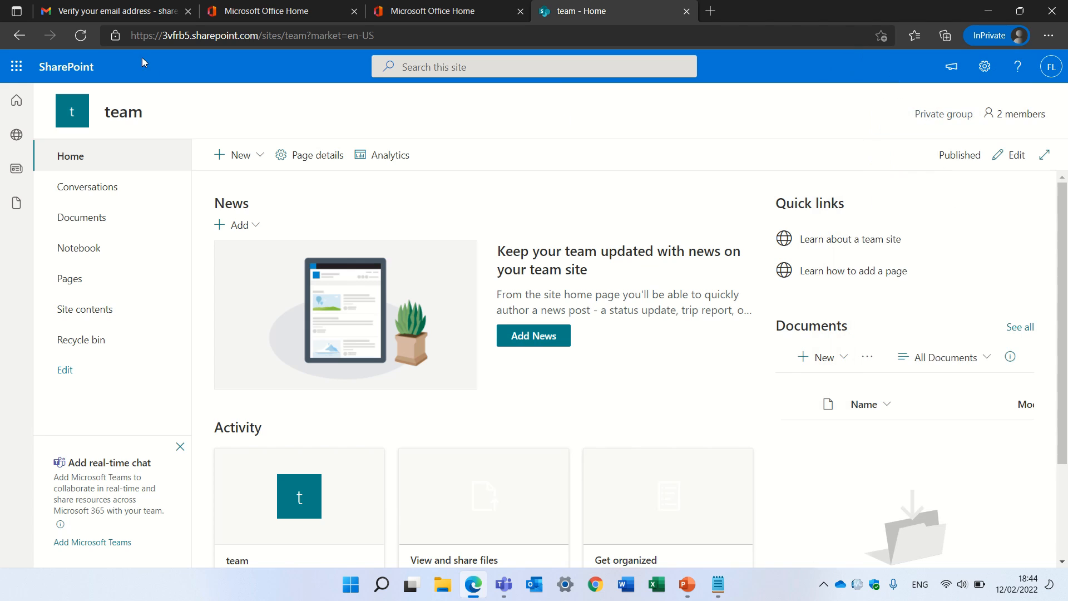
Enter the Microsoft 365 admin center from the app launcher as the tenant admin account.
click(16, 65)
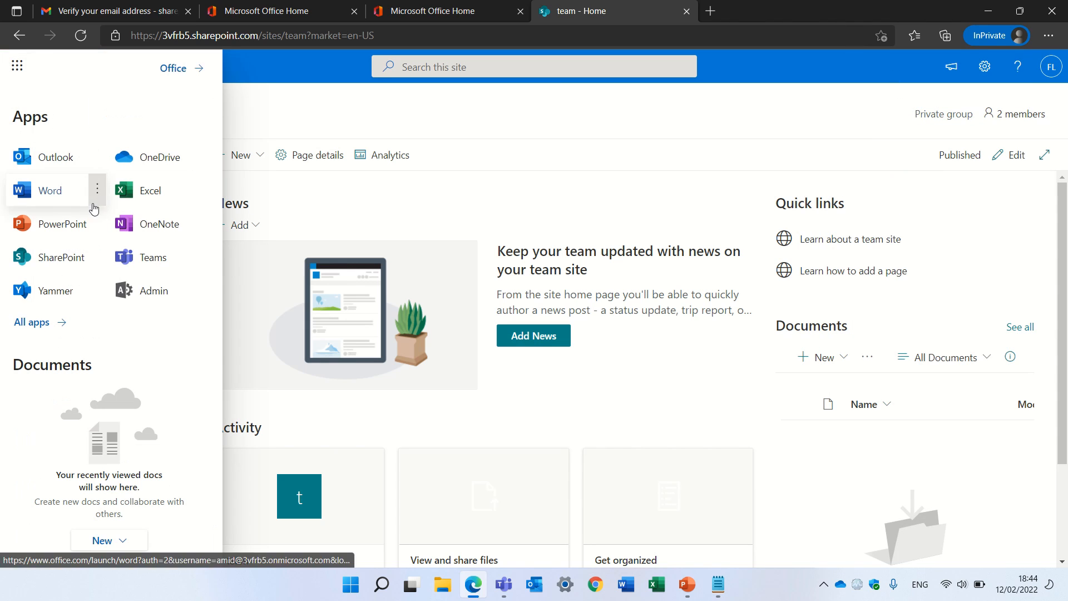
click(49, 190)
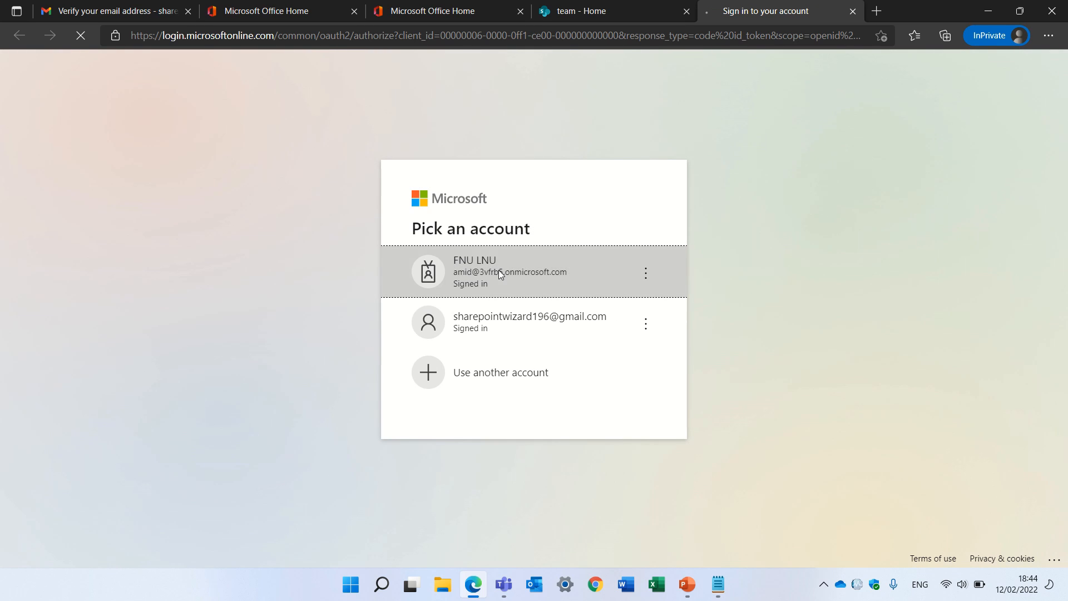
click(509, 271)
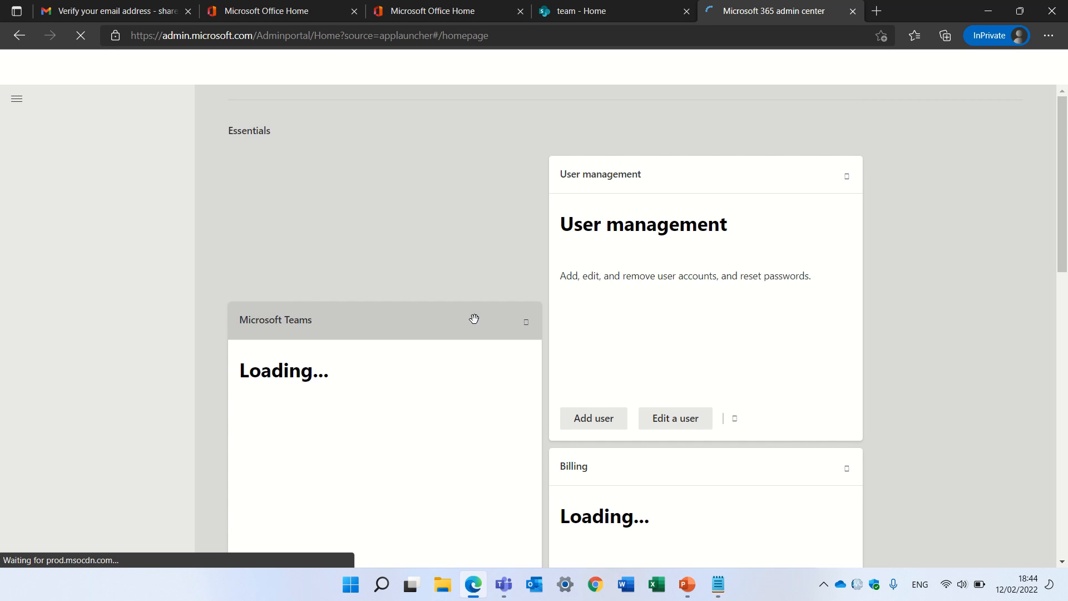
Show the Active users list under Users and look through it.
click(16, 99)
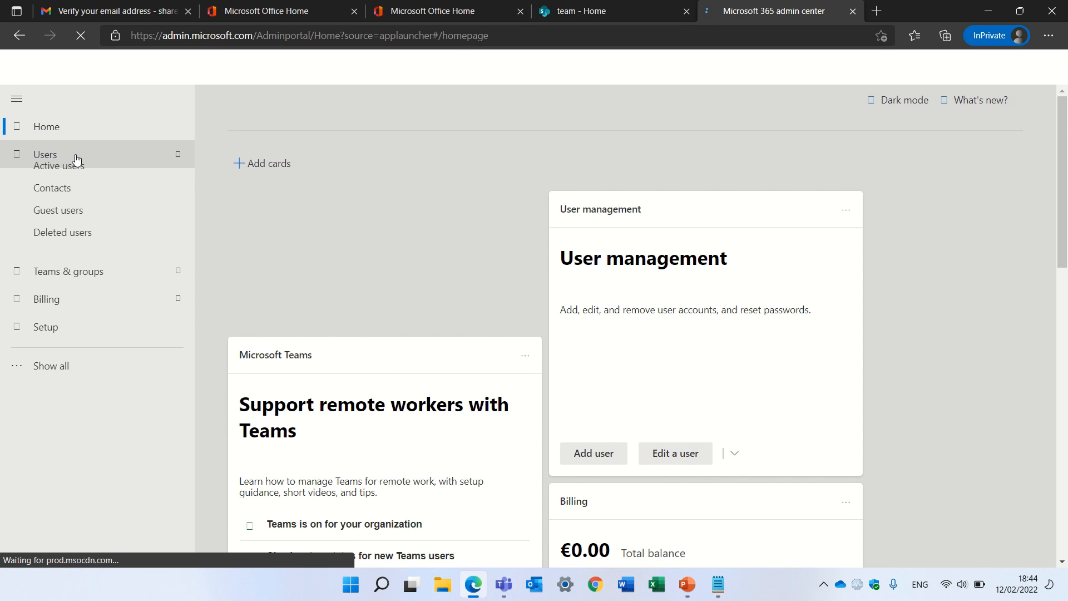
click(59, 179)
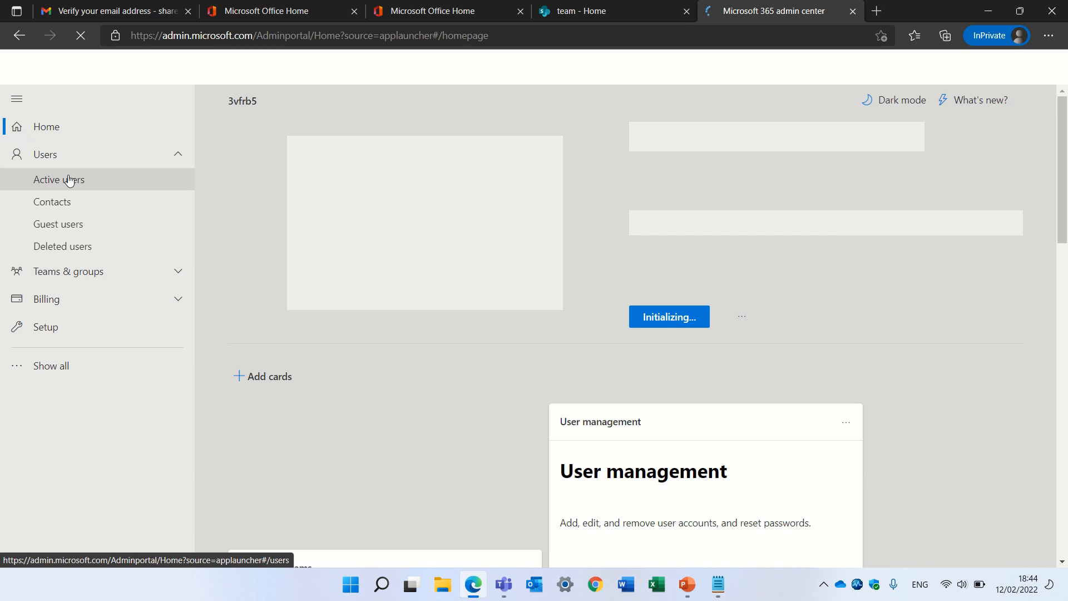
click(59, 179)
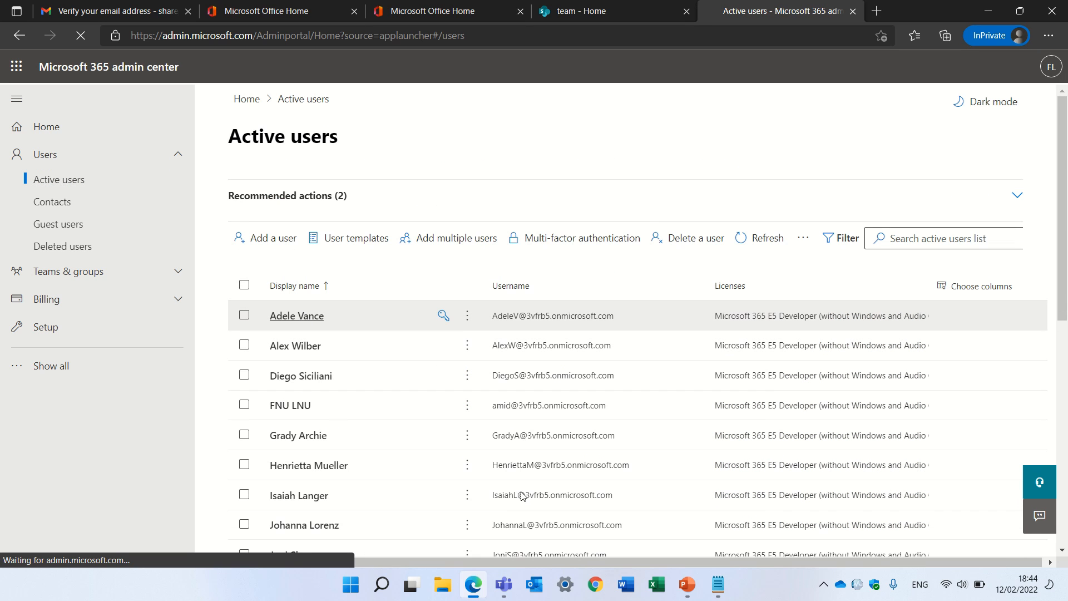
scroll(down, 3)
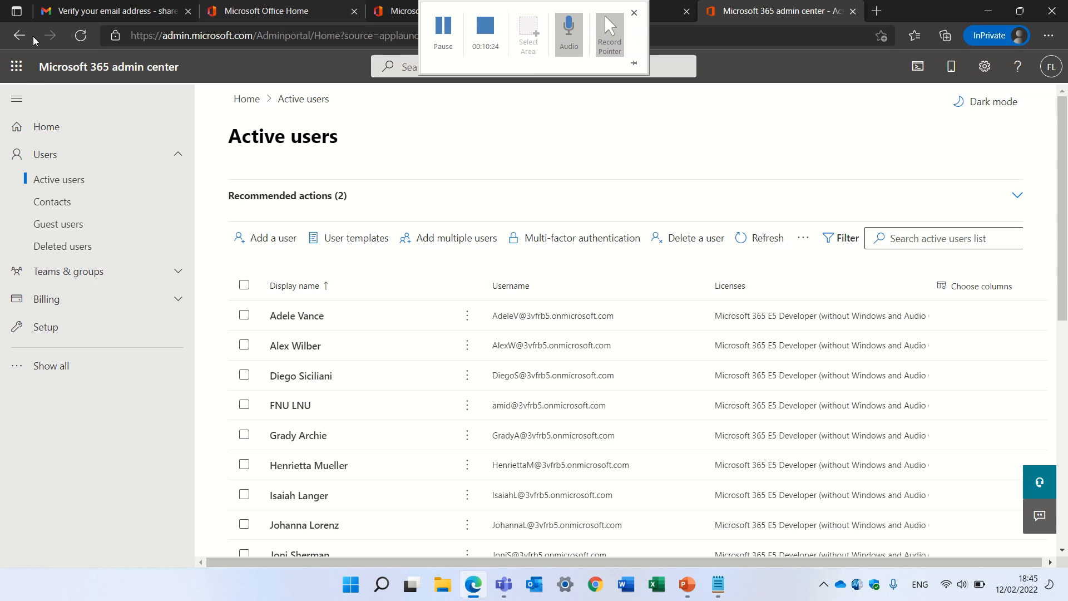
Enter the Azure AD admin center as the tenant admin and view the Azure Active Directory overview.
click(17, 66)
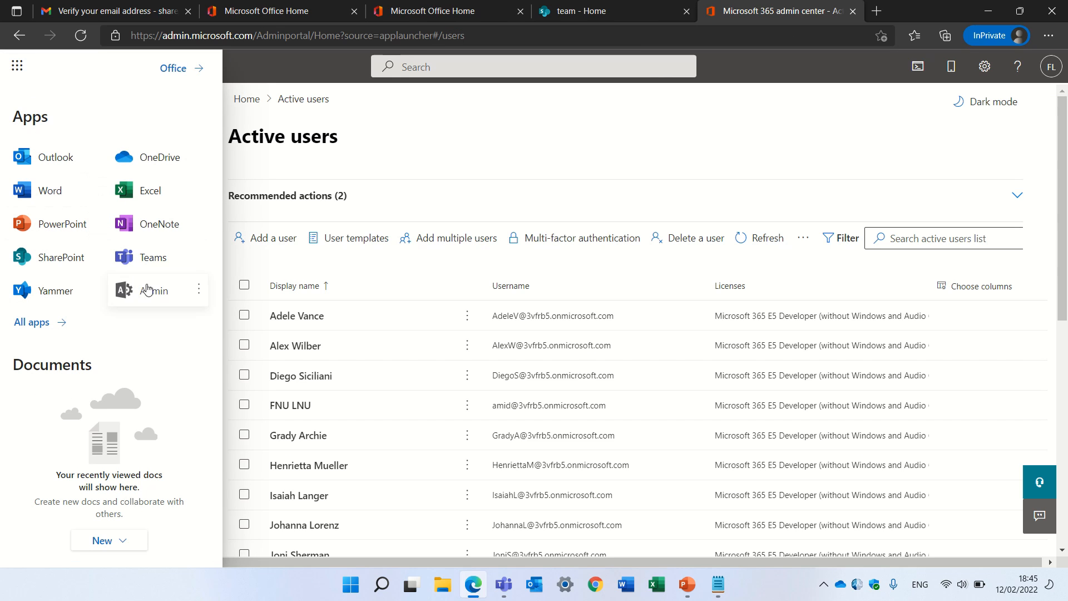
click(152, 290)
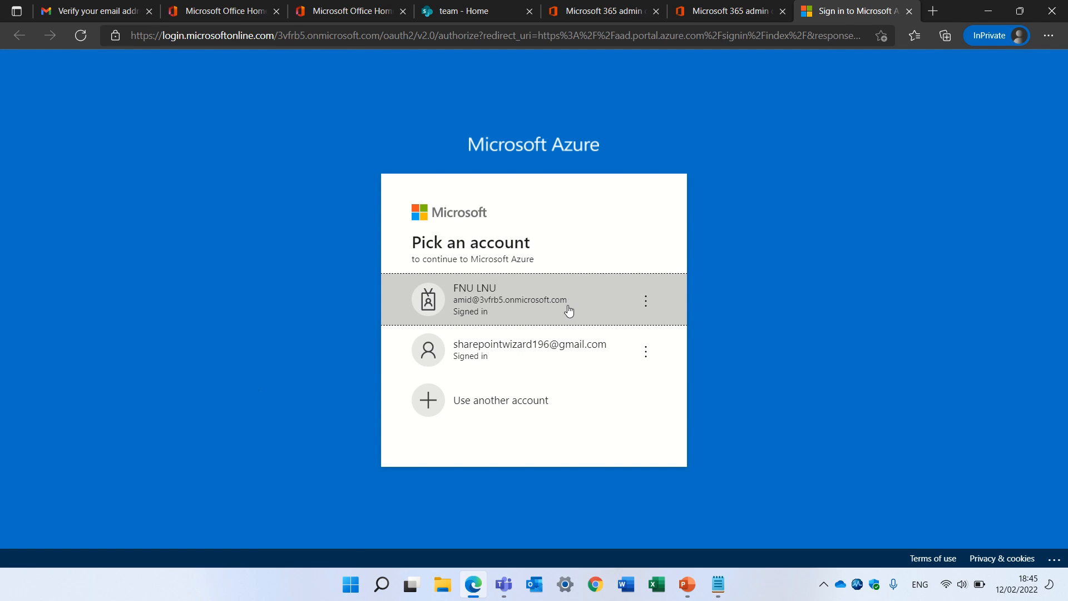
click(508, 299)
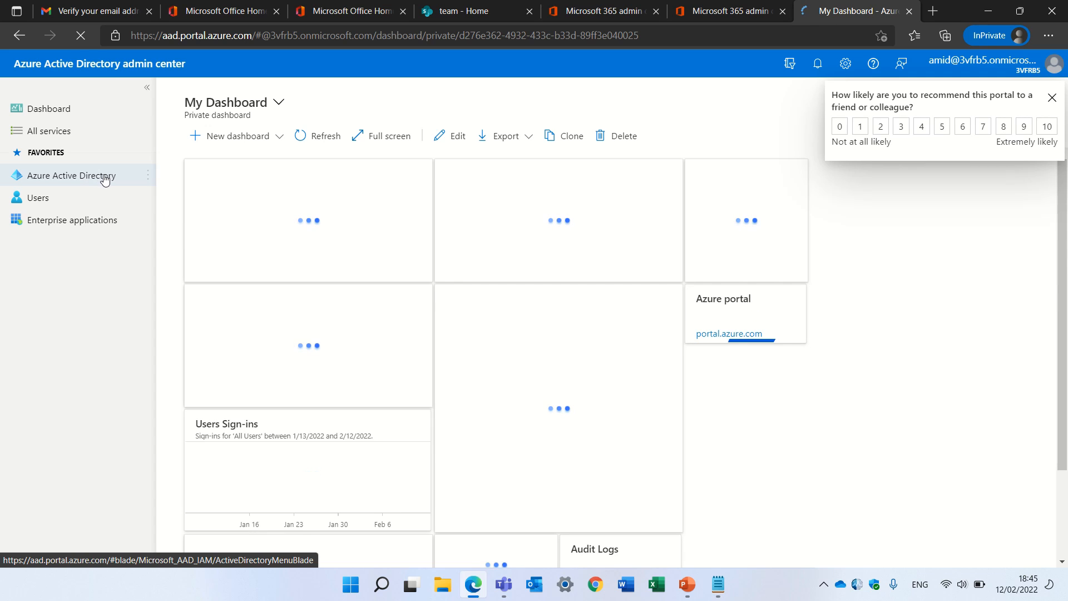
click(71, 175)
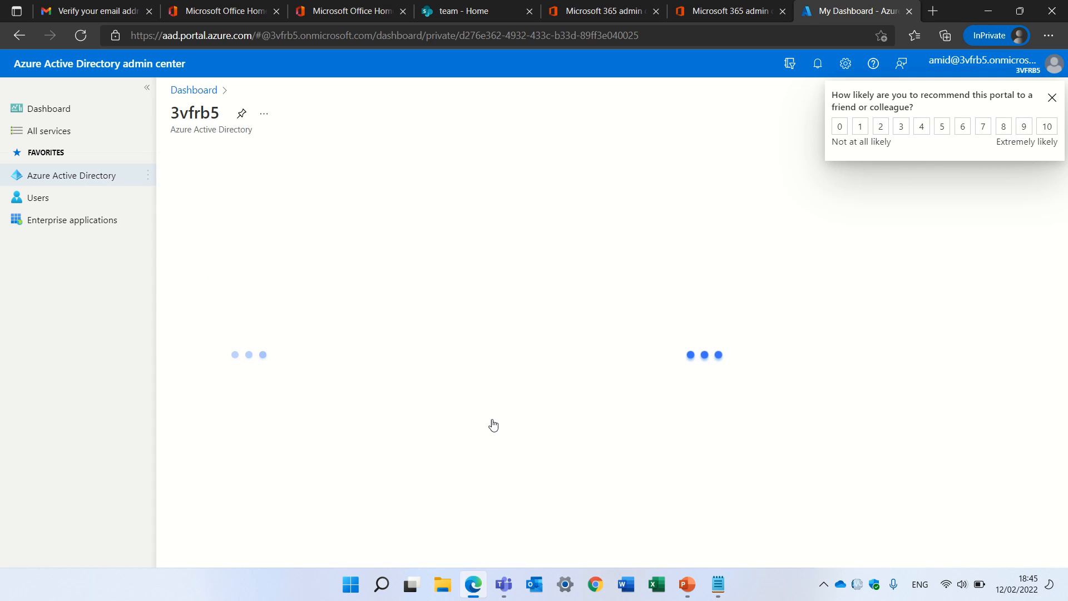
click(71, 174)
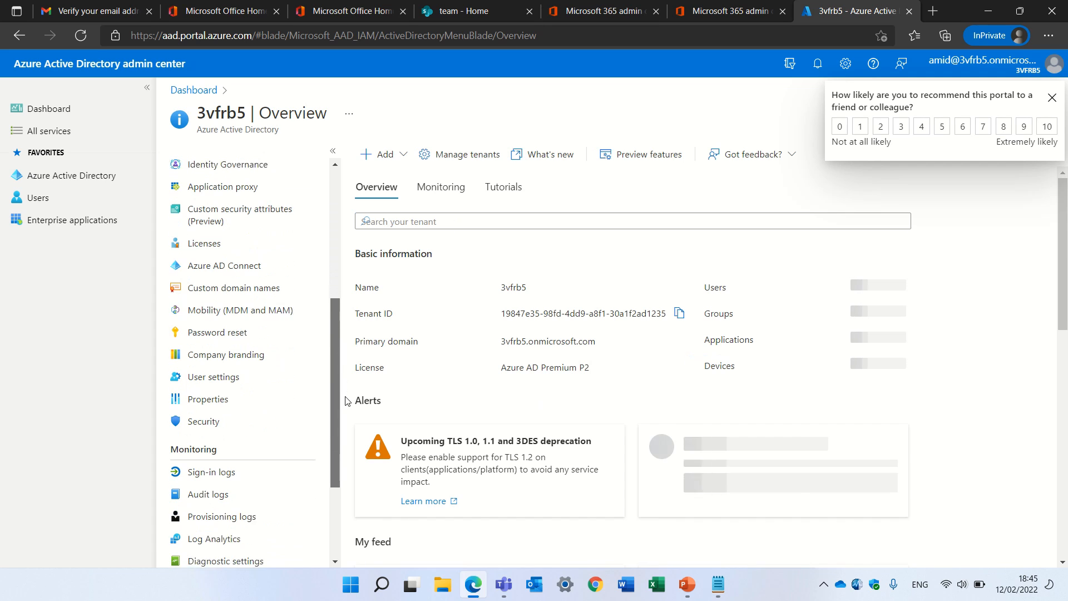
Dismiss the feedback survey and reach the Manage Security defaults settings.
click(208, 390)
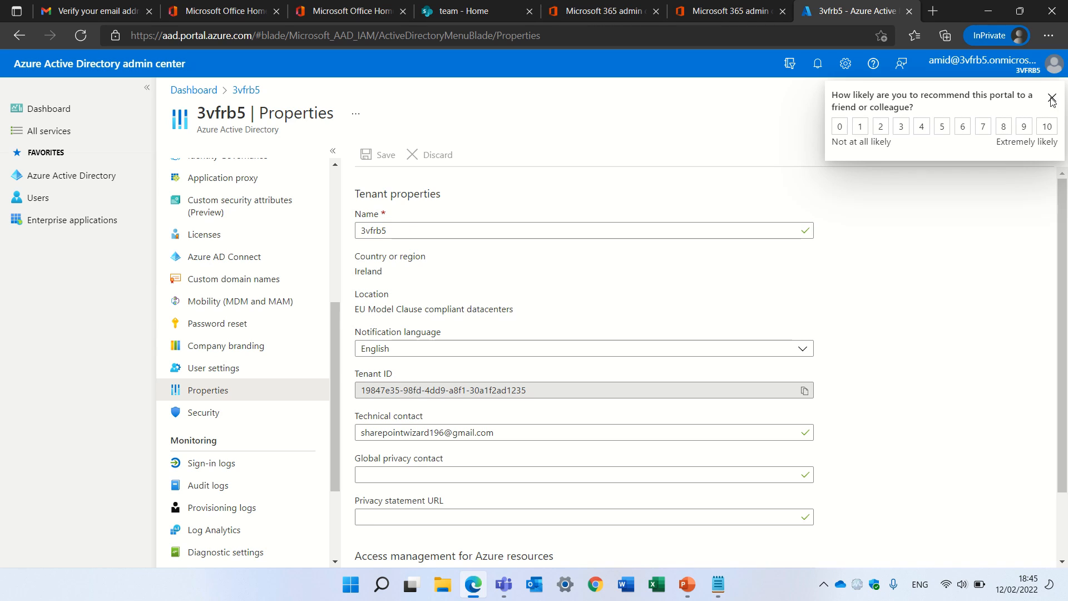
click(1051, 99)
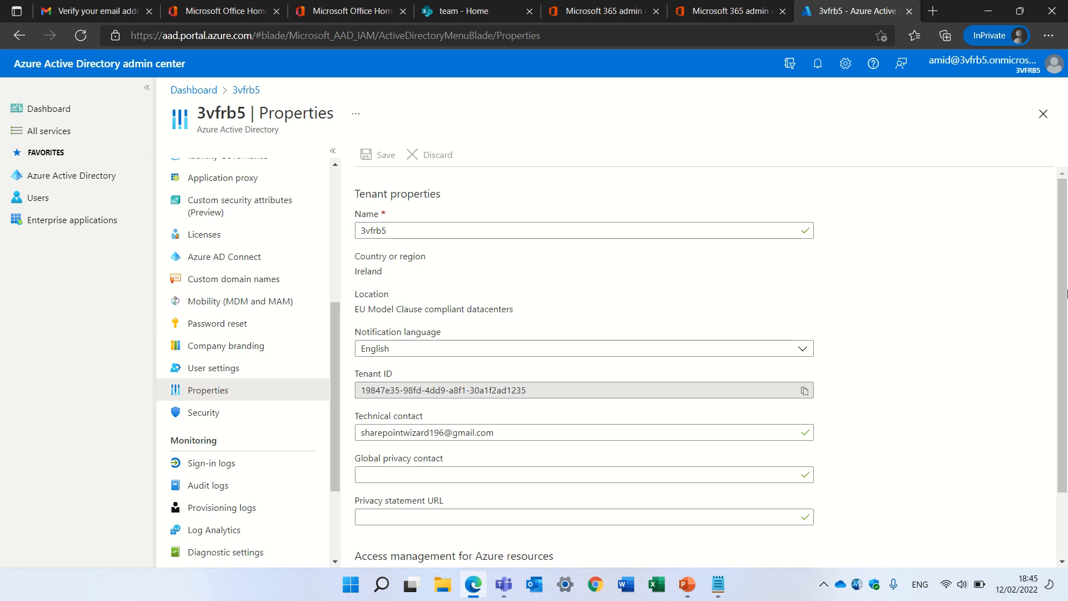
scroll(down, 3)
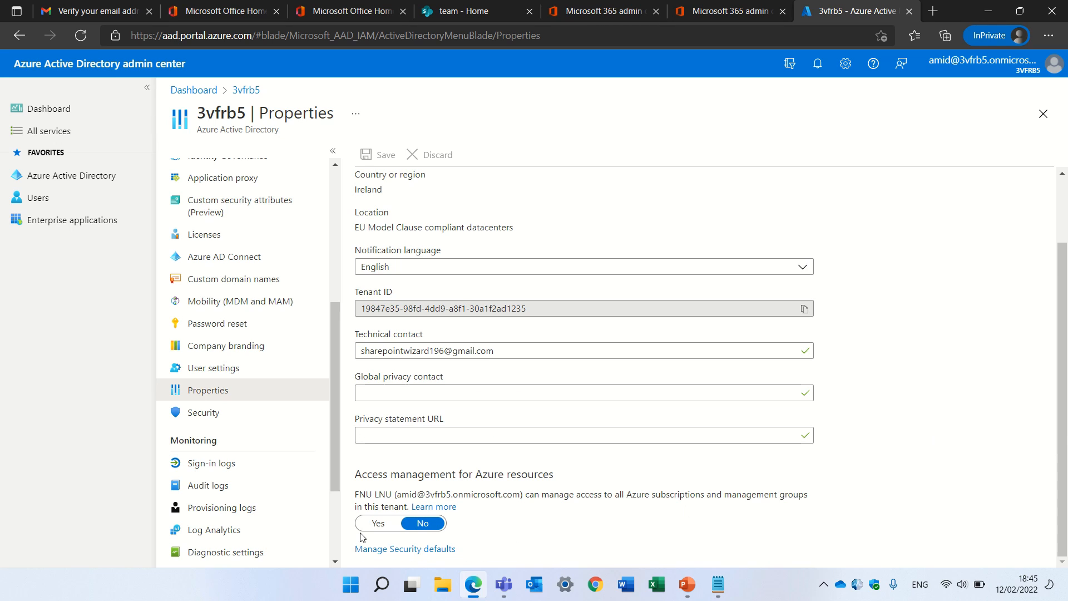
mouse_move(582, 482)
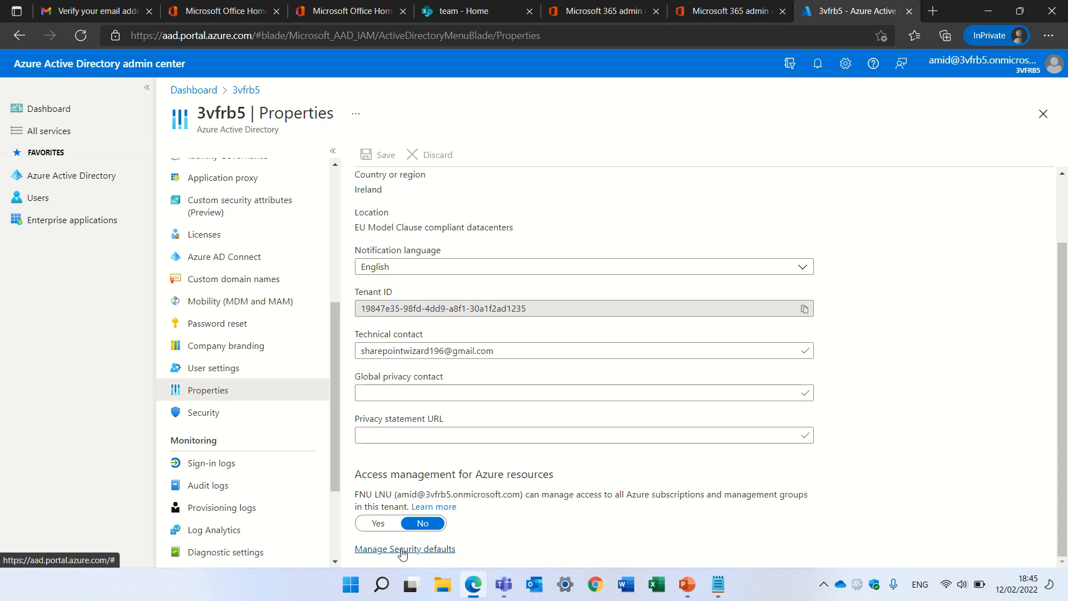
click(404, 548)
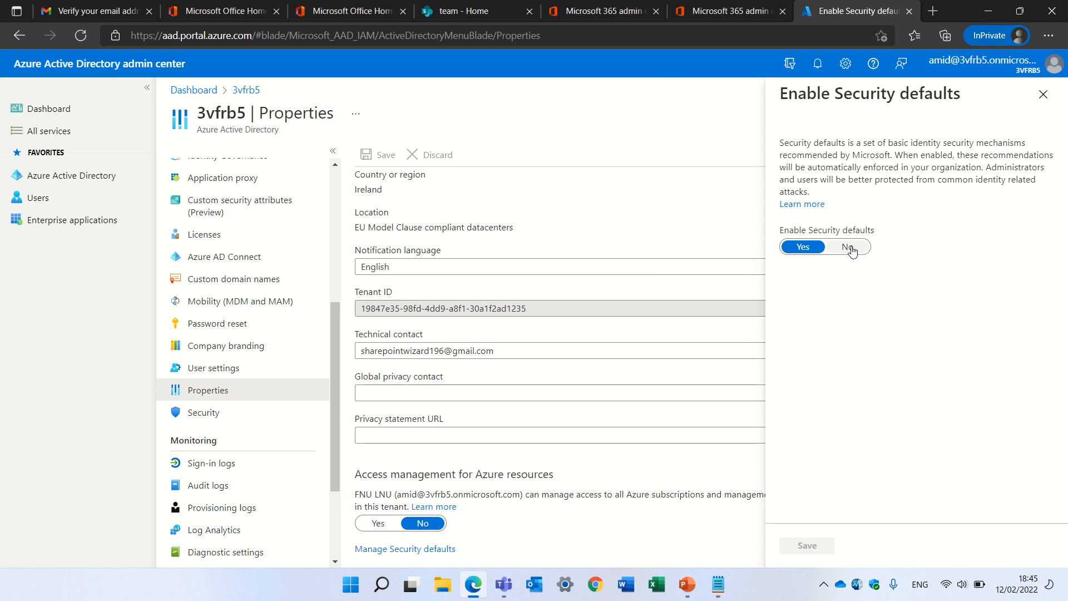
Set Enable Security defaults to No with reason Other ('ss') and save the change.
click(847, 246)
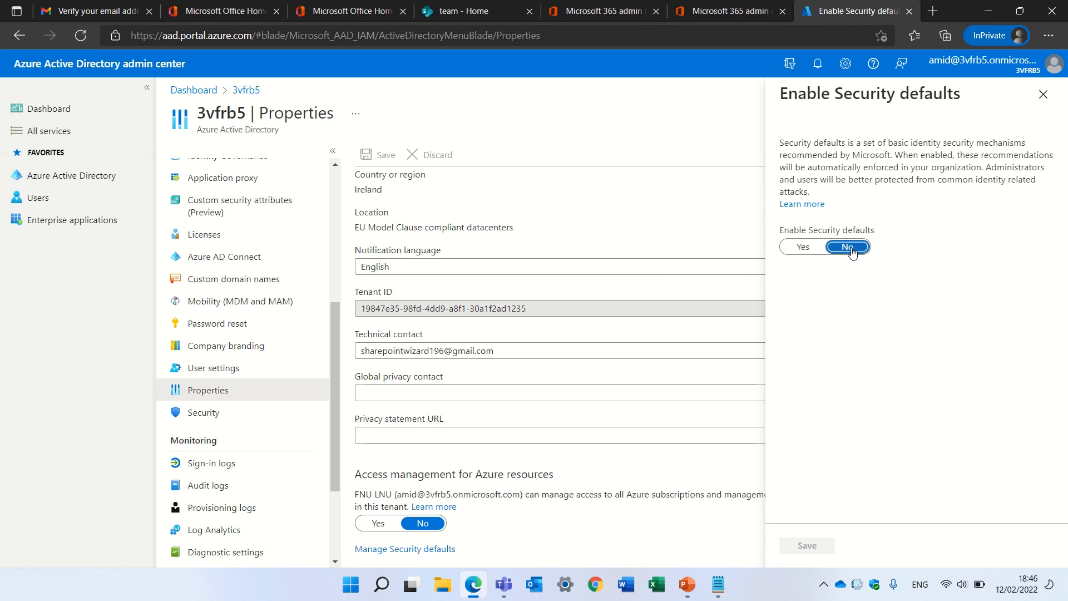
click(847, 247)
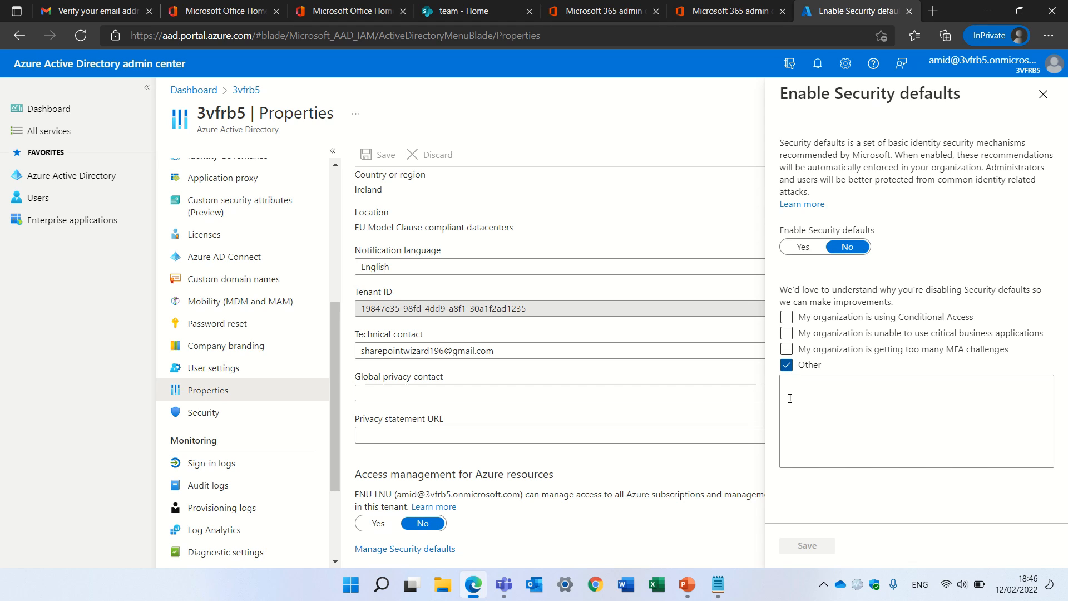
text(ss)
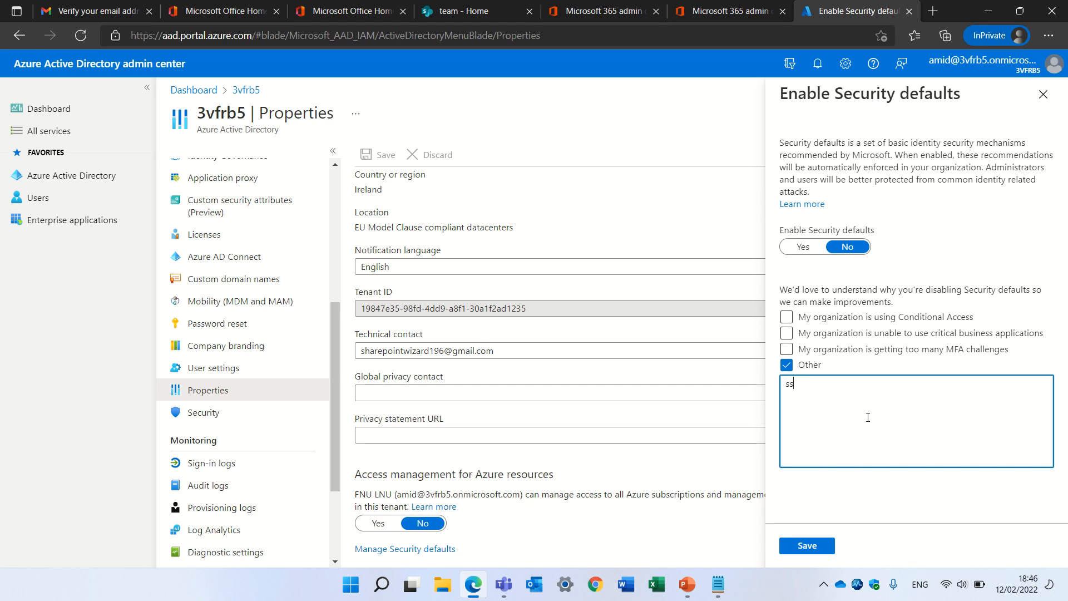
click(807, 545)
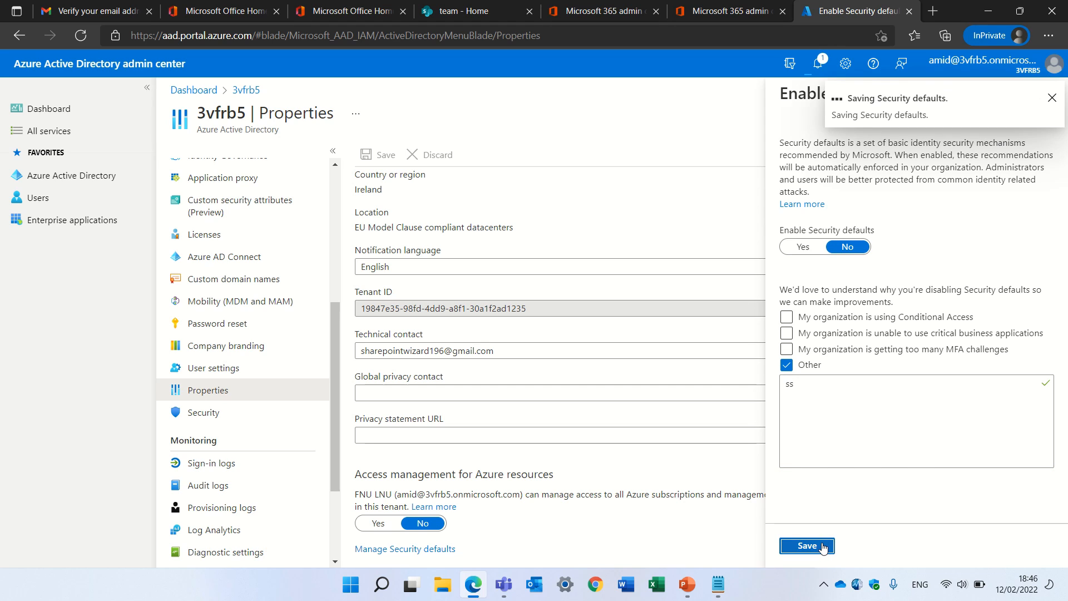
click(806, 545)
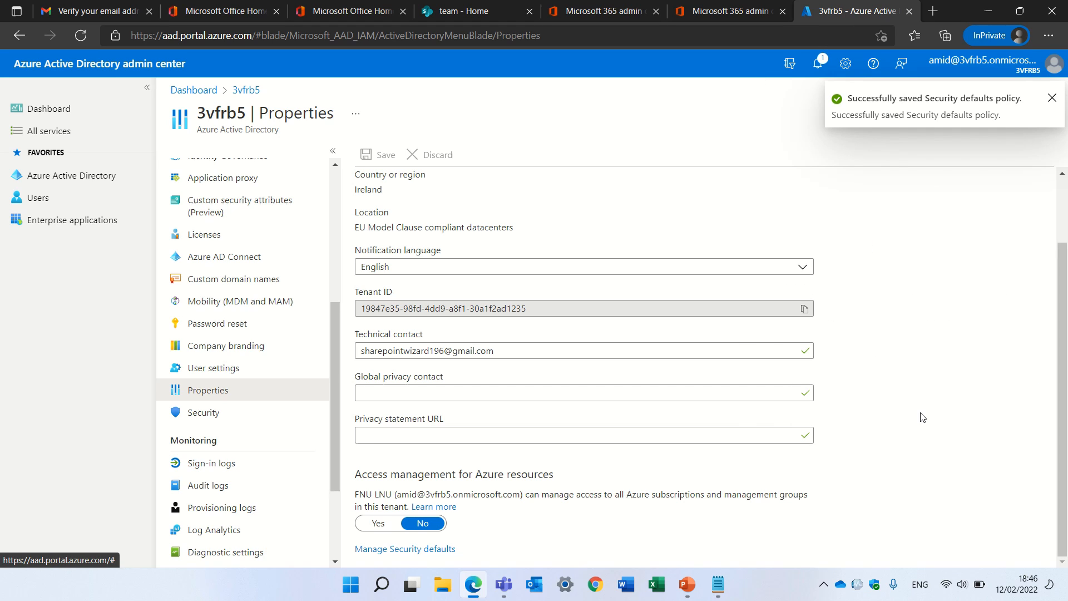
click(1051, 98)
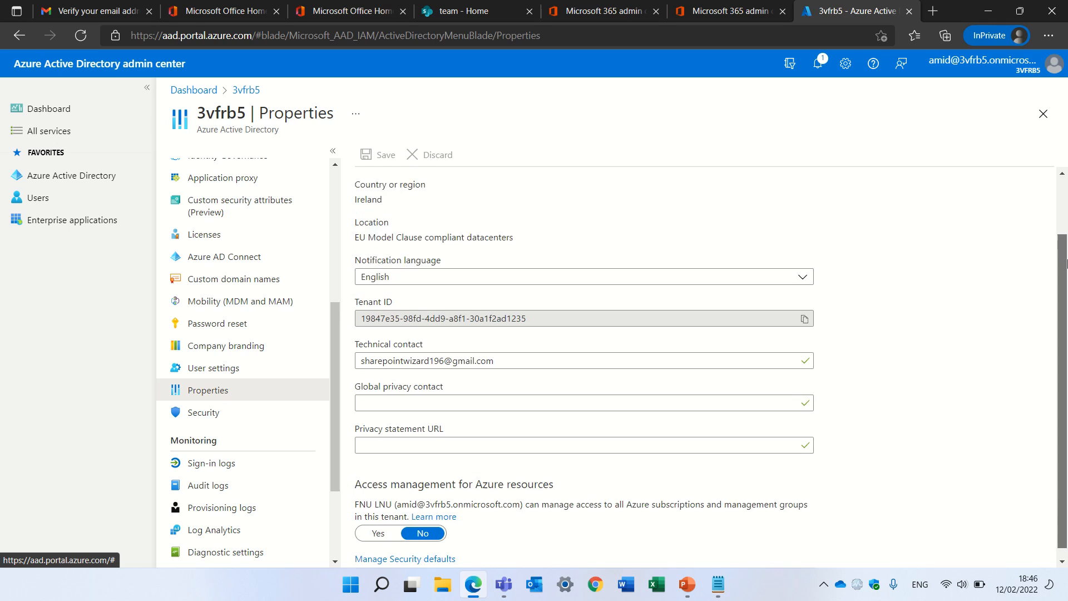
scroll(up, 3)
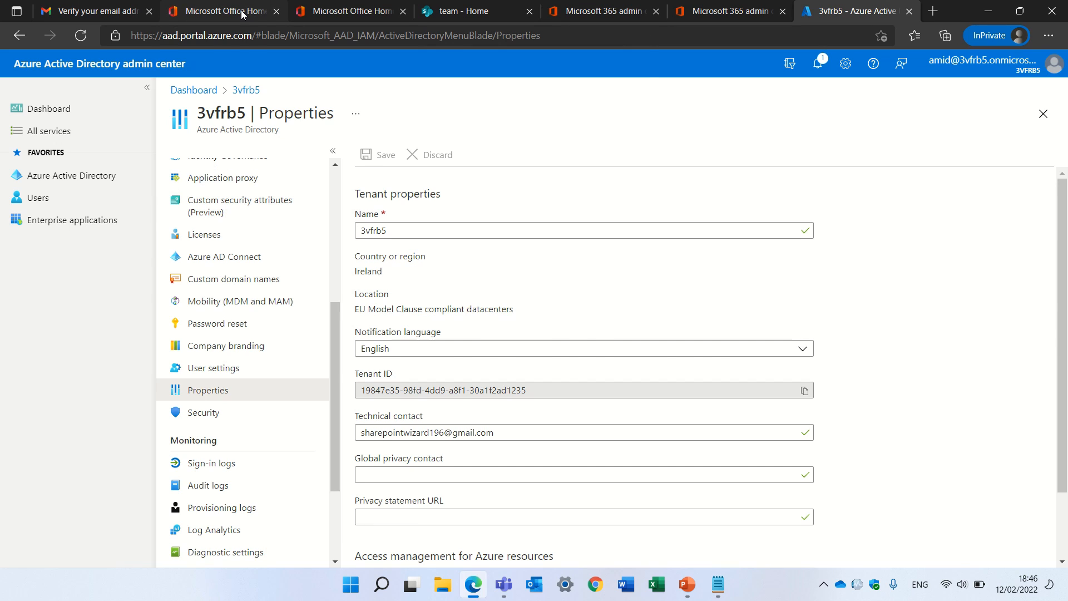
Return to the Microsoft 365 admin center and go to Settings > Org settings.
click(218, 11)
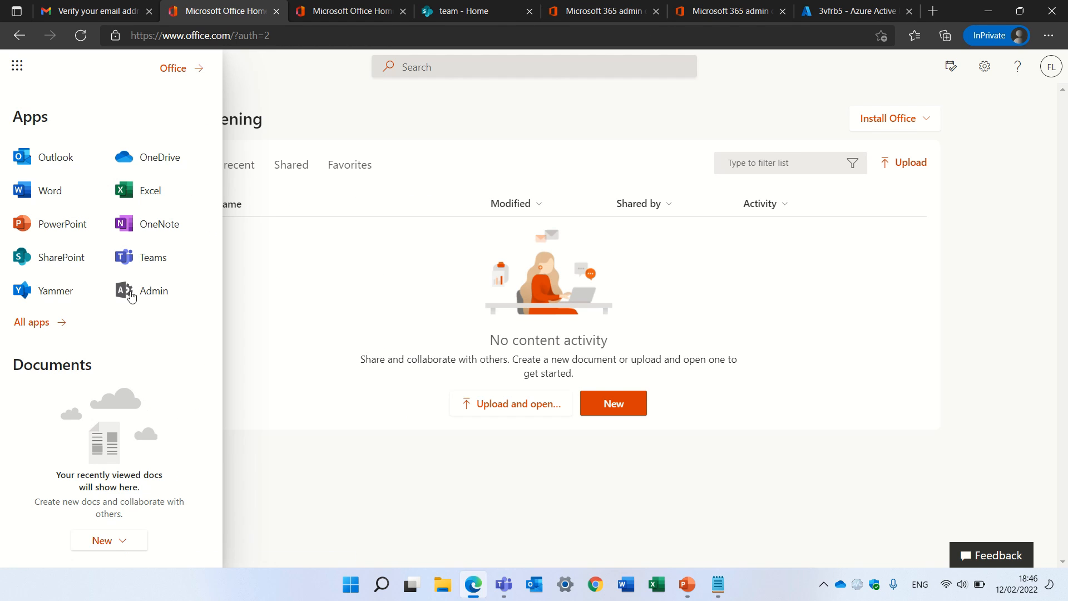
mouse_move(323, 368)
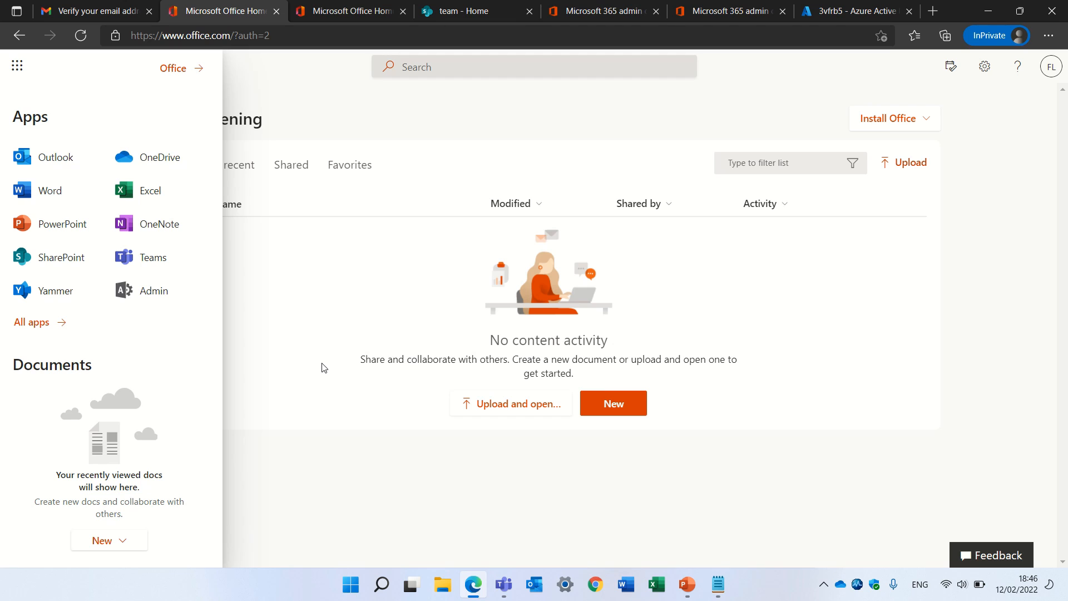
mouse_move(3, 432)
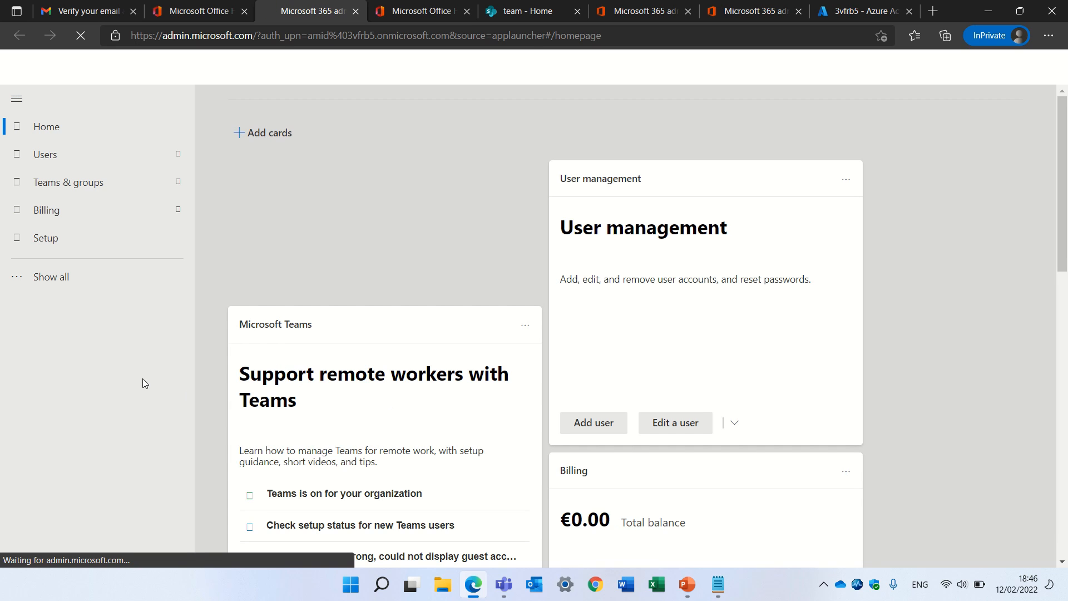
click(50, 276)
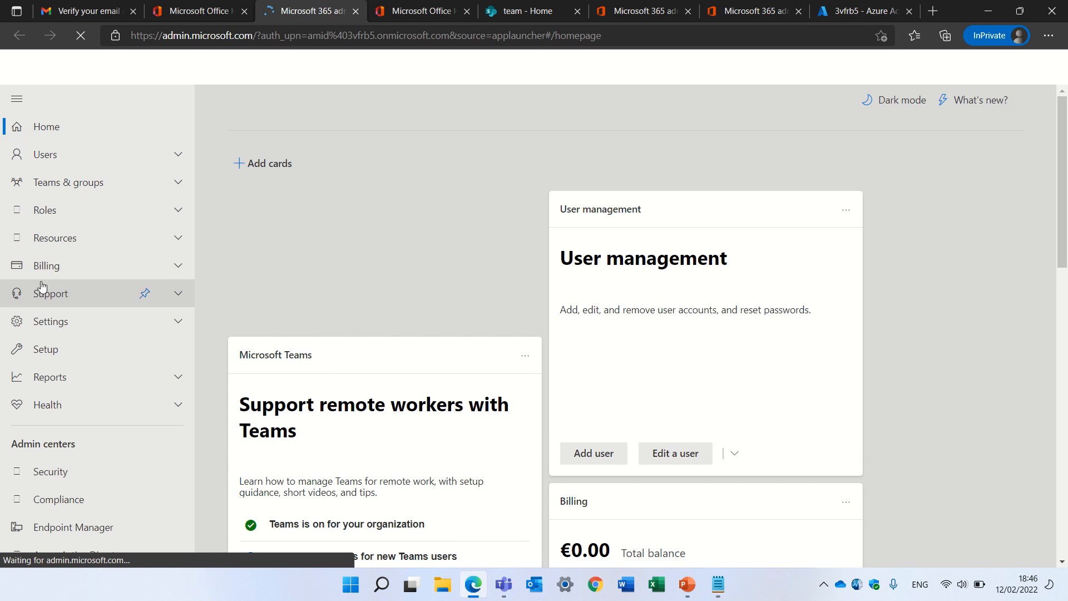
click(51, 320)
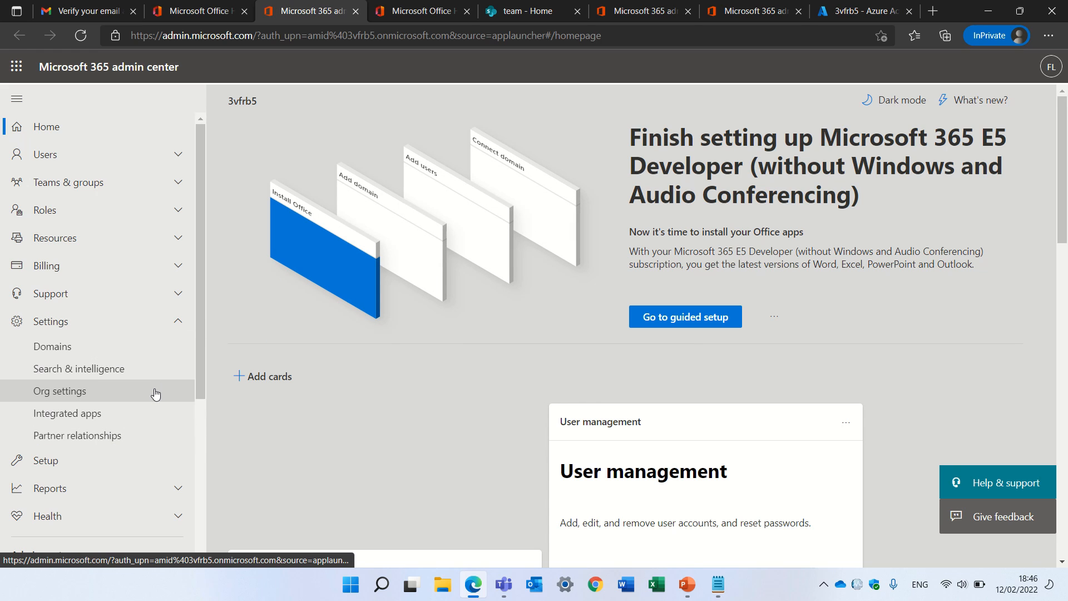
click(59, 390)
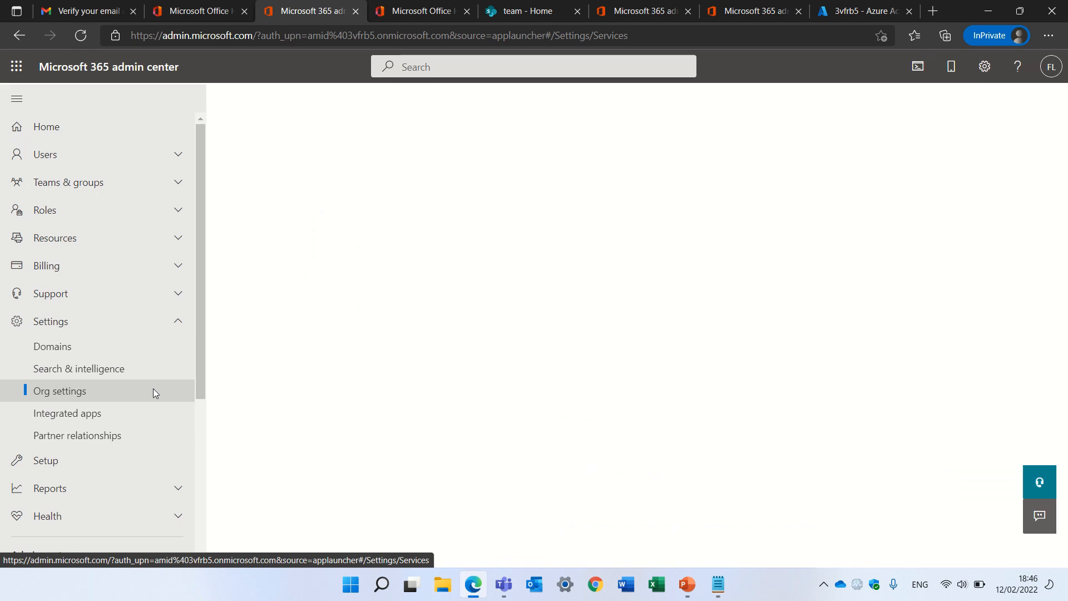
click(59, 390)
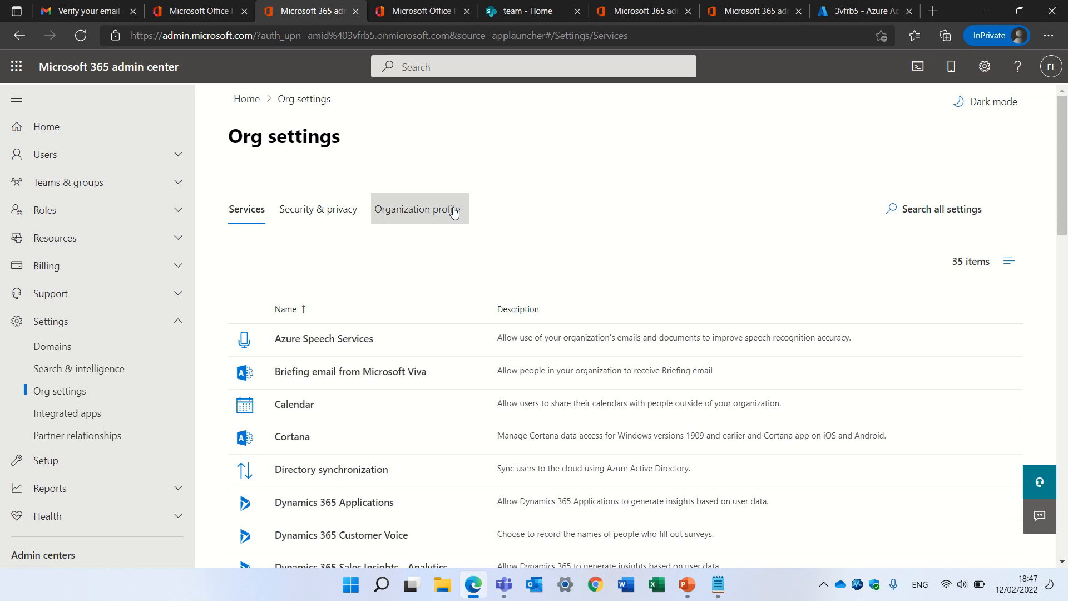
Go to Organization profile and load the Release preferences settings.
click(418, 208)
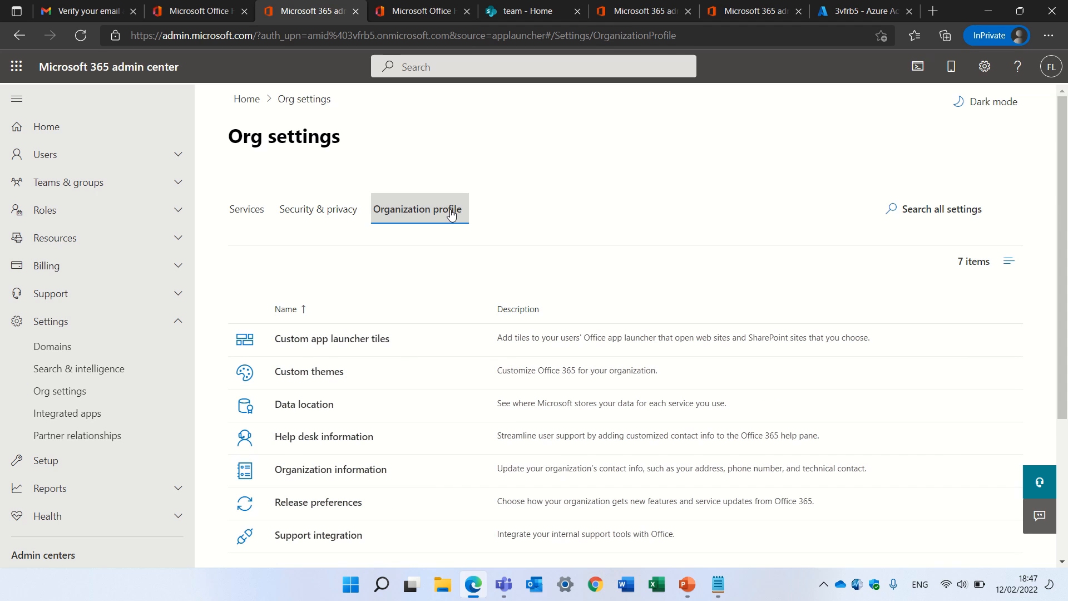
mouse_move(311, 511)
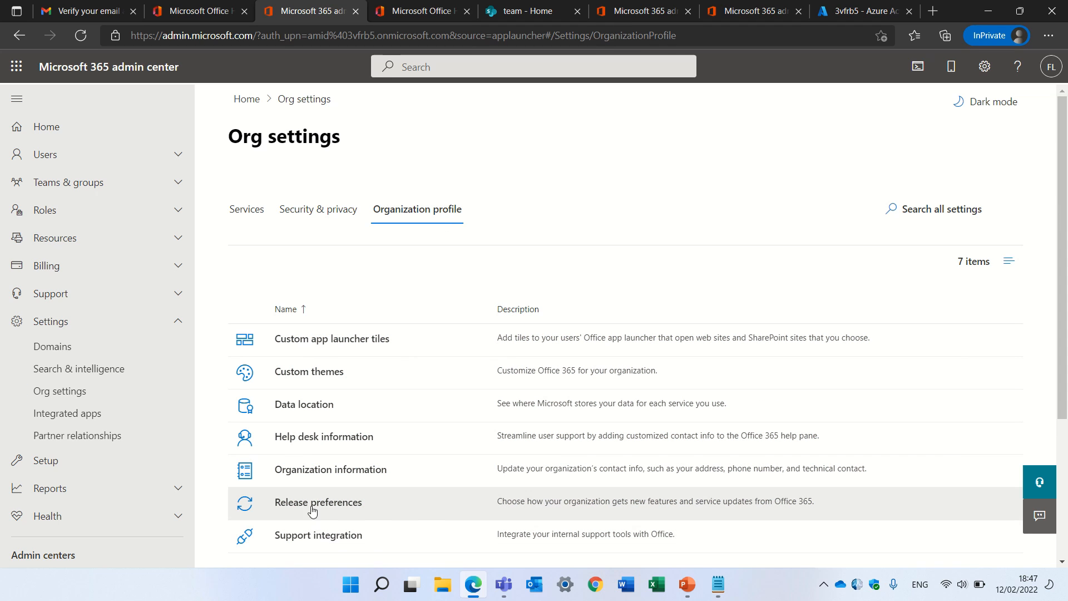
click(317, 502)
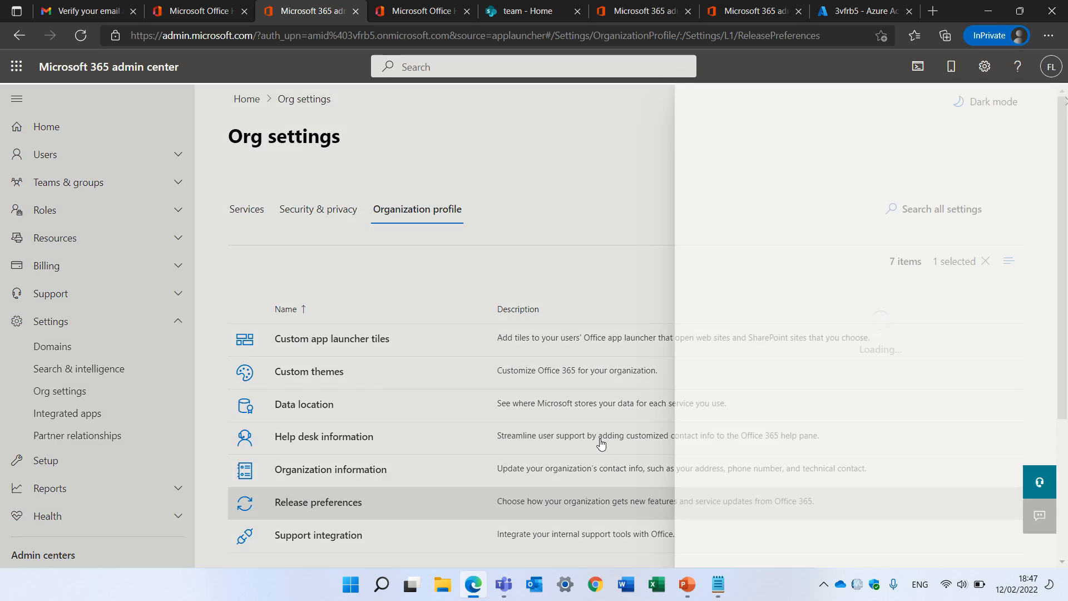
Choose Targeted release for select users and save the release choice.
click(317, 502)
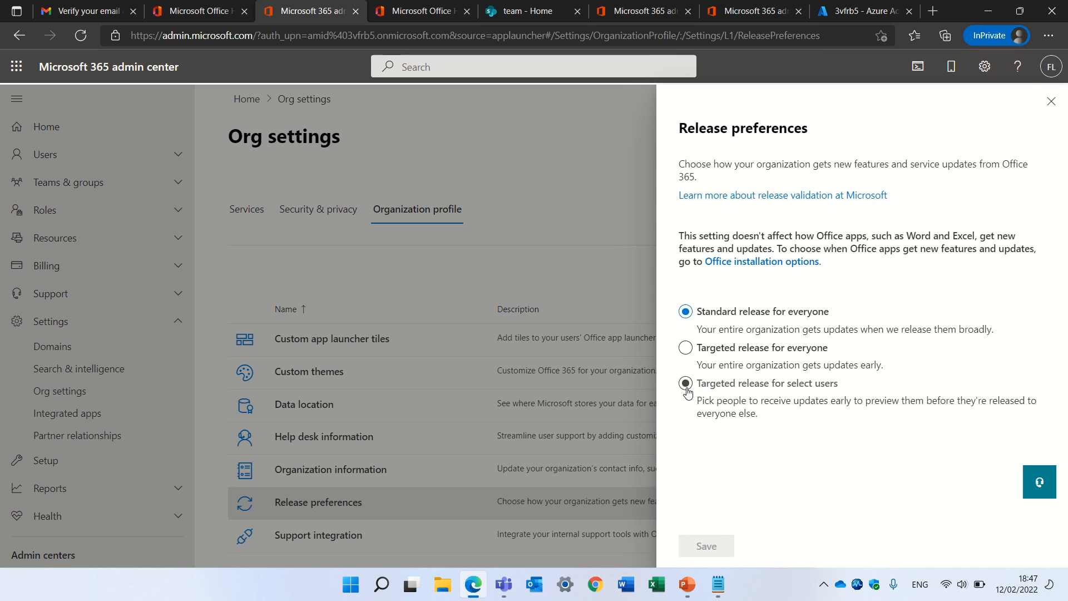
click(685, 382)
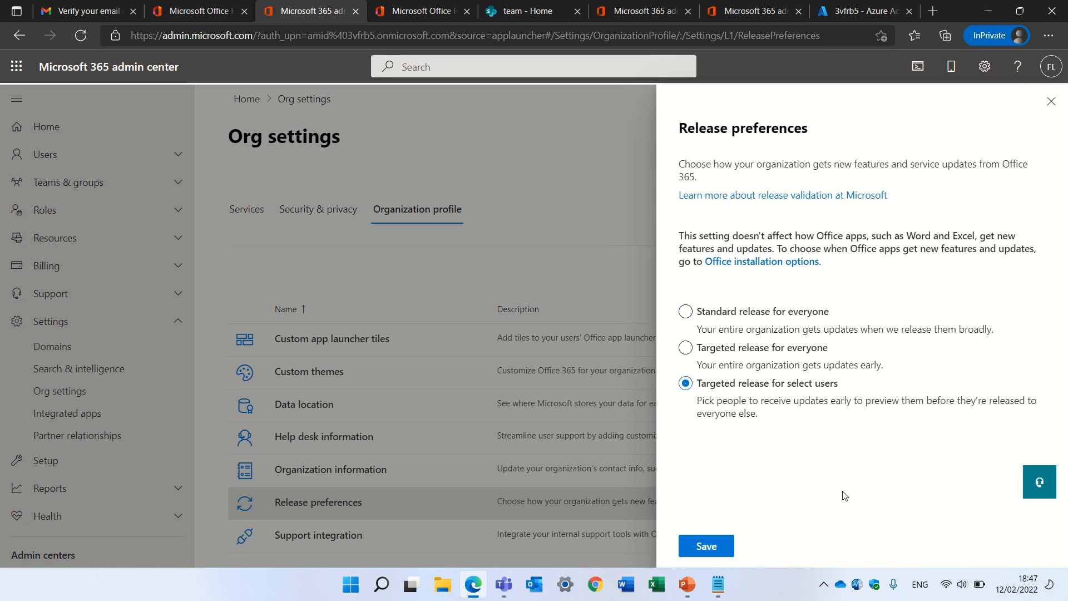
click(705, 545)
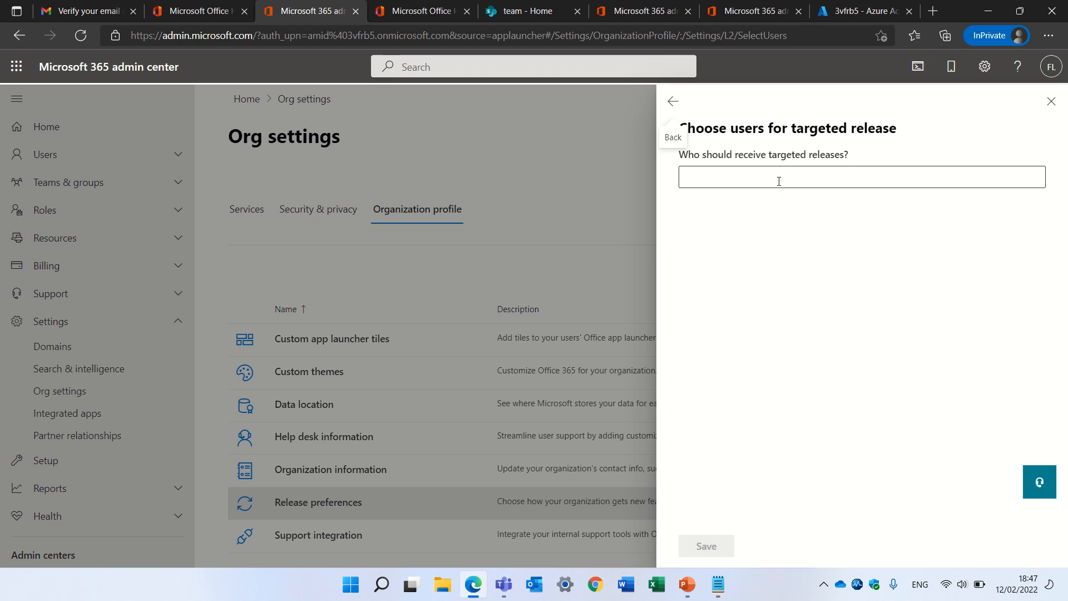
Search for and add two users to targeted release, then save them.
text(a)
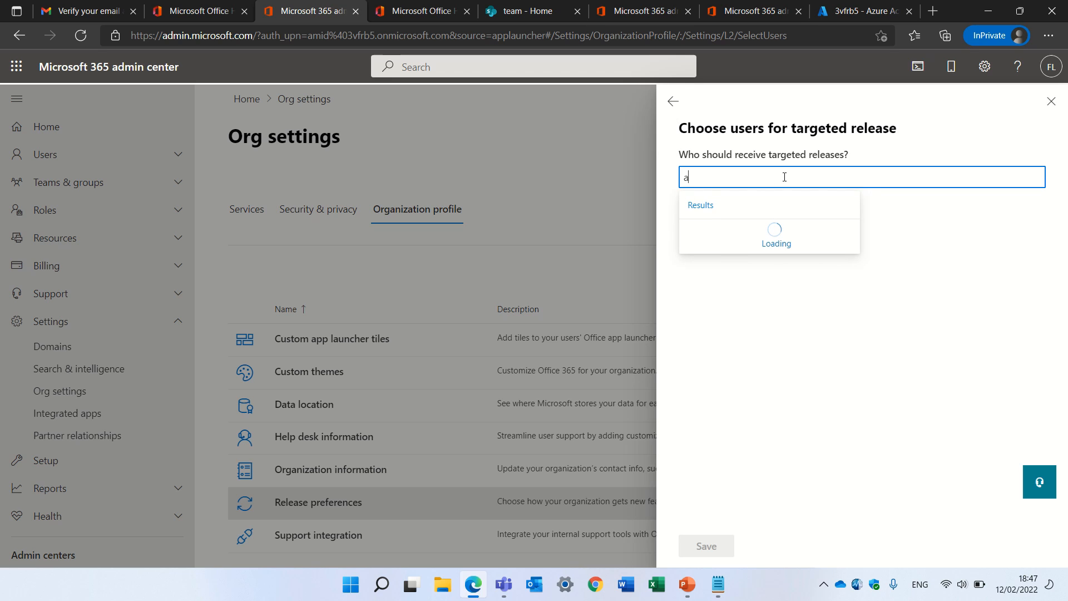
text(mid)
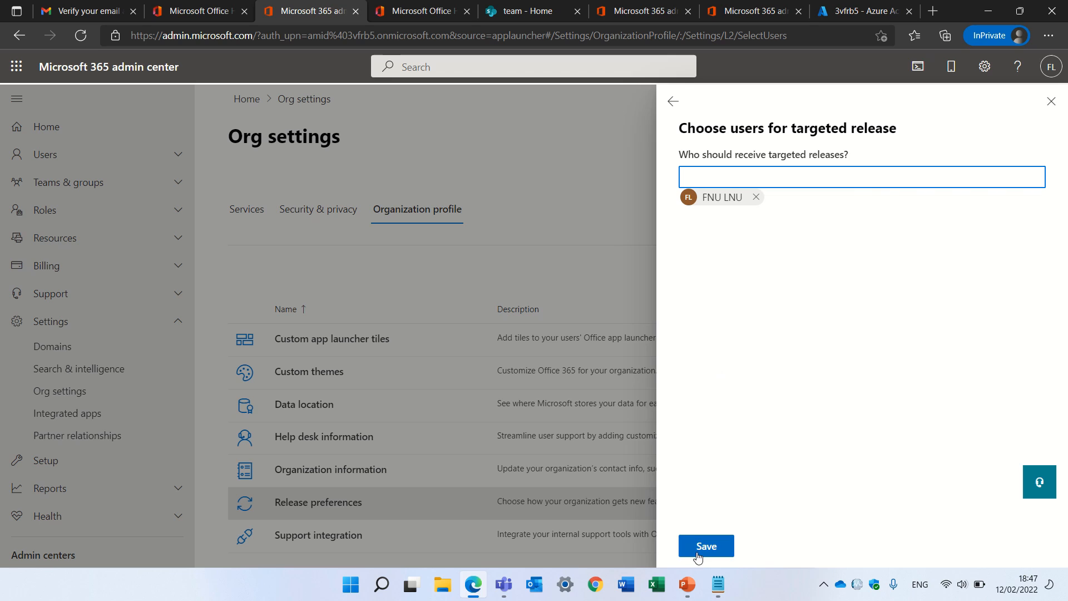
text(al)
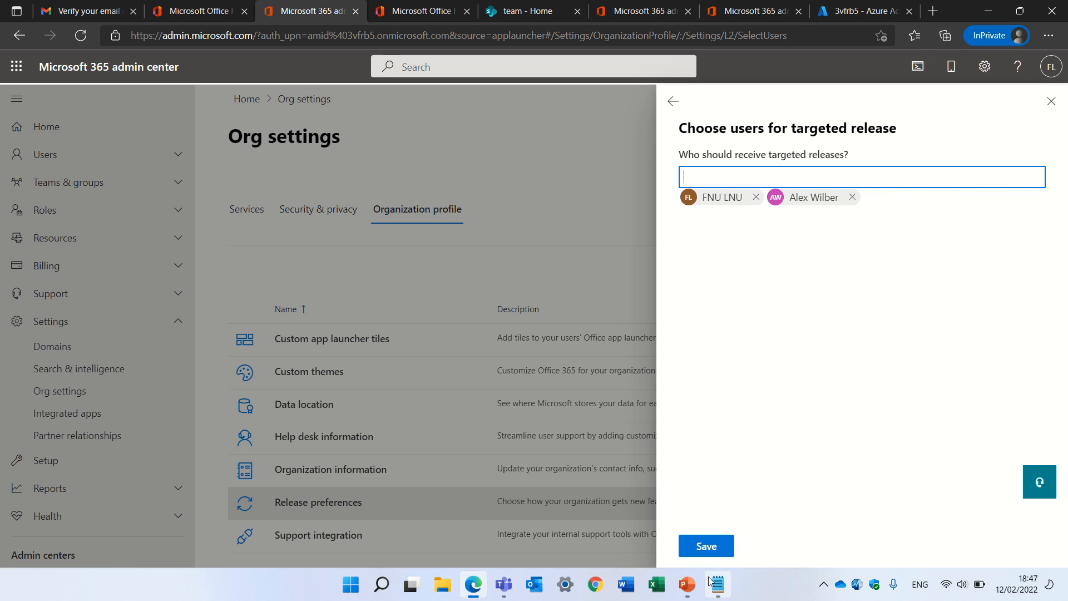
click(705, 545)
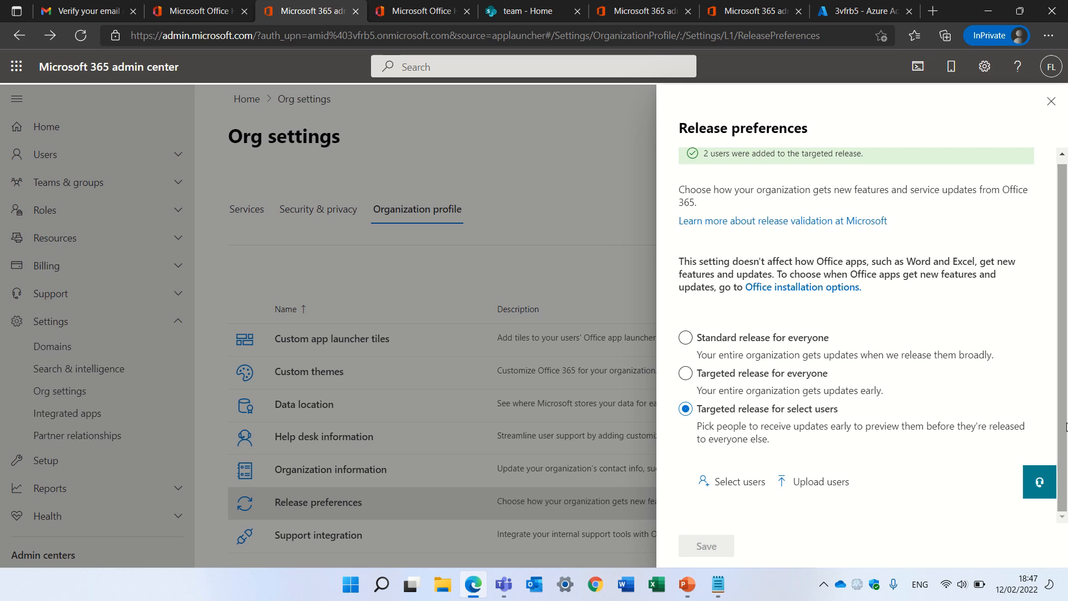
mouse_move(626, 214)
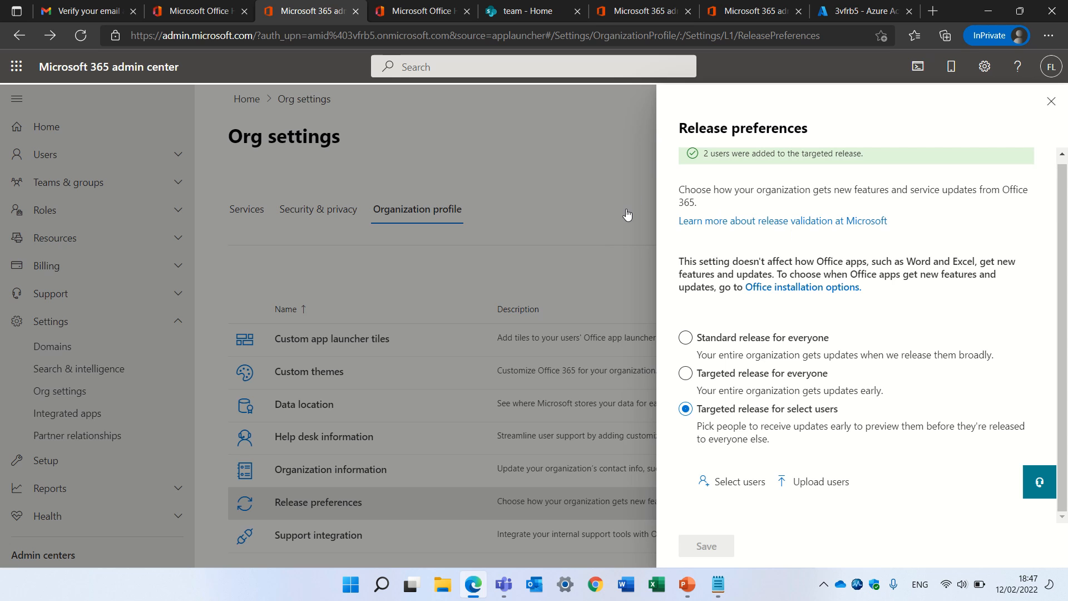